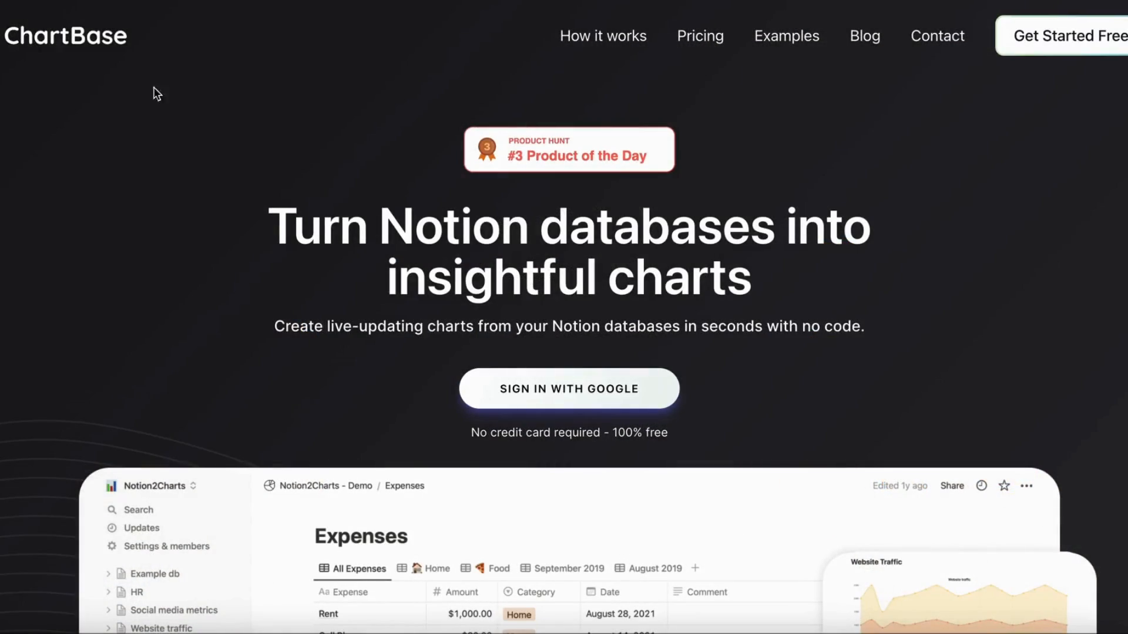
- Scroll through ChartBase's comparison of Free, Starter, Professional and Enterprise plans
scroll(down, 3)
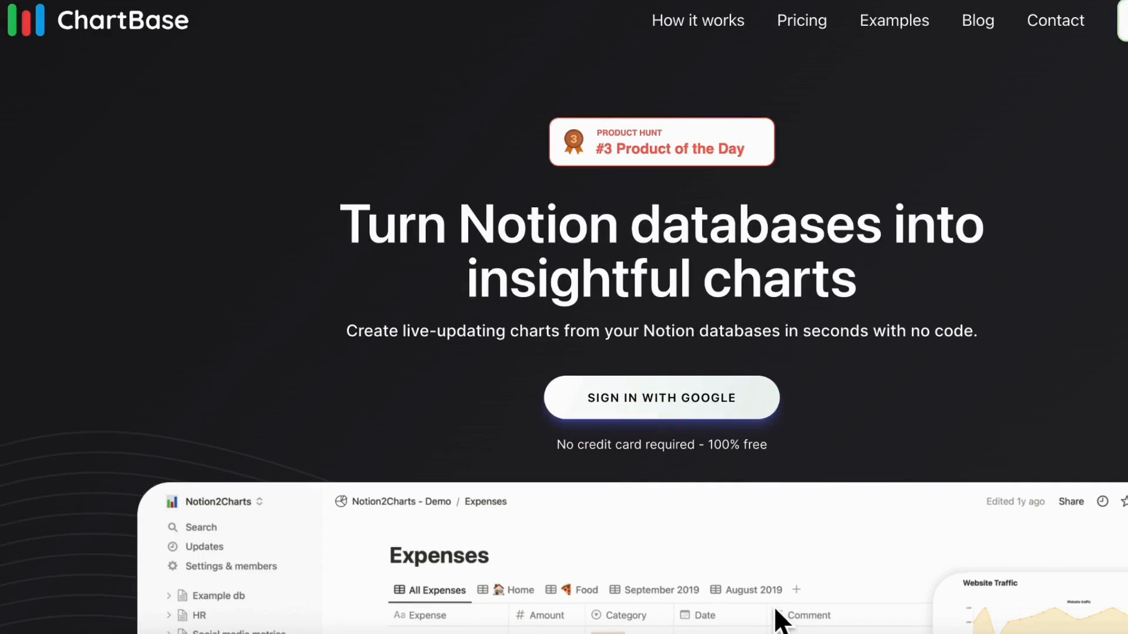
mouse_move(872, 384)
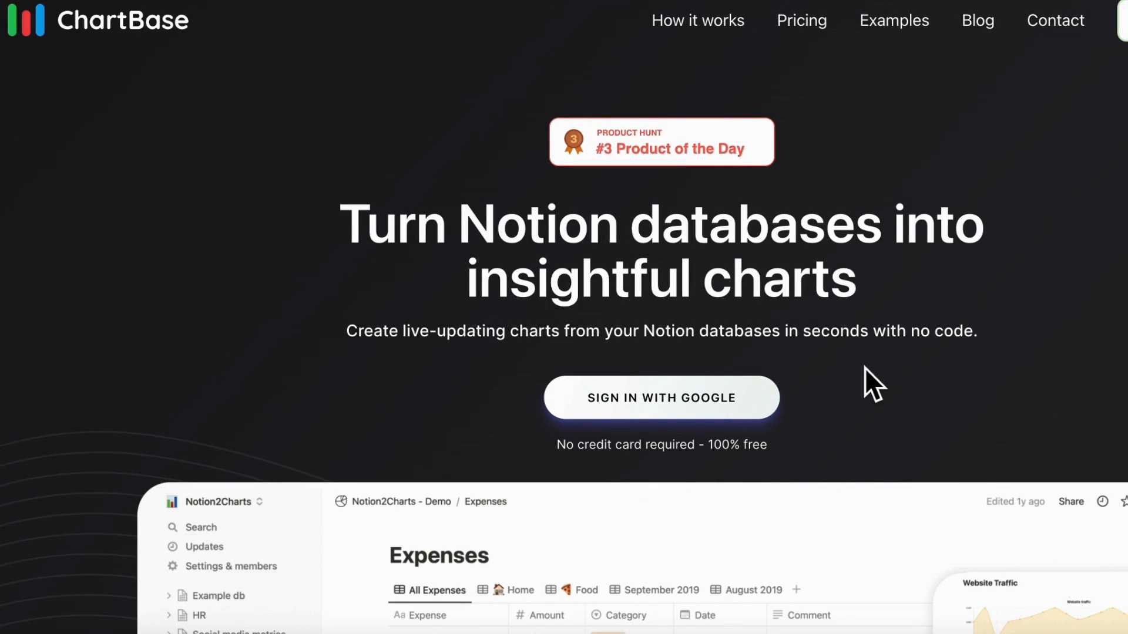
scroll(down, 3)
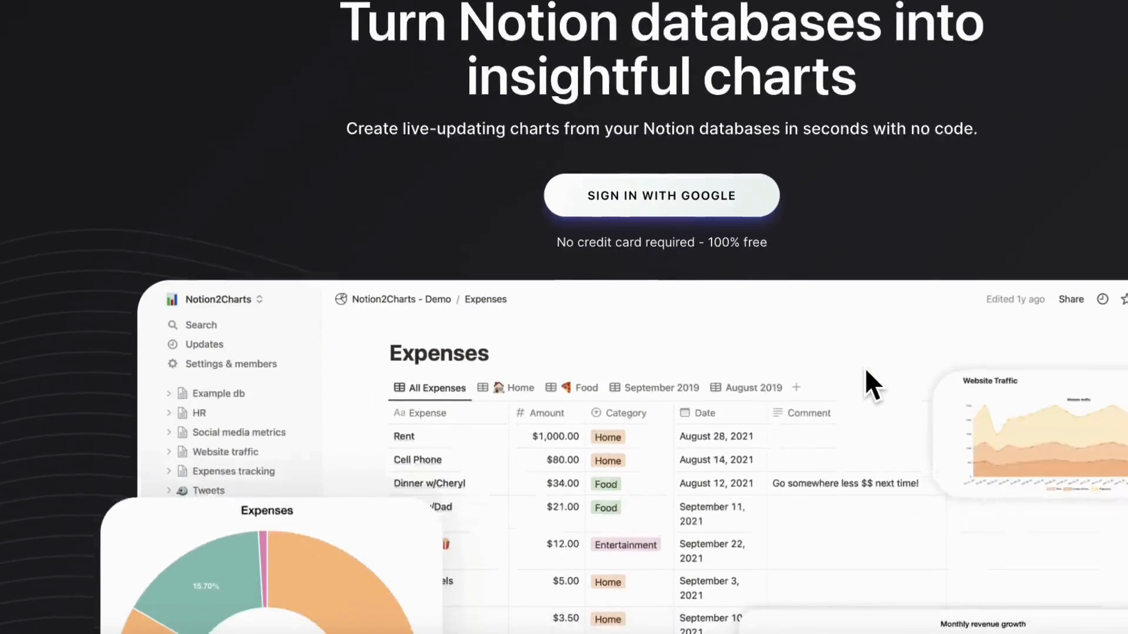
scroll(down, 3)
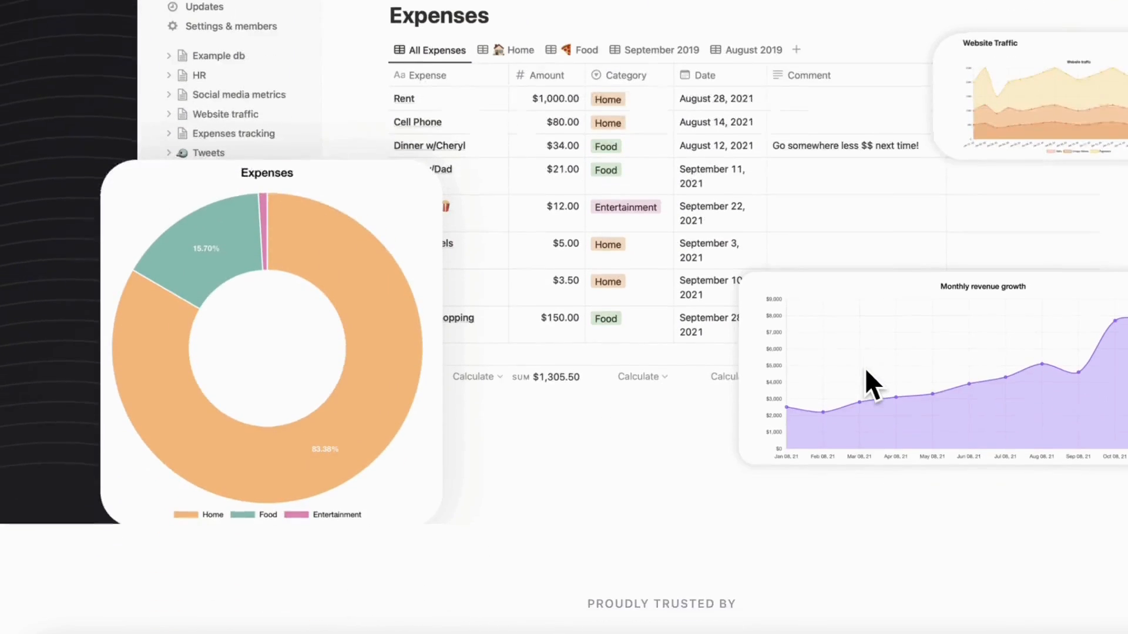
scroll(down, 3)
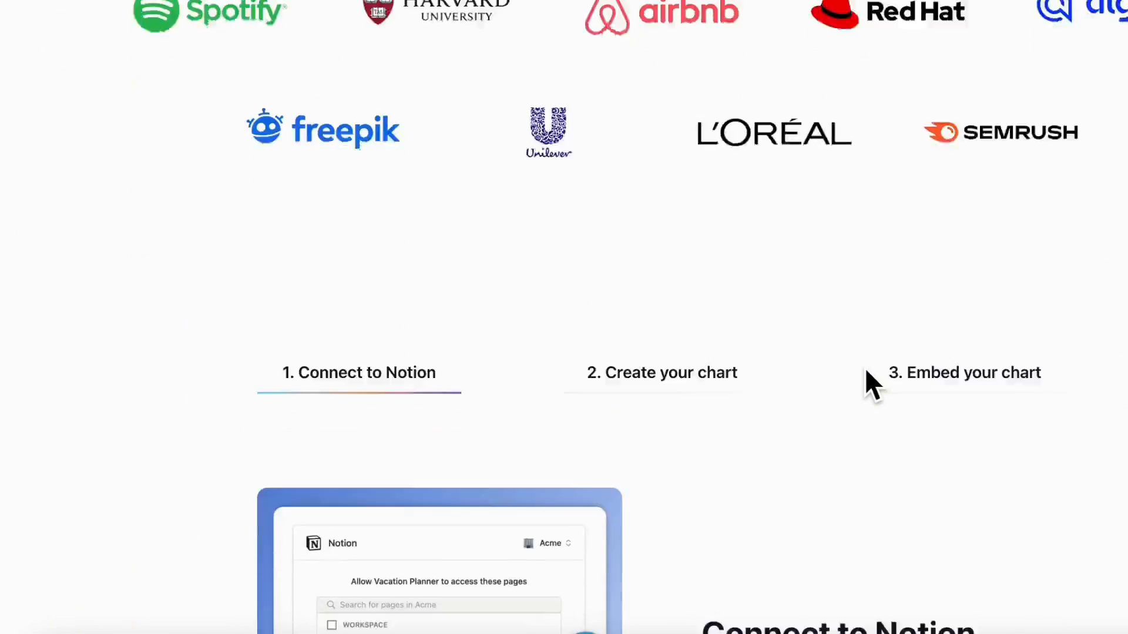
scroll(up, 3)
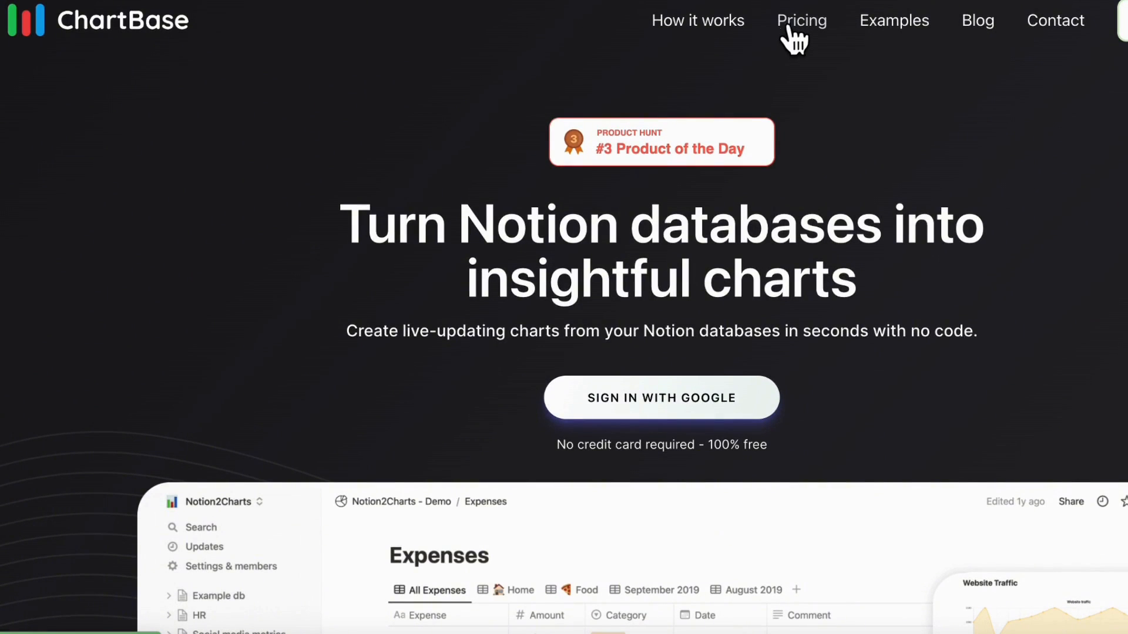
- Go to the dedicated Pricing page and scroll through it
click(801, 20)
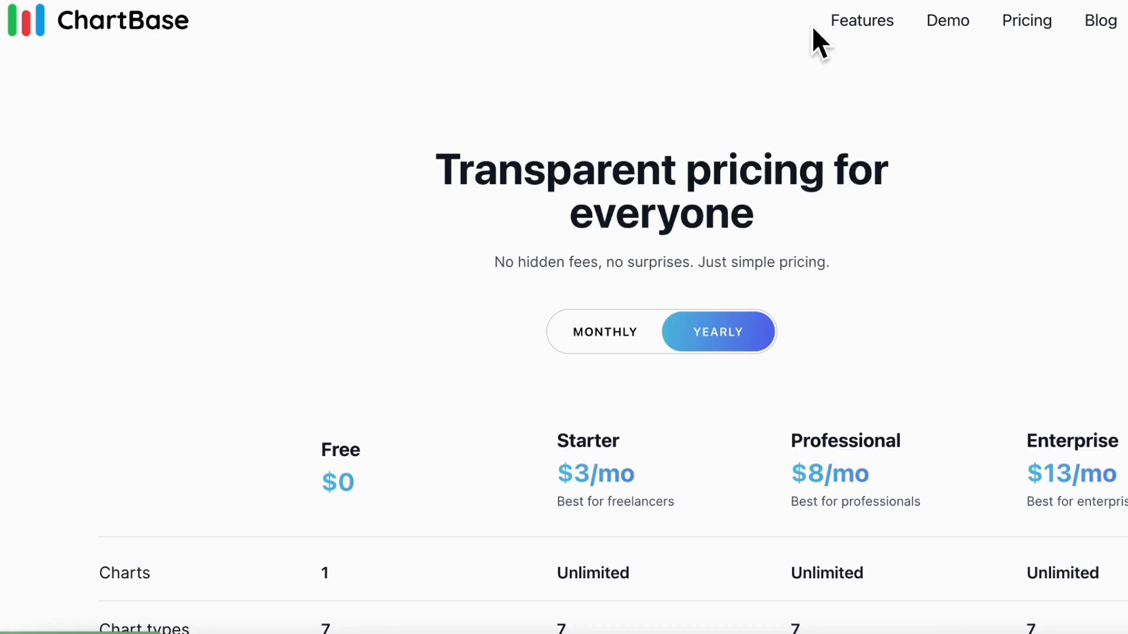
scroll(down, 3)
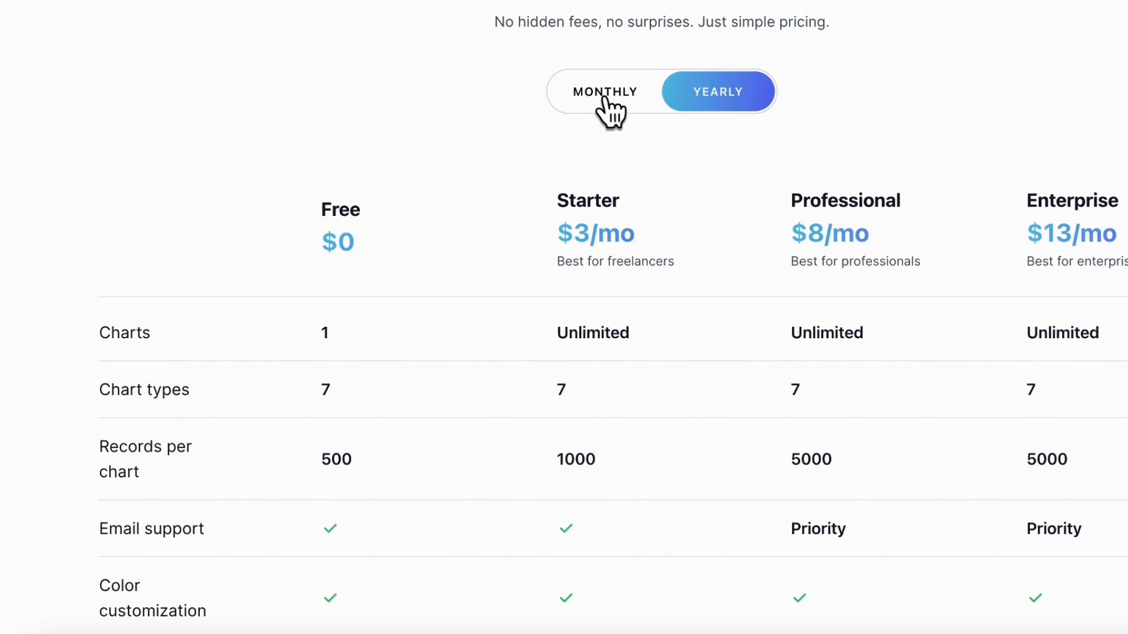
scroll(down, 3)
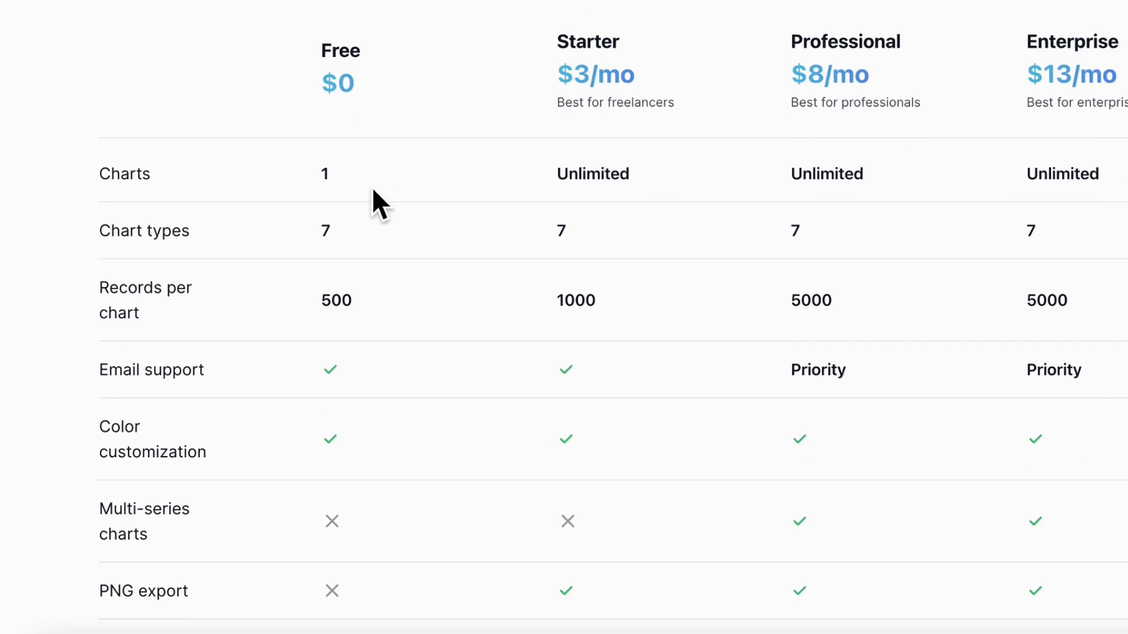
mouse_move(379, 245)
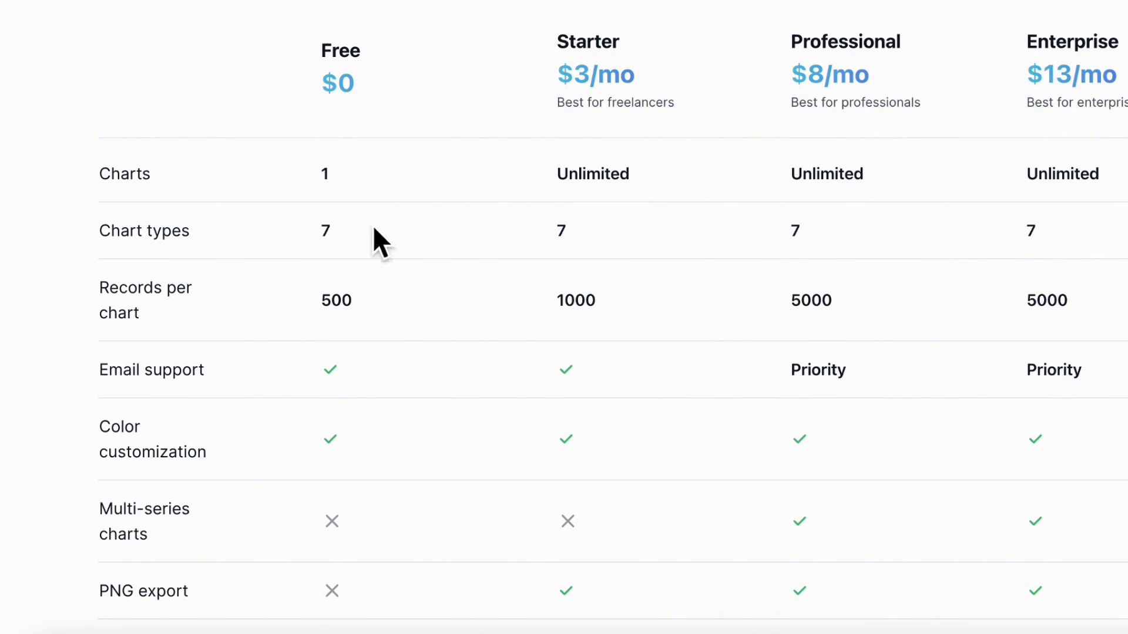
mouse_move(539, 313)
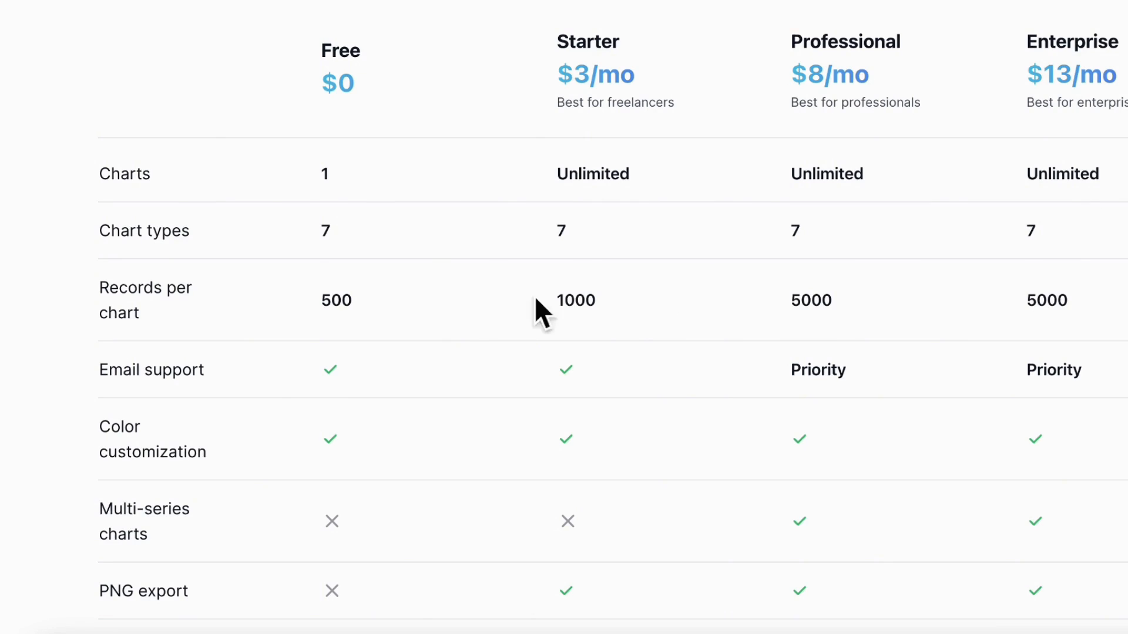
mouse_move(352, 331)
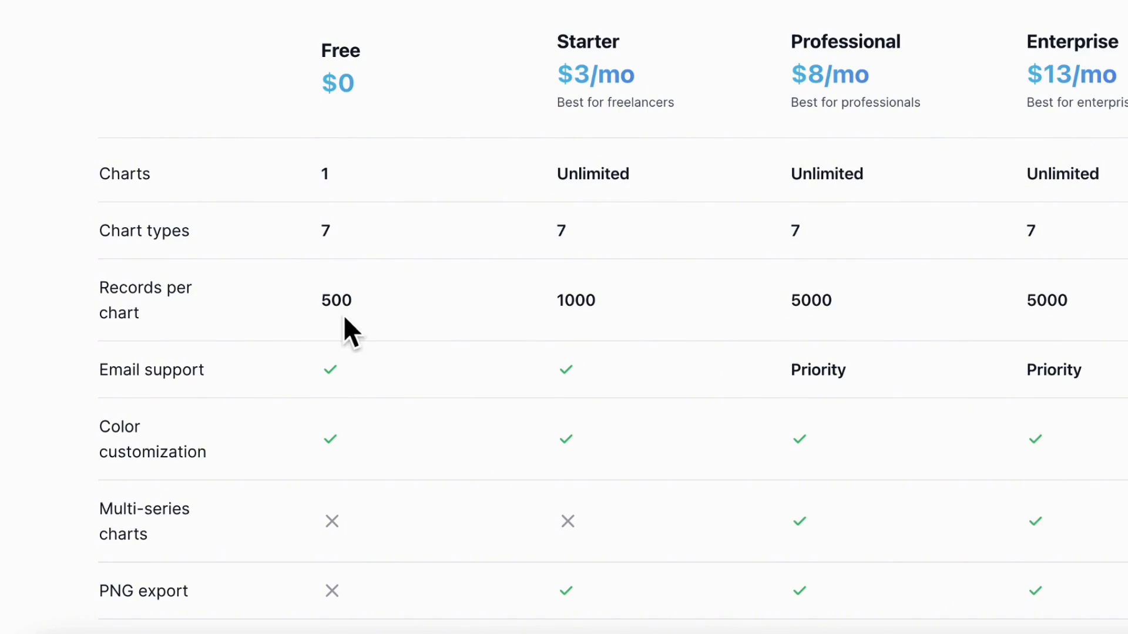
mouse_move(330, 320)
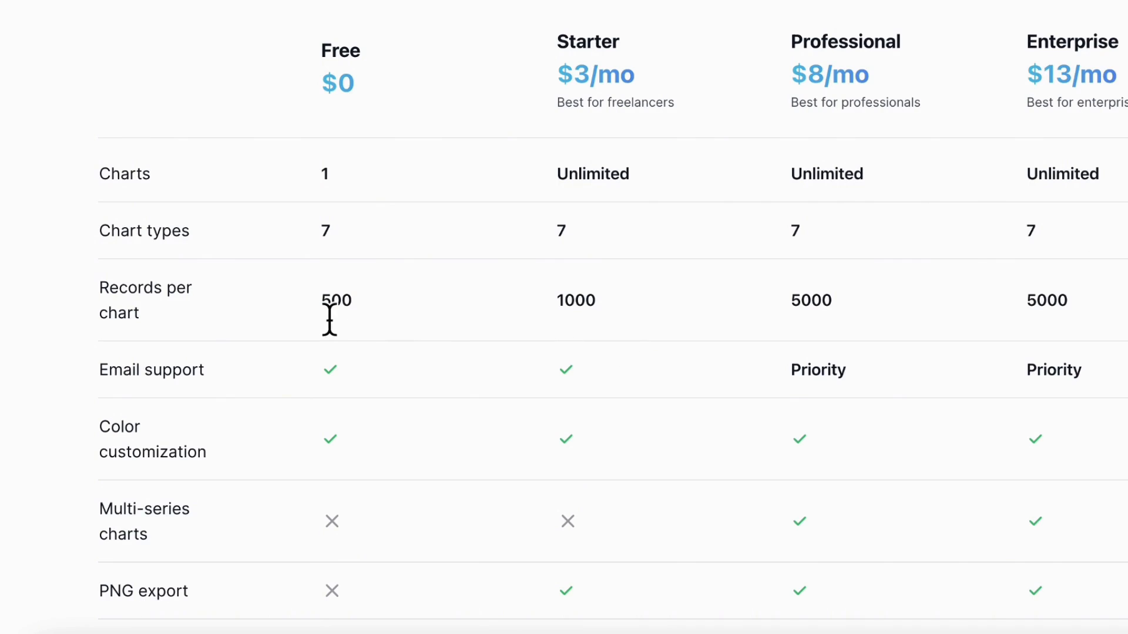
mouse_move(394, 328)
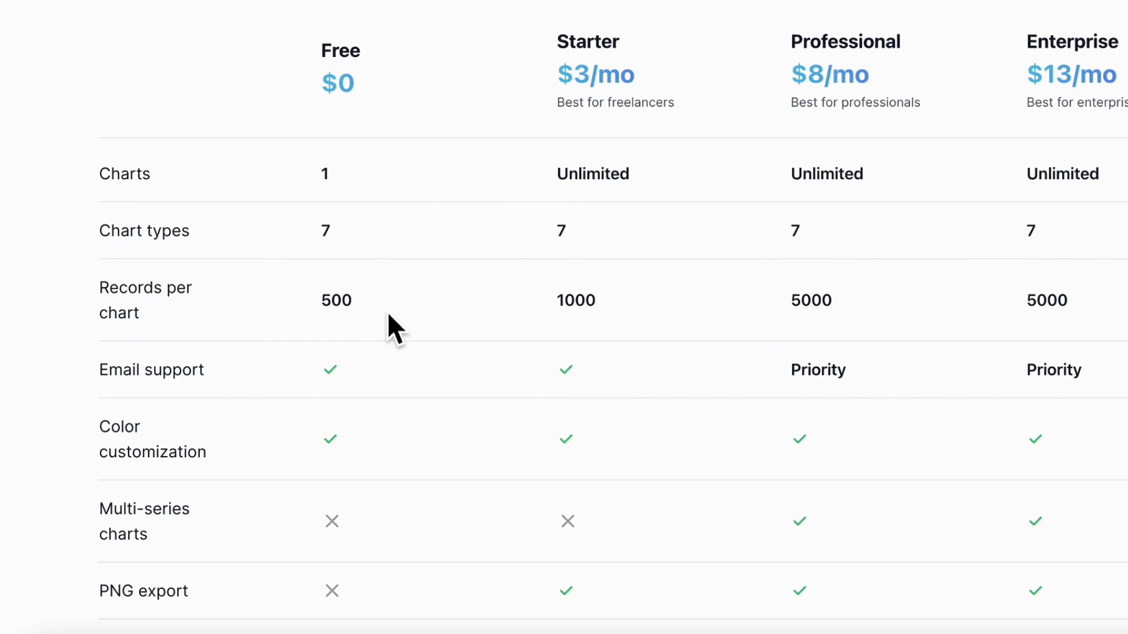
mouse_move(412, 170)
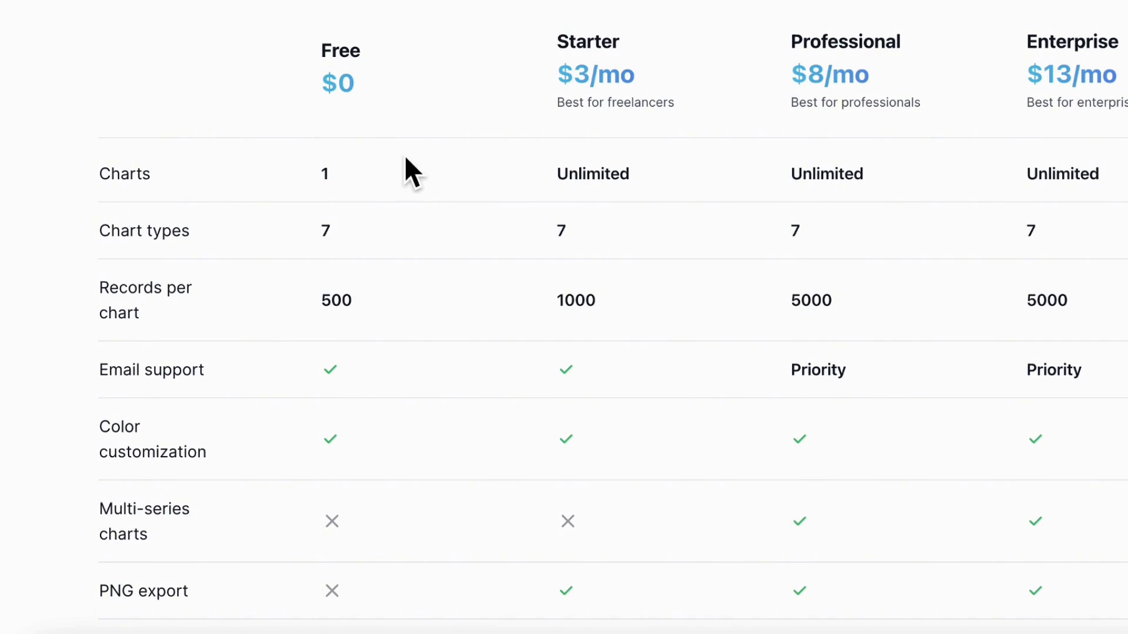
mouse_move(536, 323)
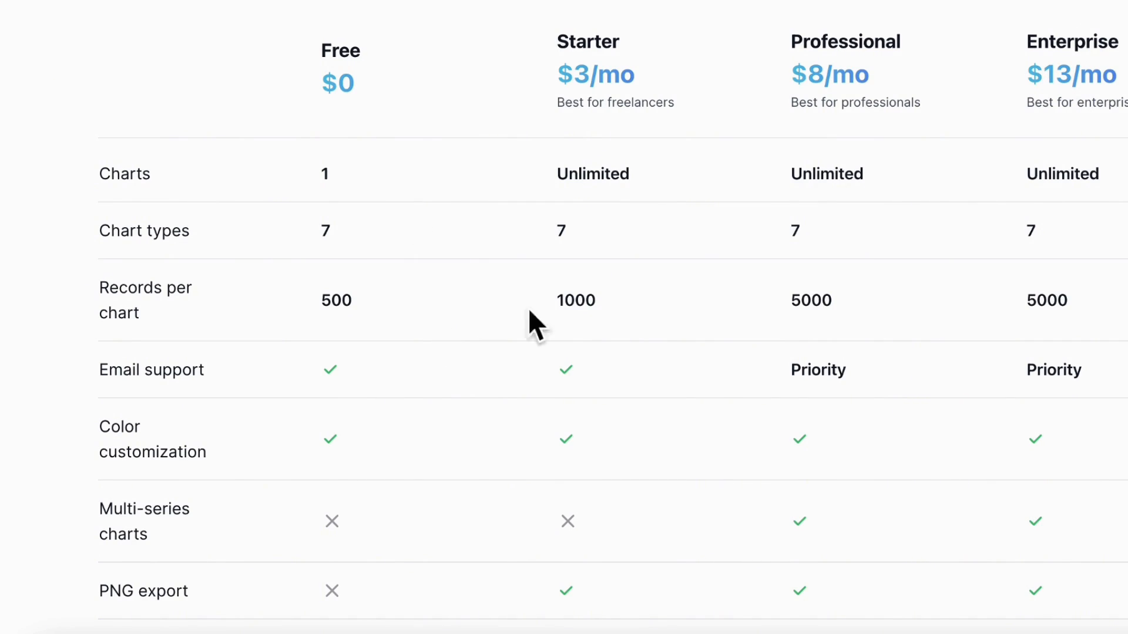
mouse_move(1085, 445)
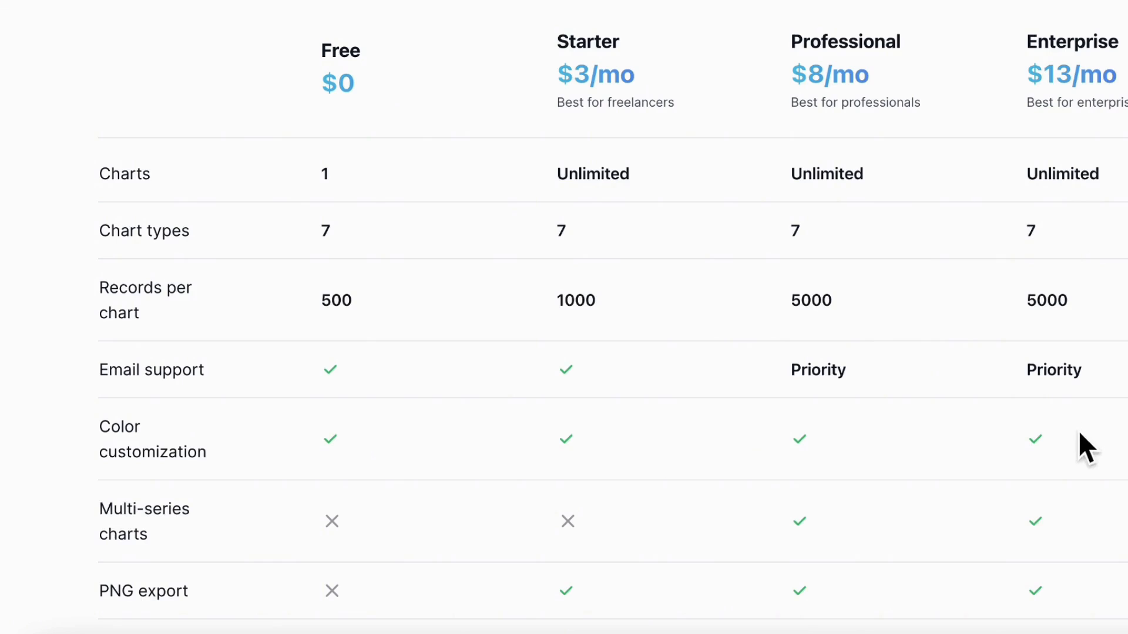
scroll(down, 3)
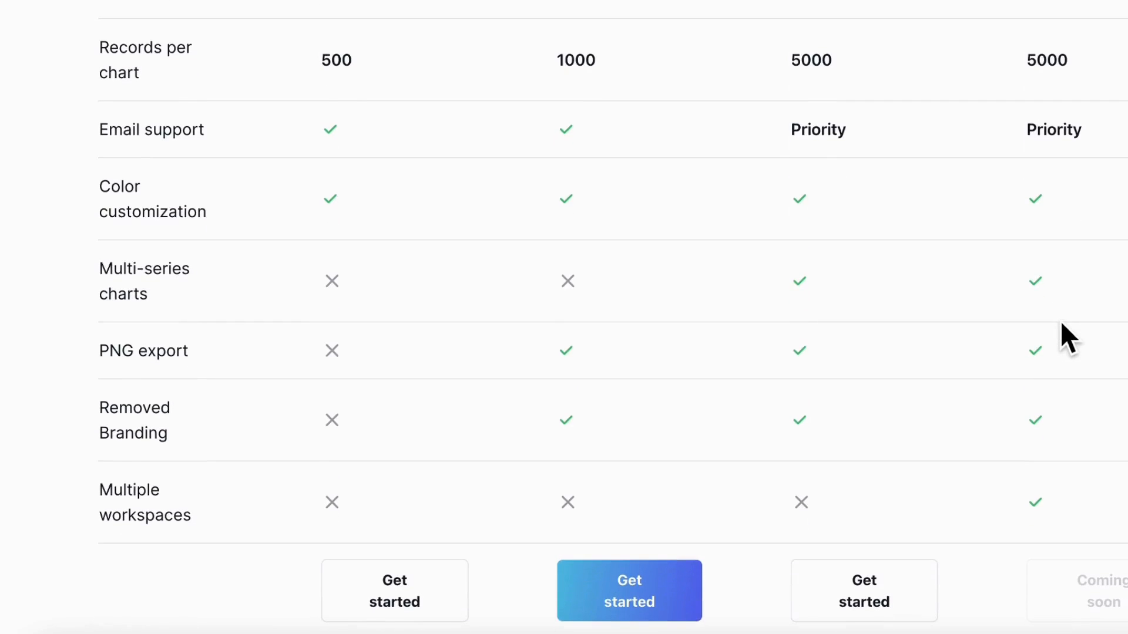
scroll(up, 3)
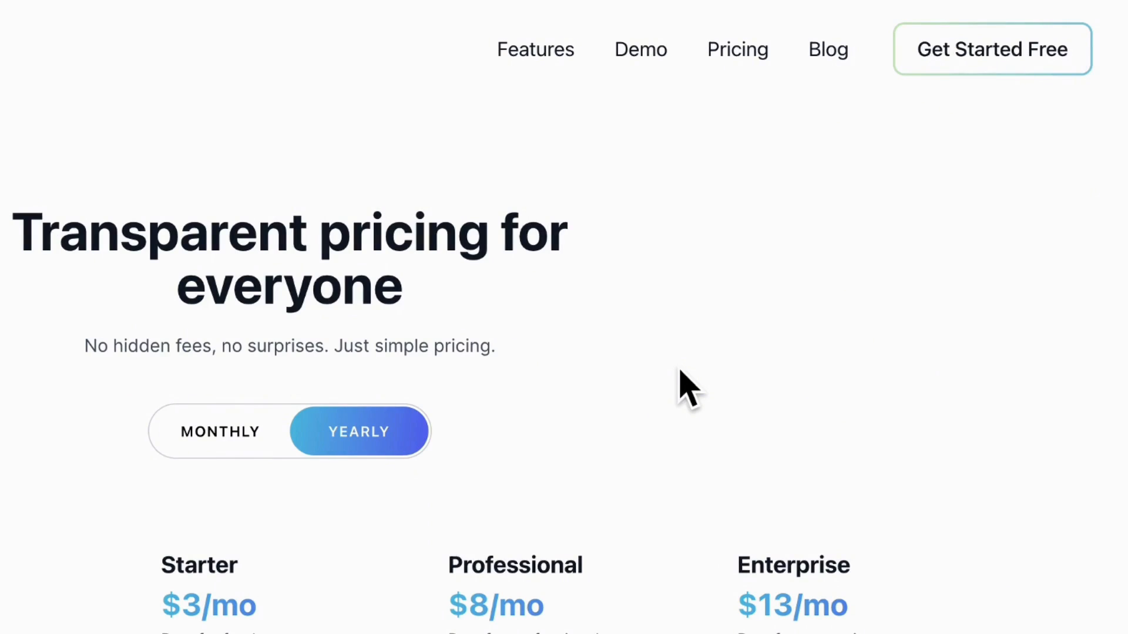
mouse_move(992, 49)
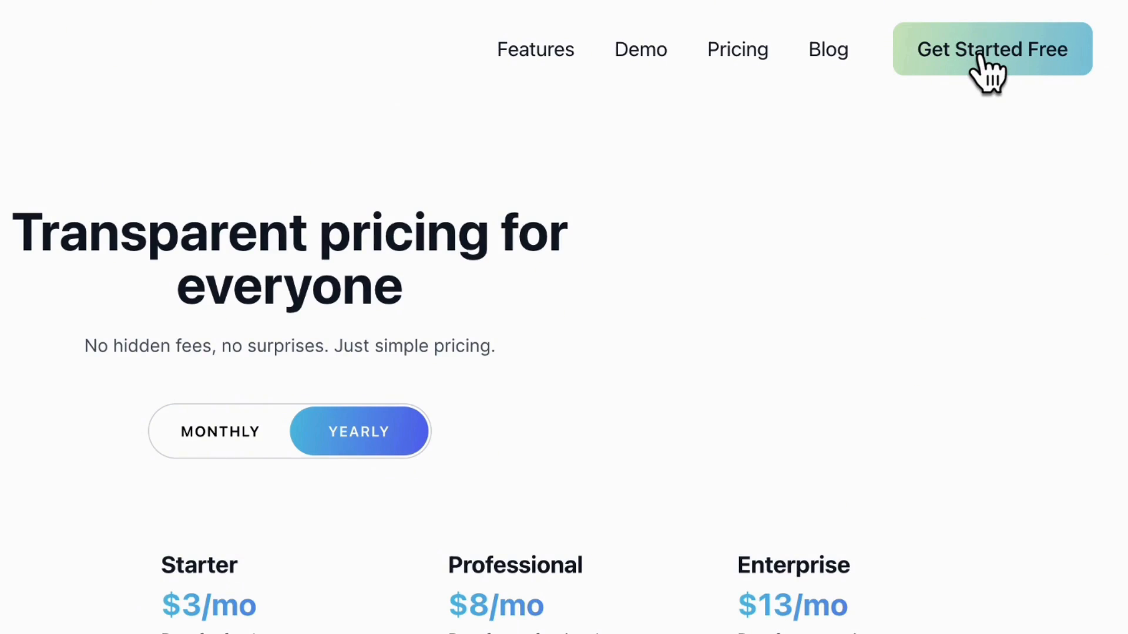
- Start on the free plan and view Settings' Workspaces tab with The Organized Notebook
click(992, 49)
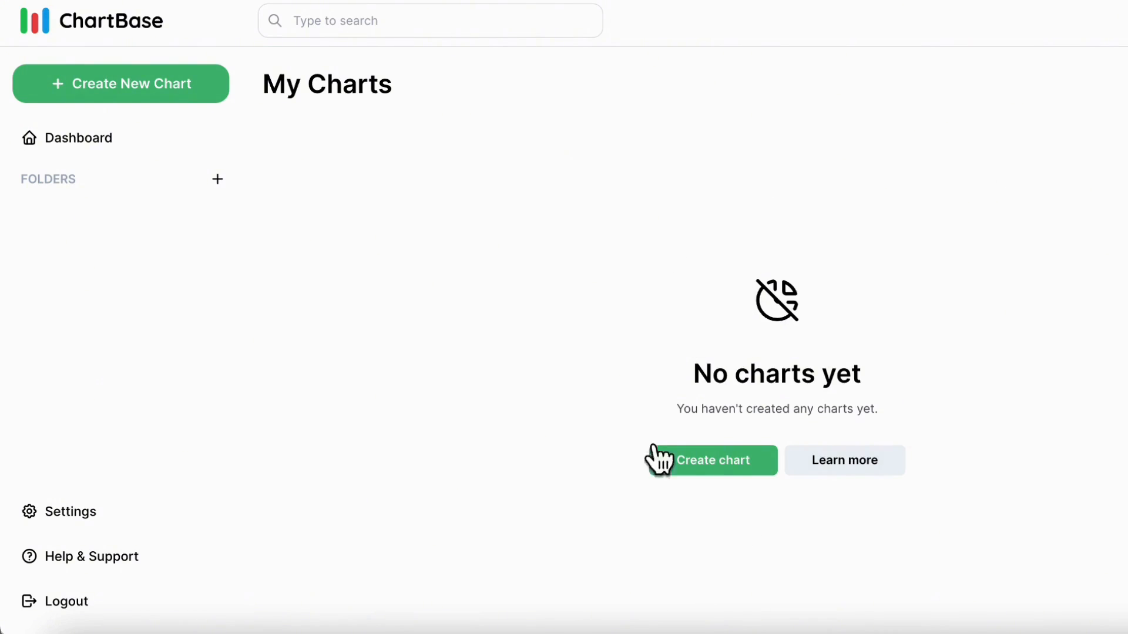
mouse_move(158, 338)
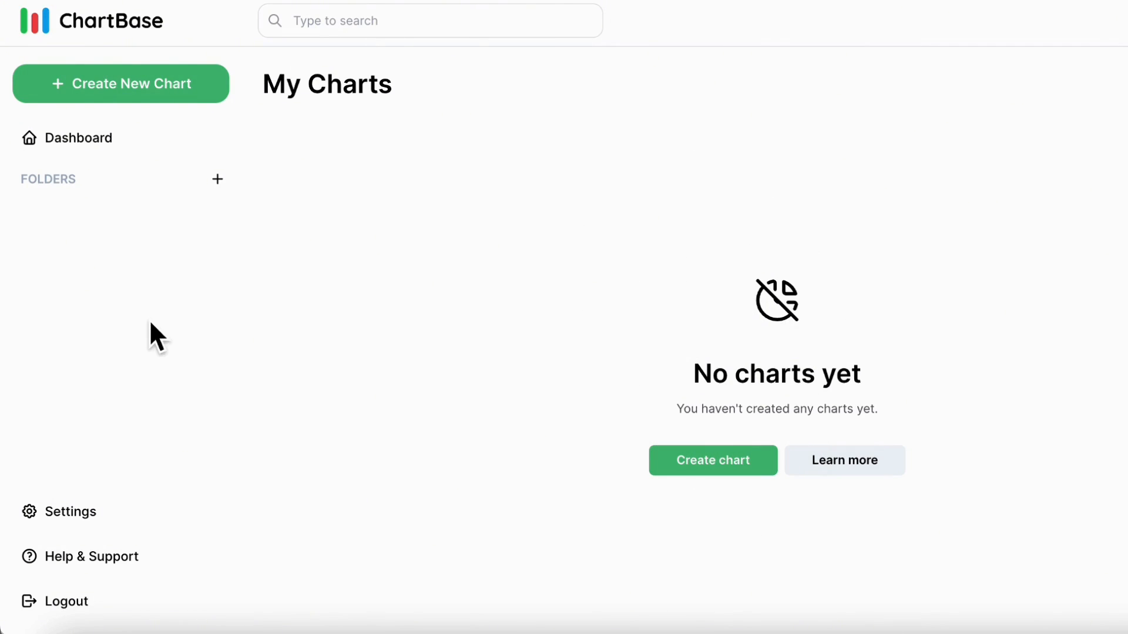
mouse_move(69, 511)
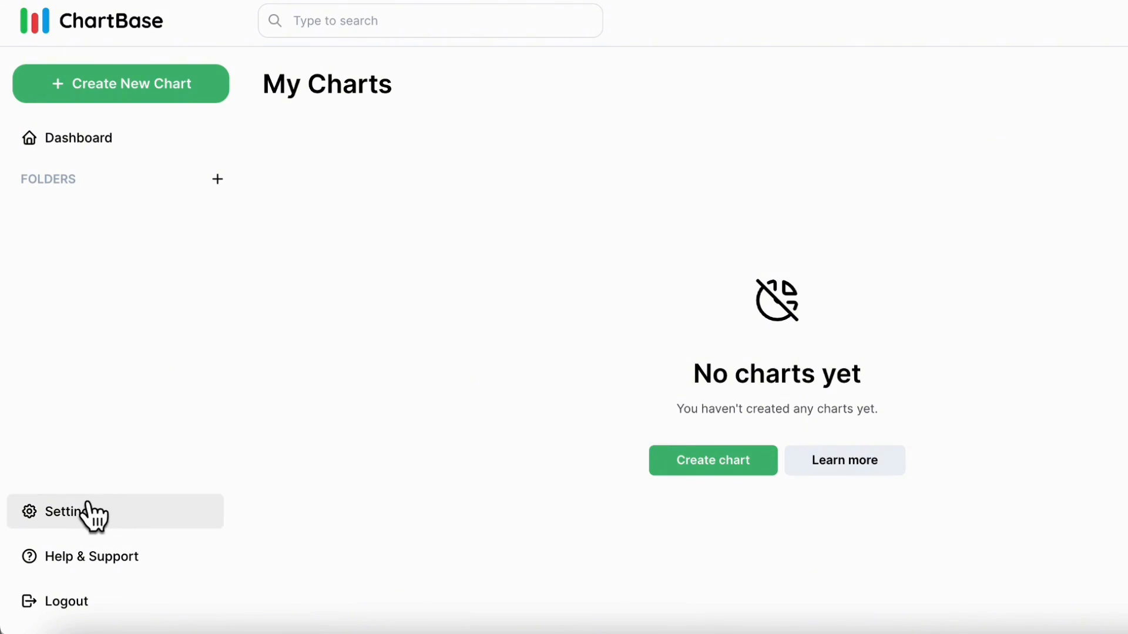
click(79, 511)
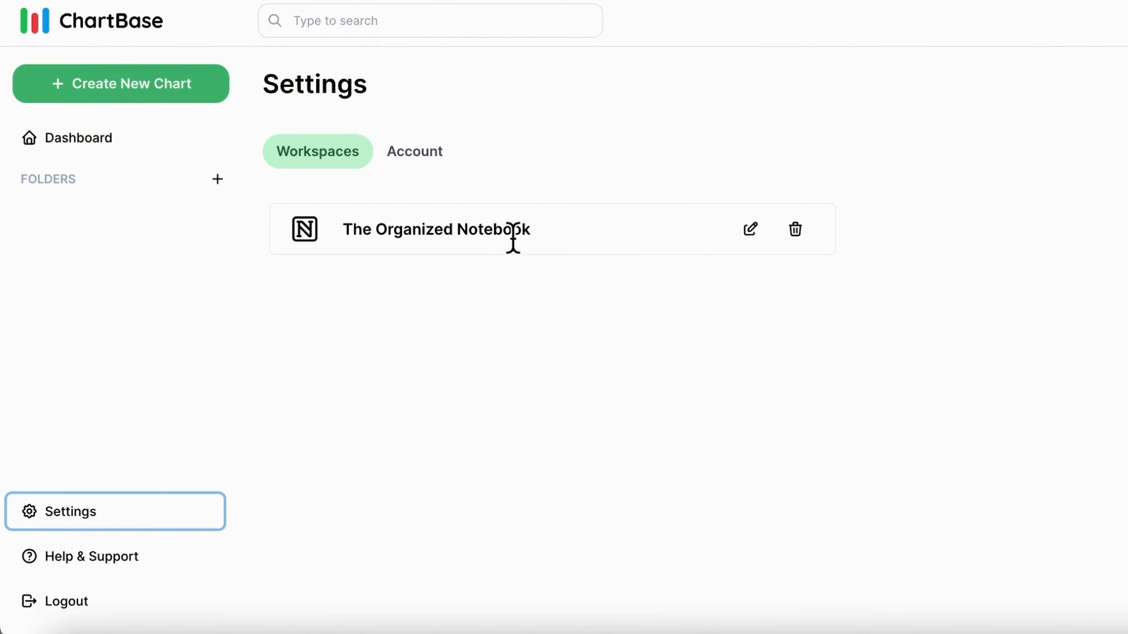
mouse_move(629, 237)
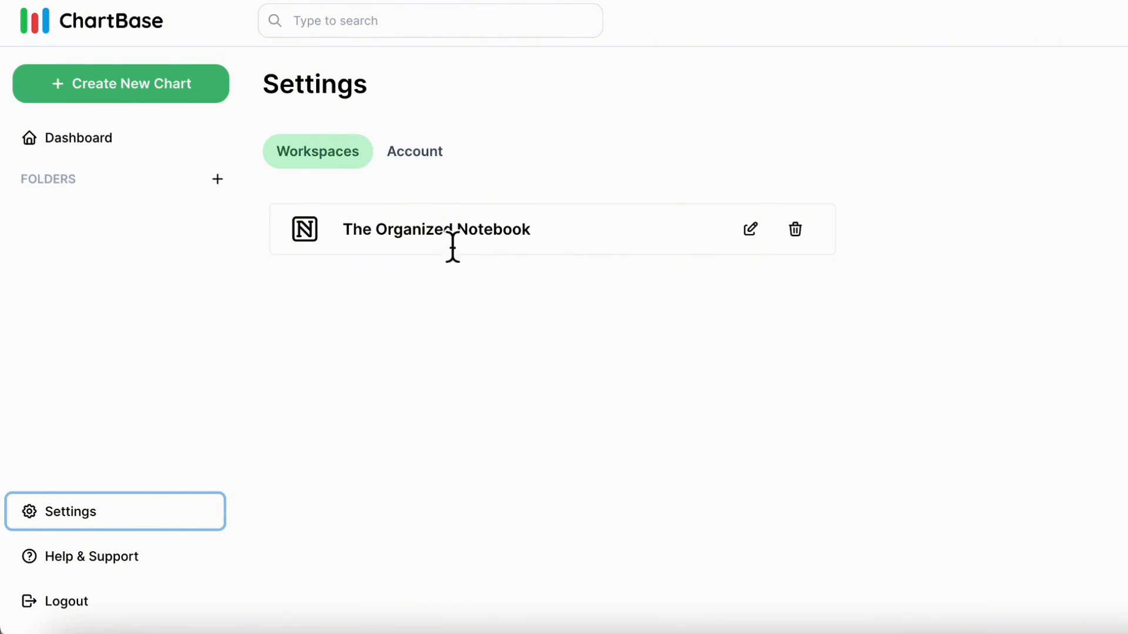
mouse_move(525, 281)
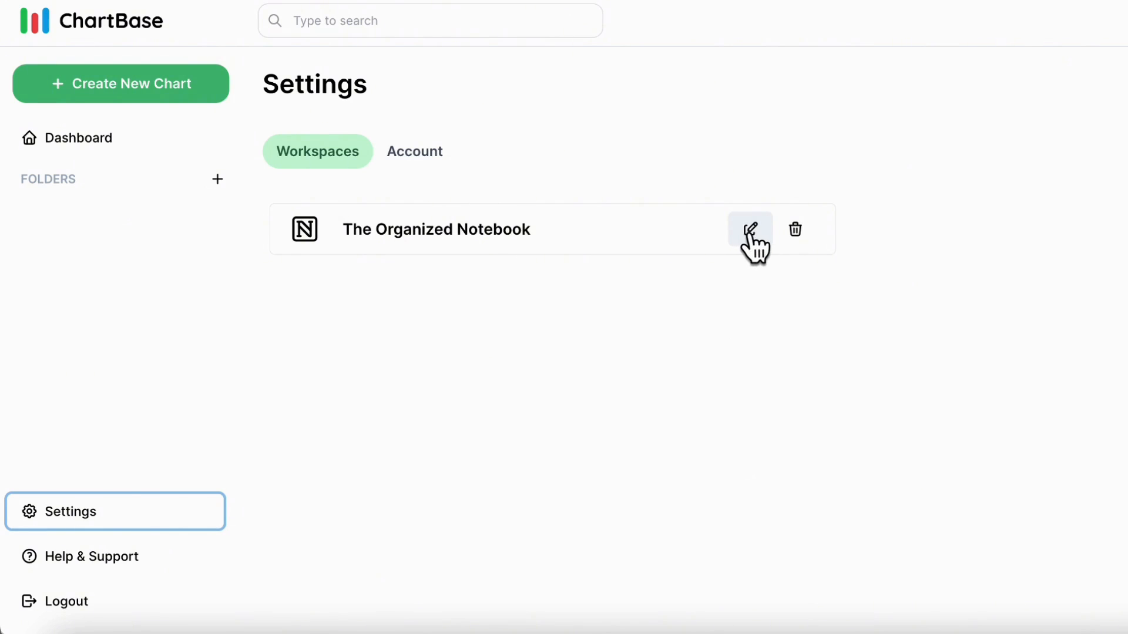
- Authorize ChartBase in Notion for The Organized Notebook's selected pages
click(750, 228)
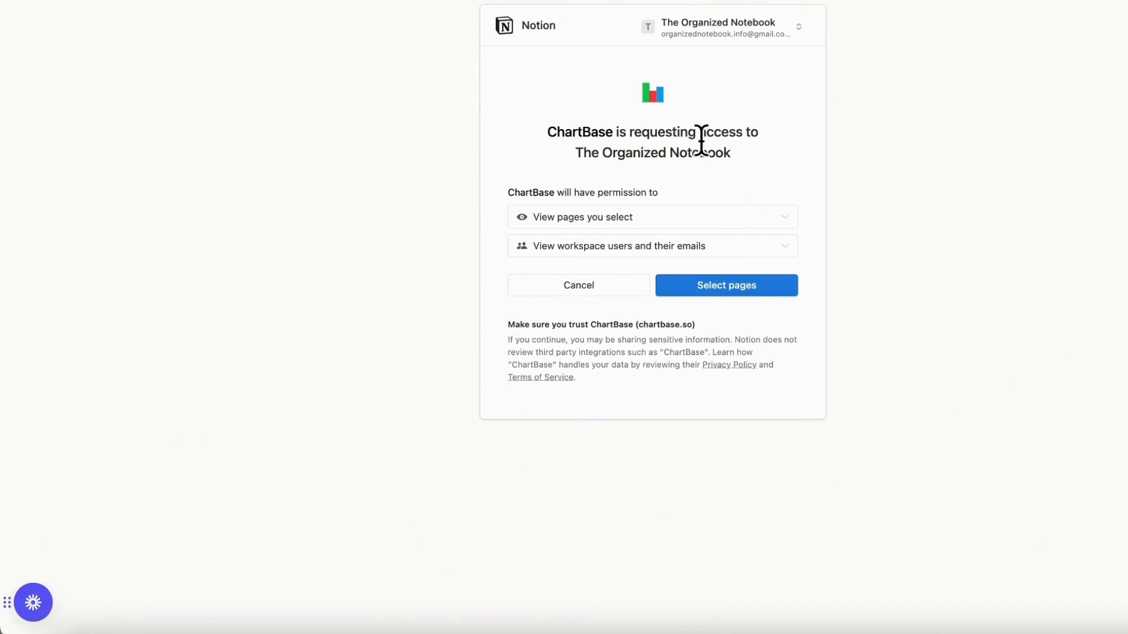
mouse_move(708, 162)
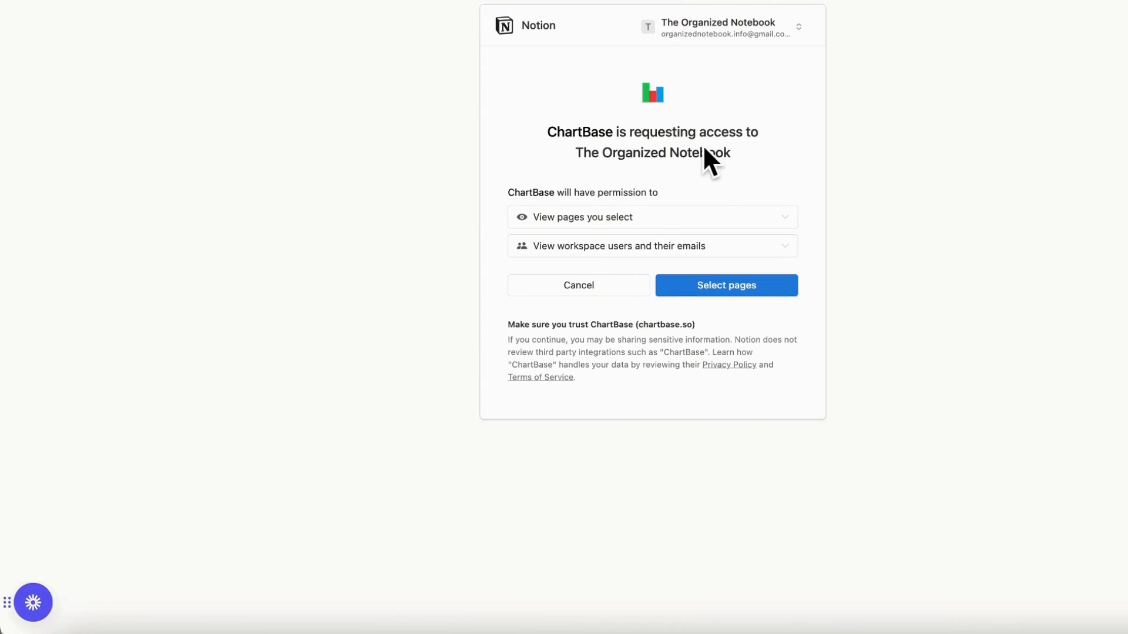
mouse_move(620, 206)
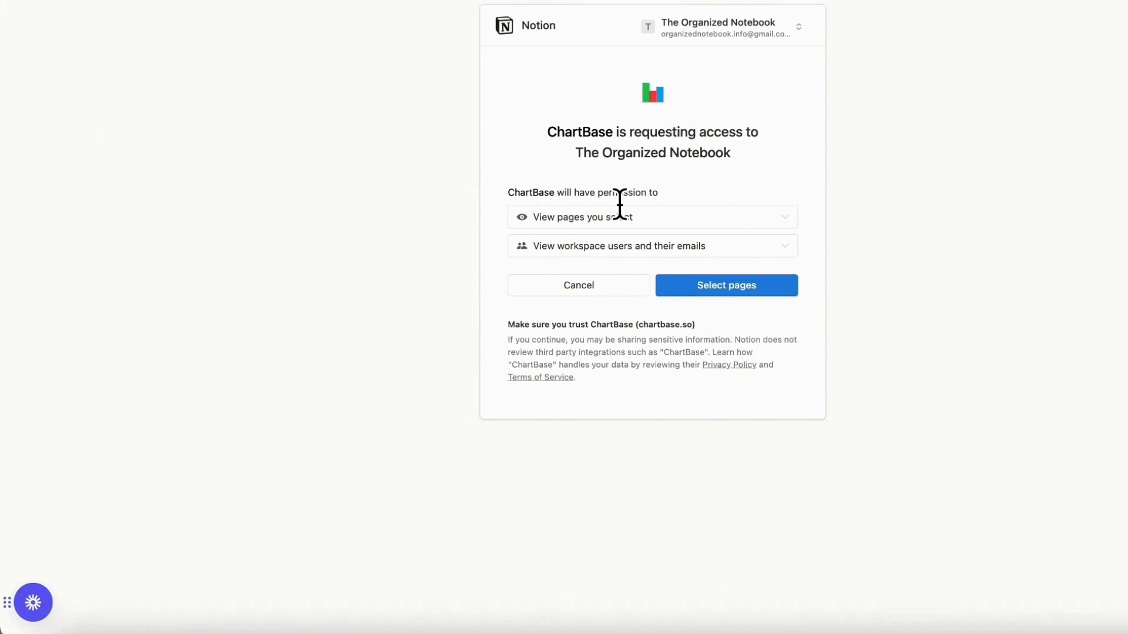
mouse_move(701, 234)
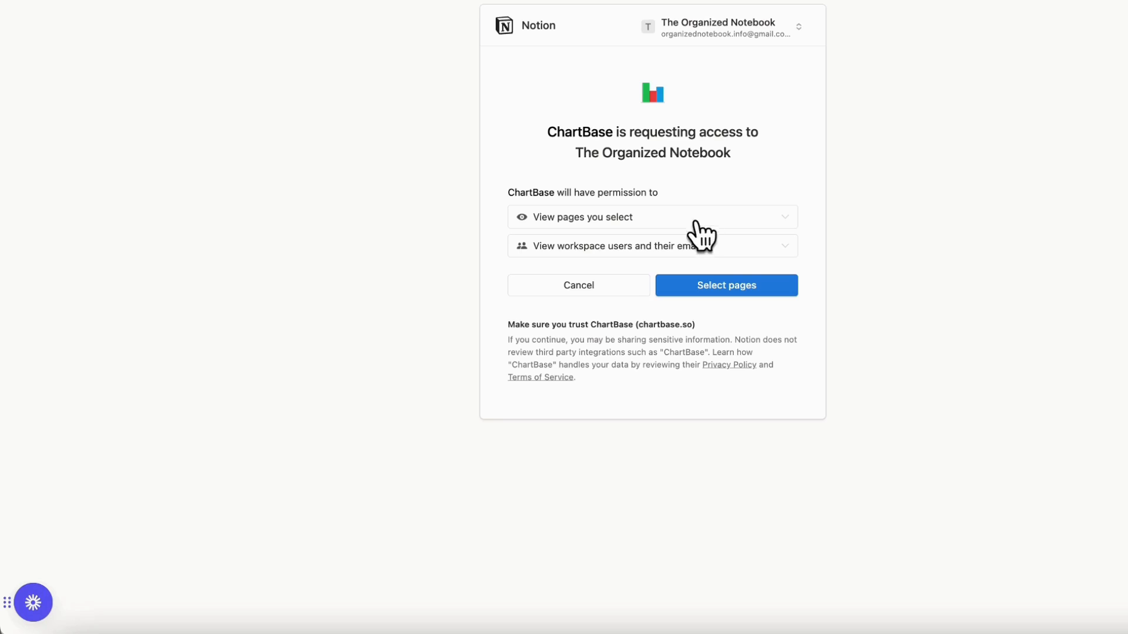
mouse_move(628, 268)
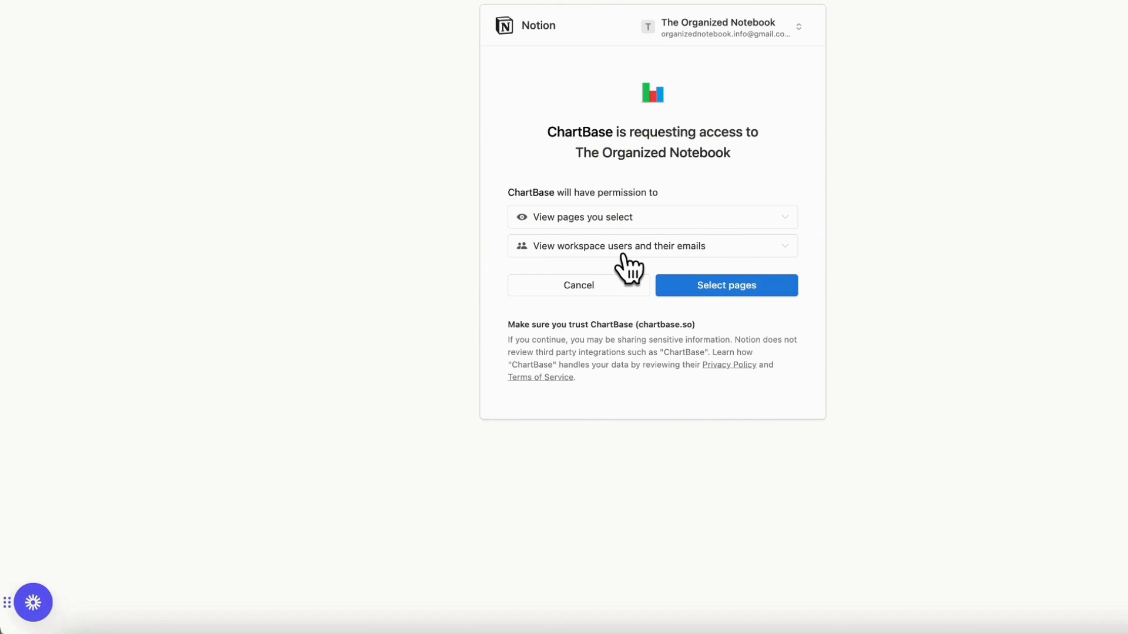
click(725, 285)
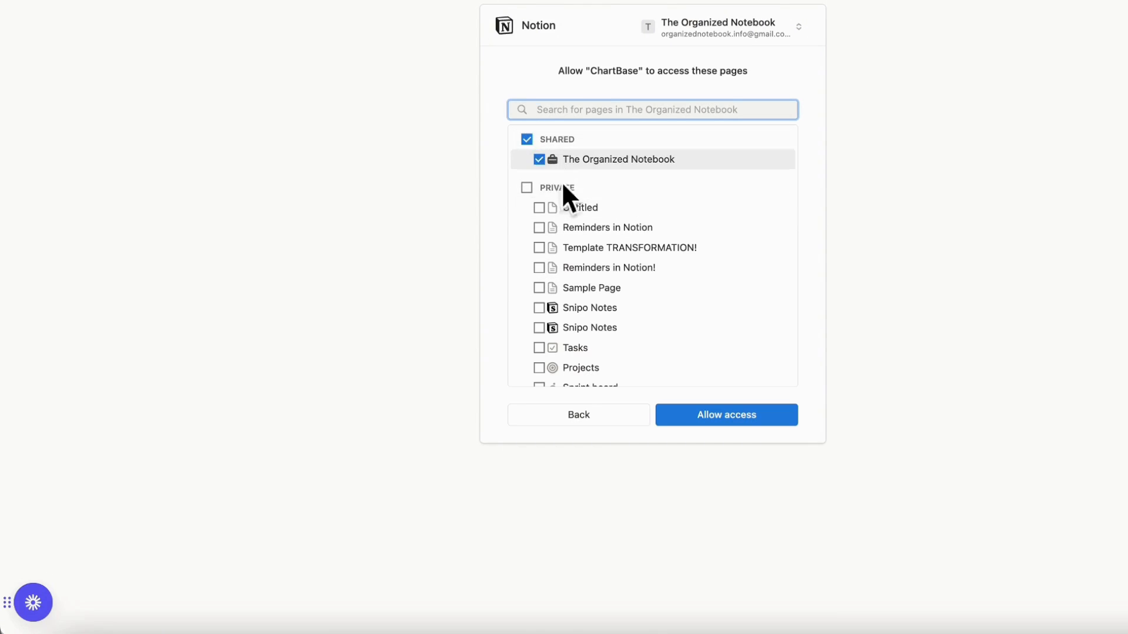
mouse_move(606, 175)
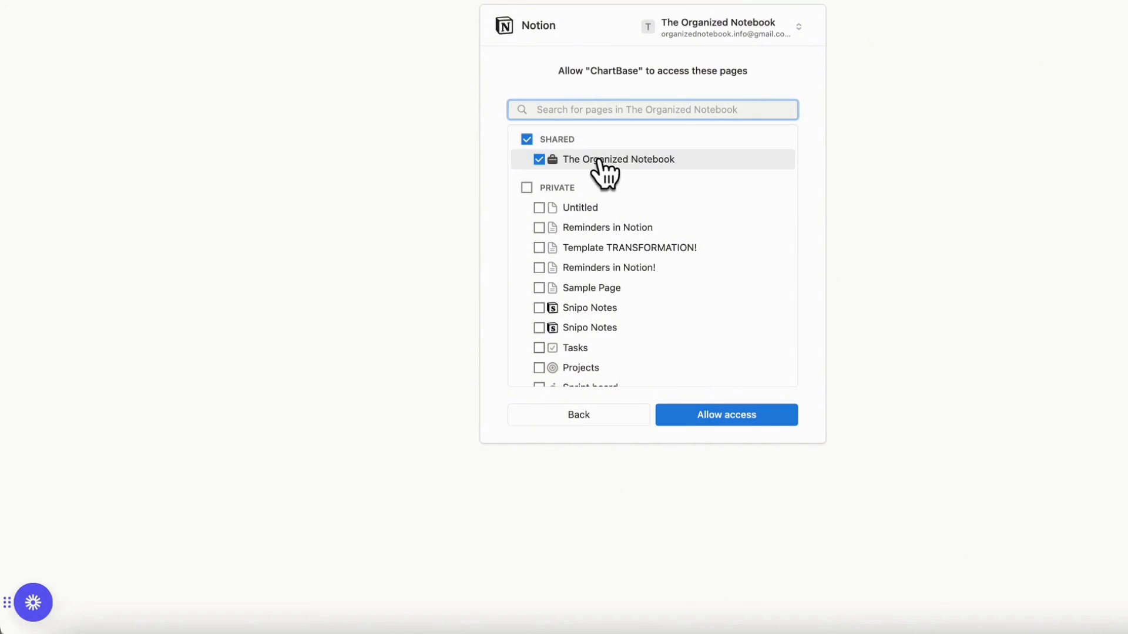
mouse_move(644, 179)
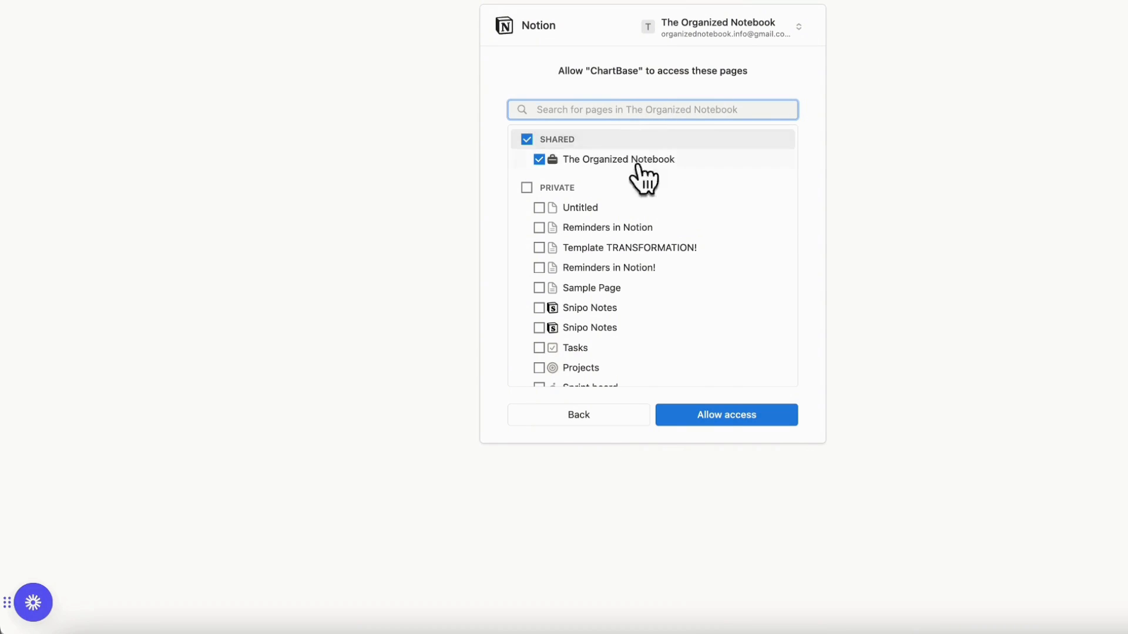
mouse_move(592, 188)
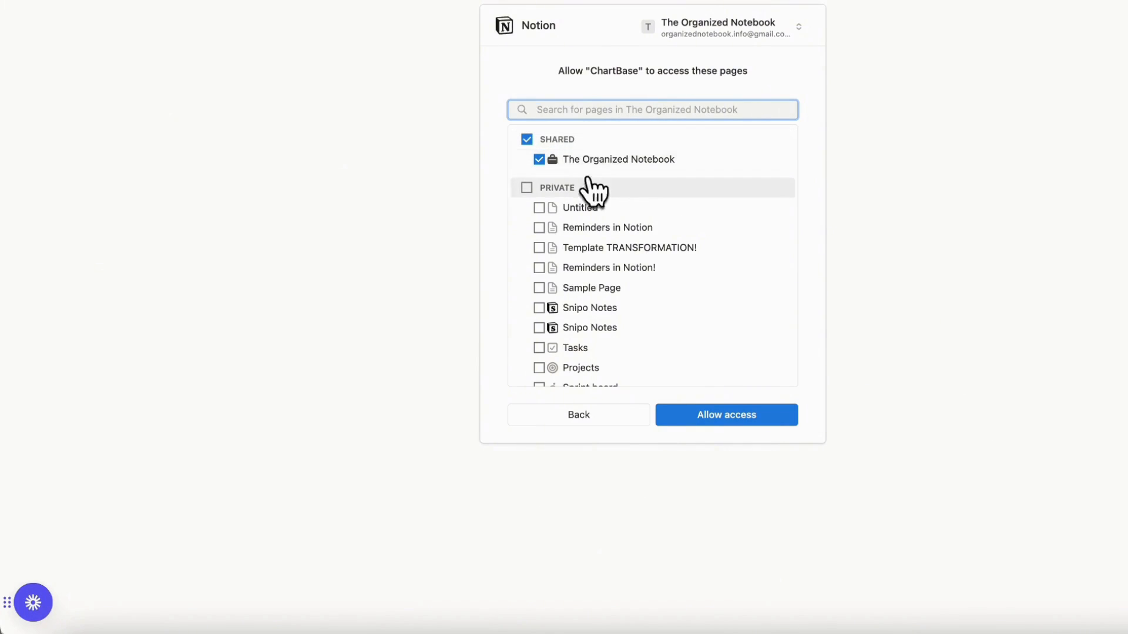
mouse_move(726, 414)
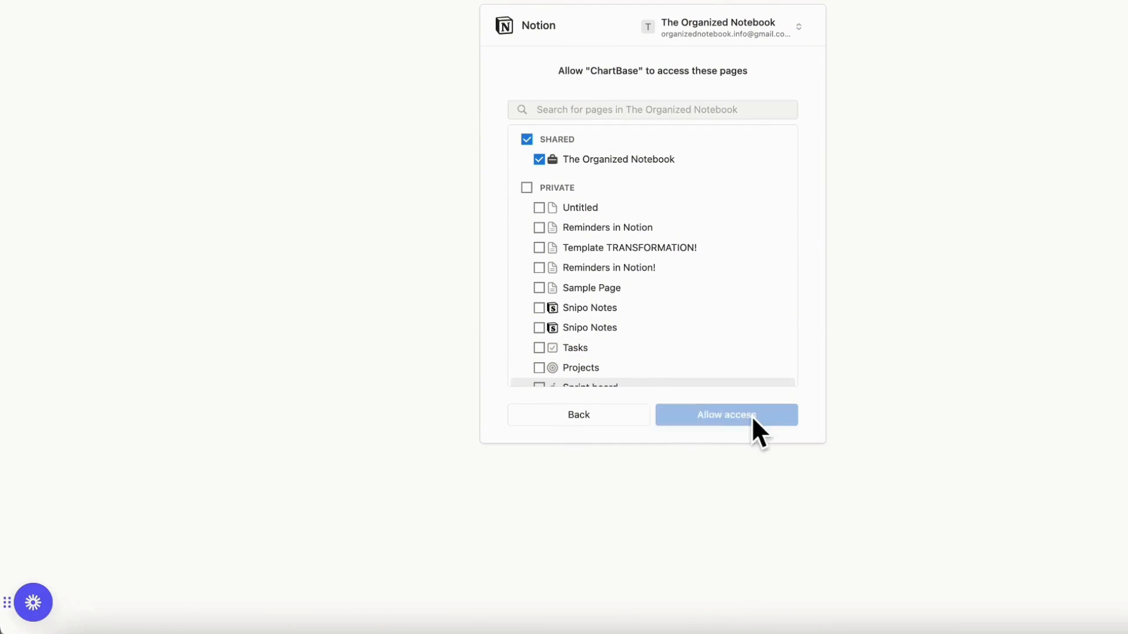
click(726, 415)
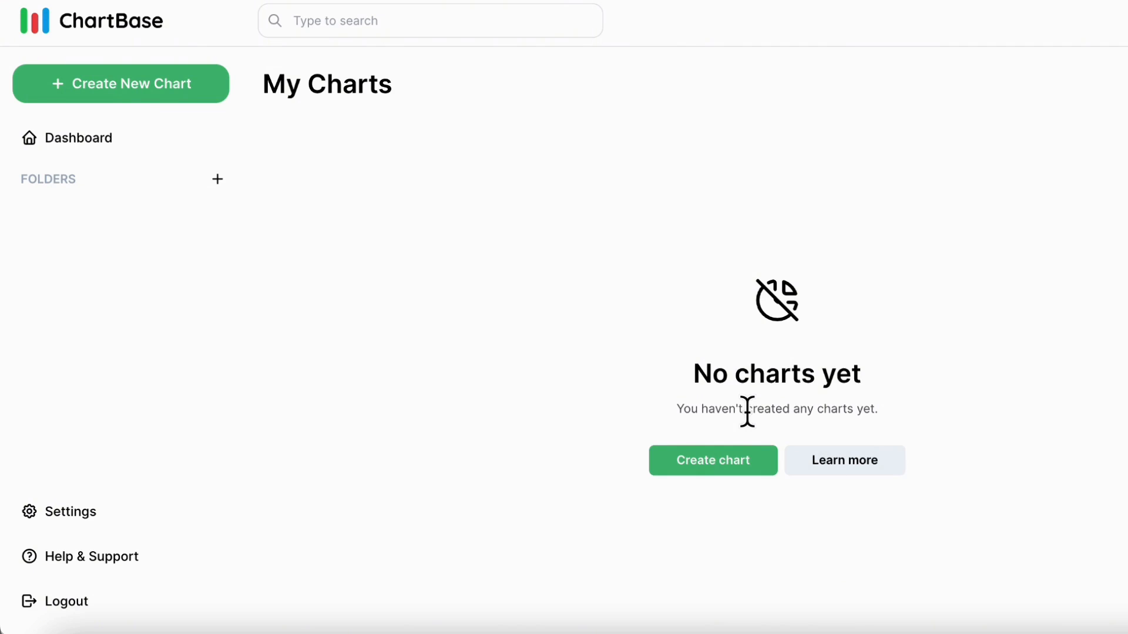
mouse_move(597, 435)
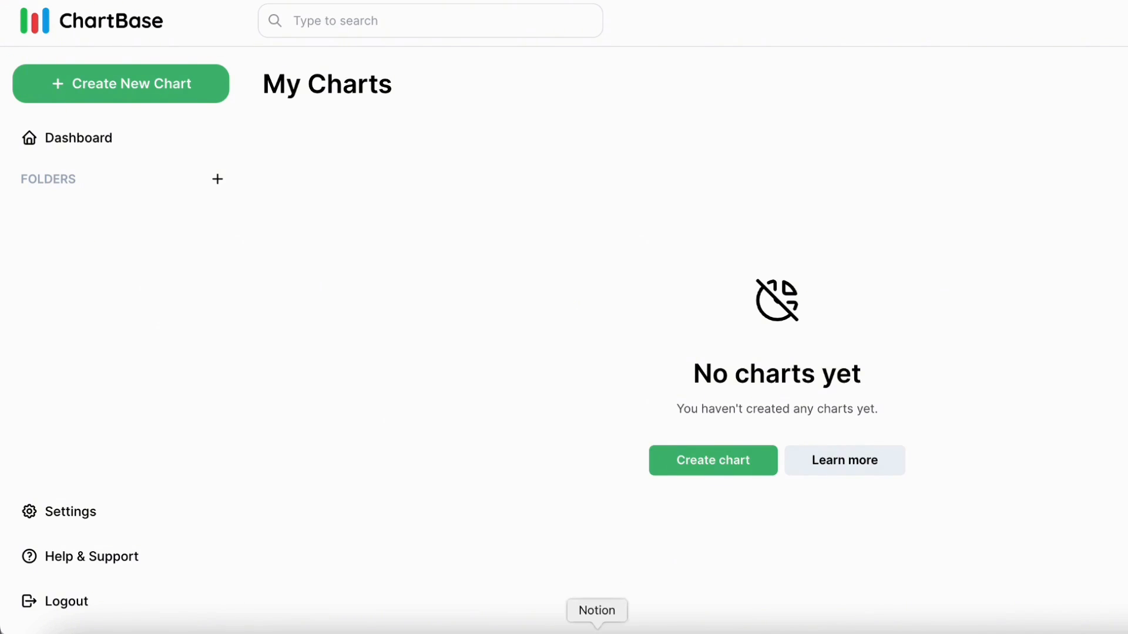
- Switch to Notion's Goal & Habit Tracker System page via the dock
click(595, 611)
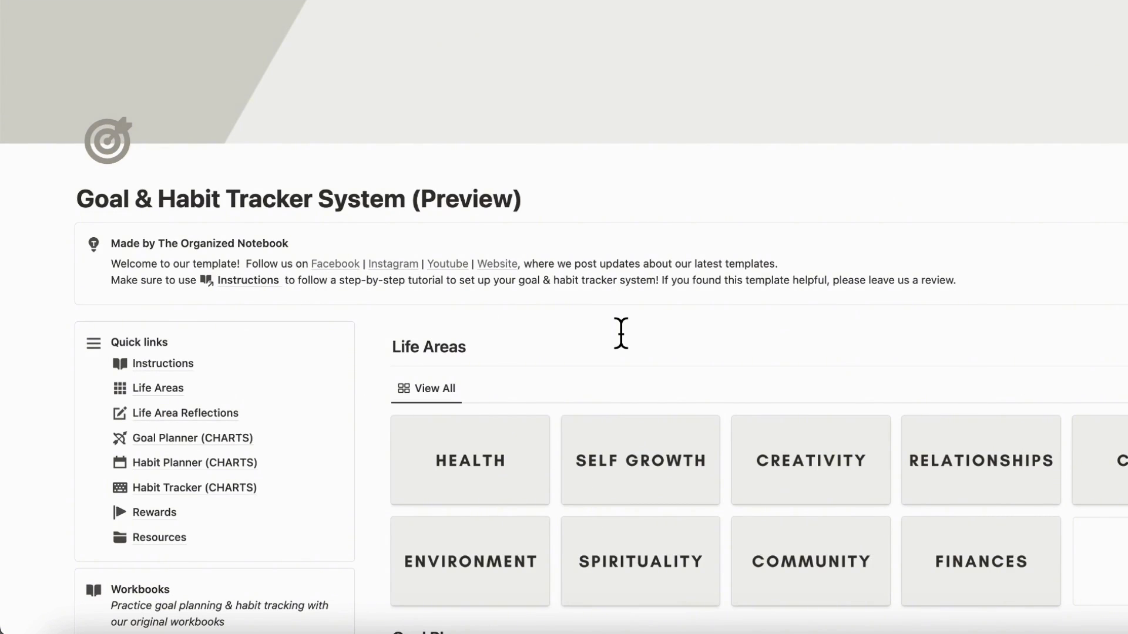
scroll(down, 3)
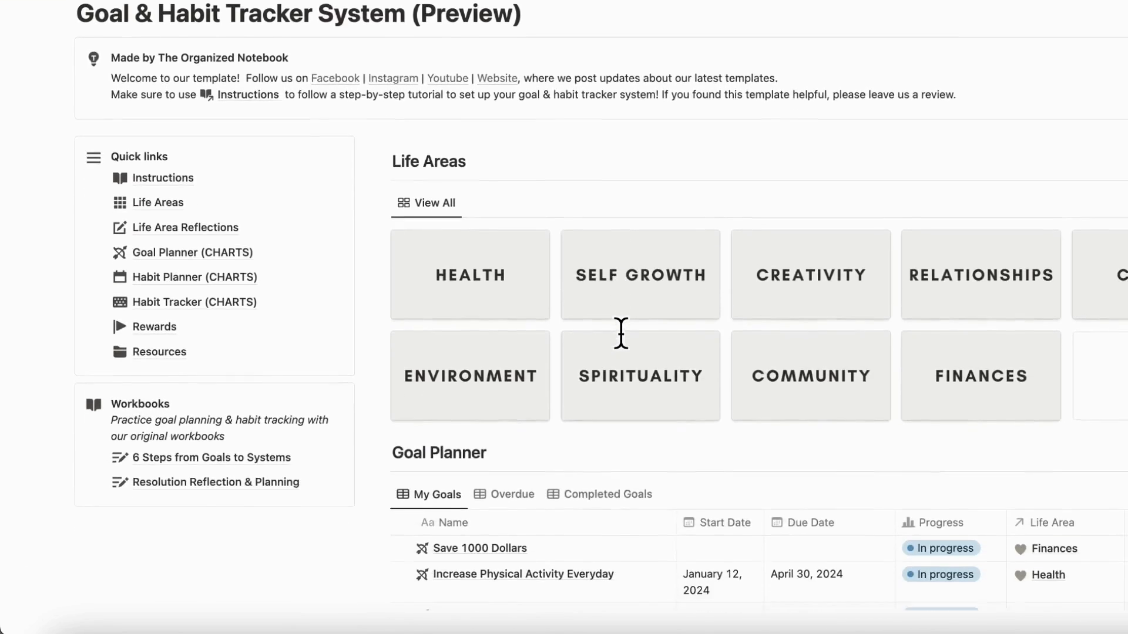
scroll(down, 3)
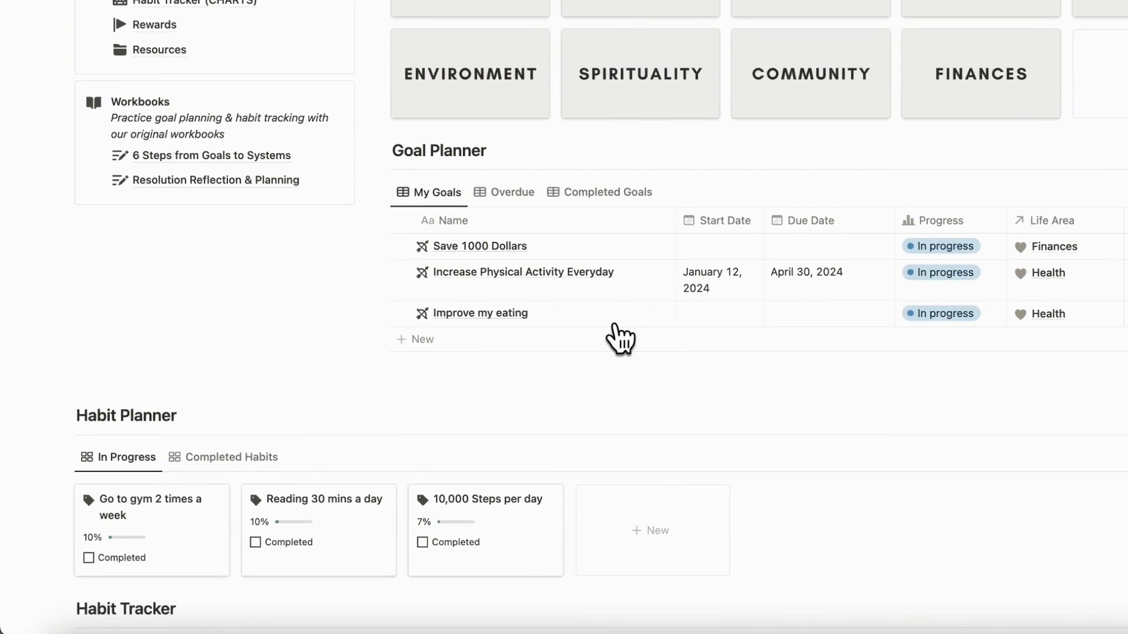
scroll(down, 3)
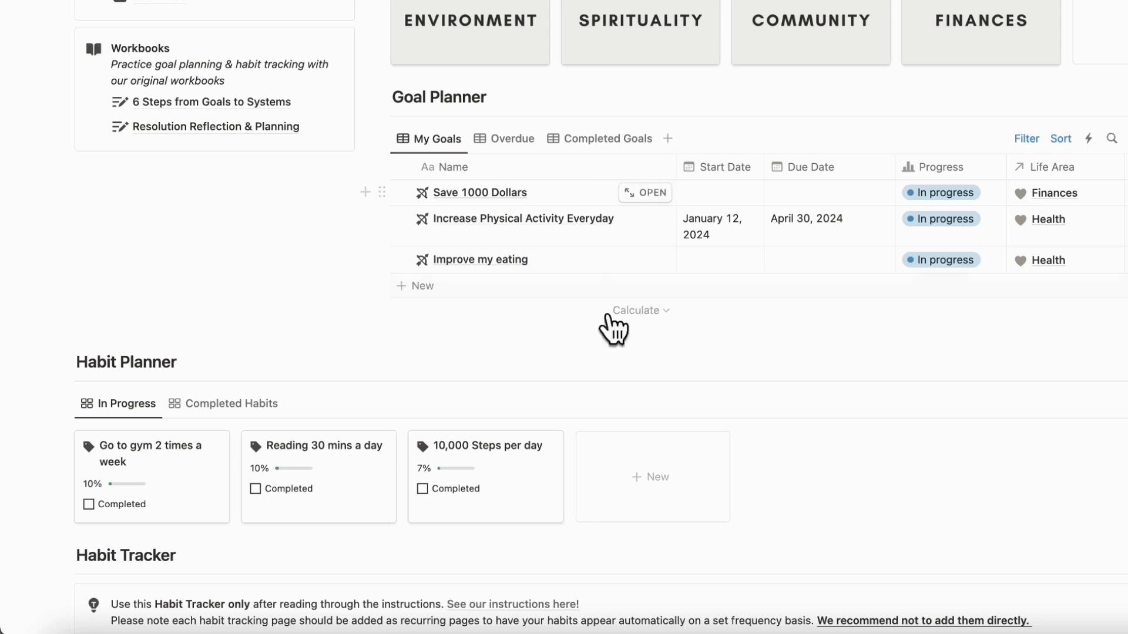
mouse_move(629, 394)
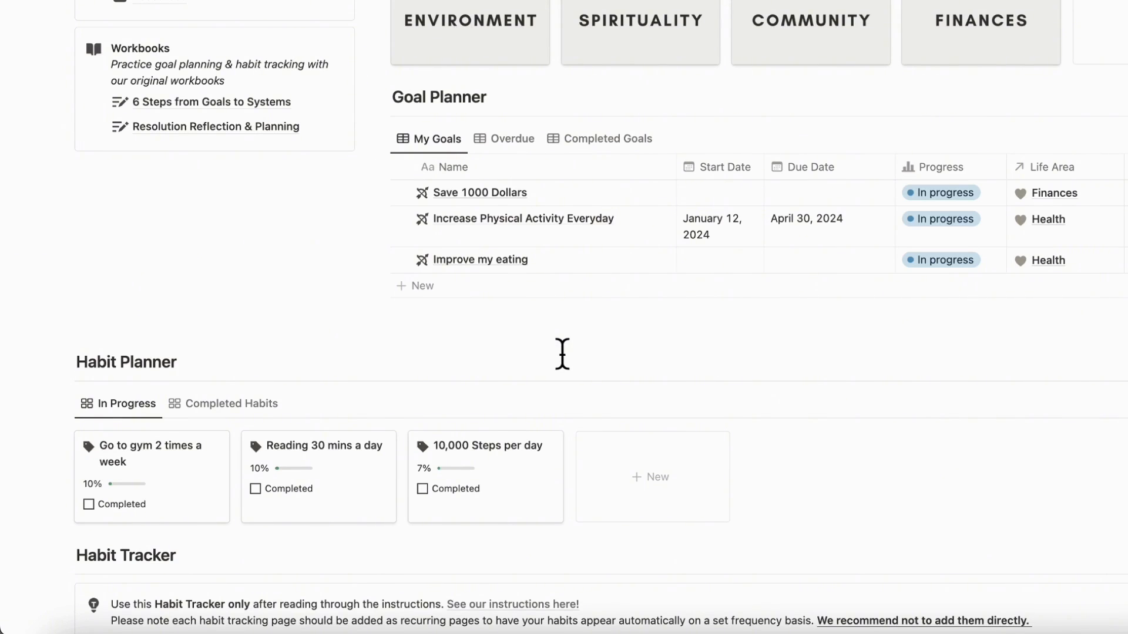
mouse_move(615, 224)
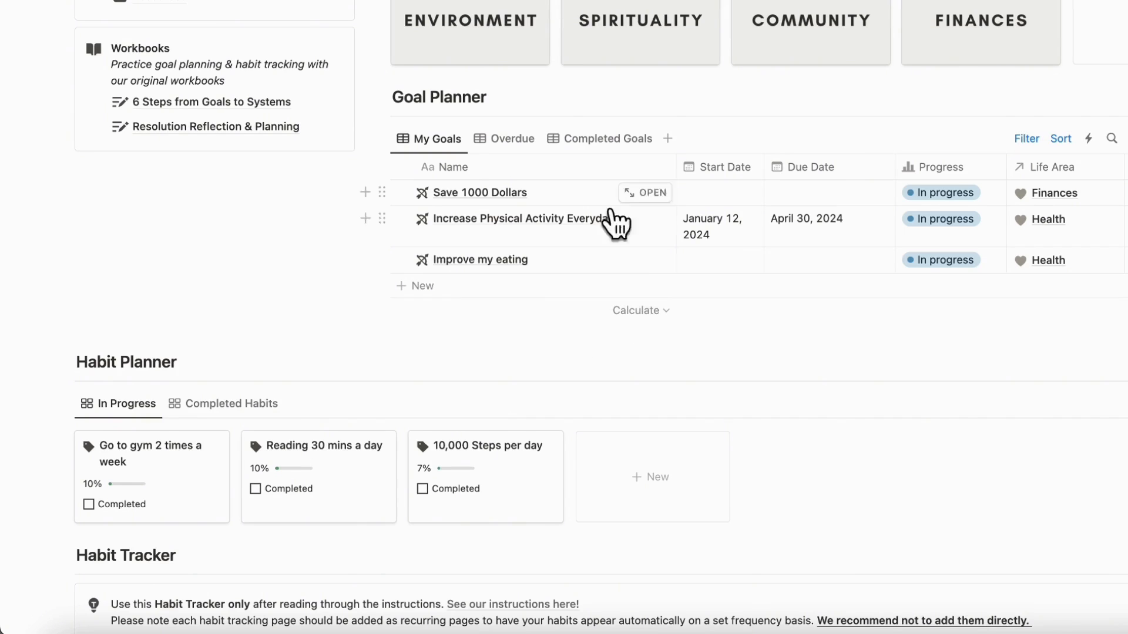
mouse_move(629, 248)
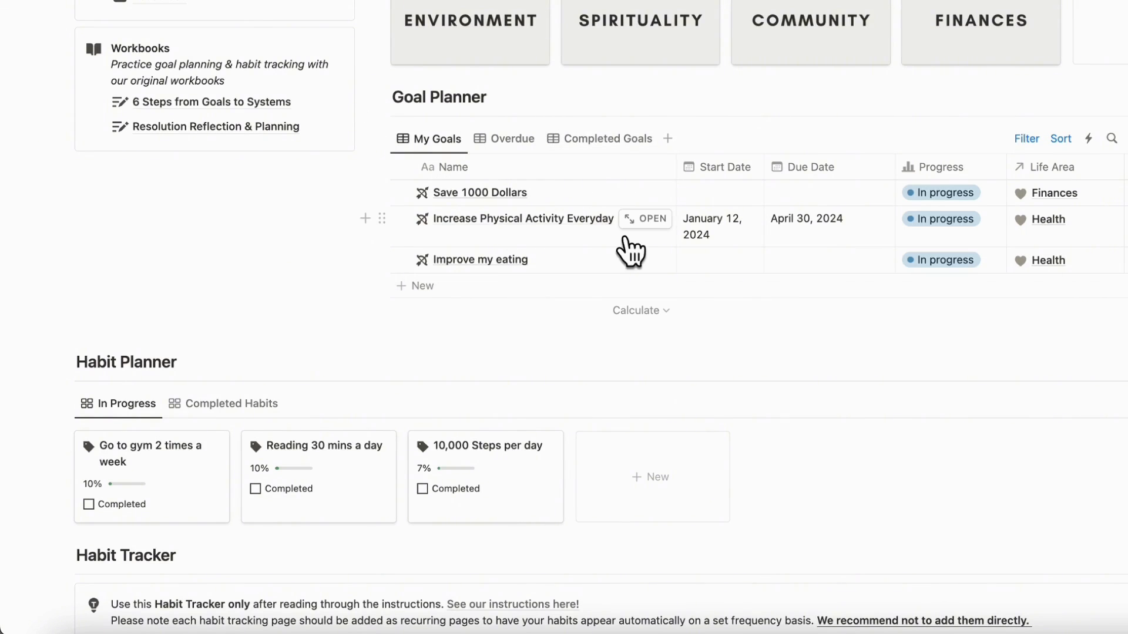
mouse_move(1063, 279)
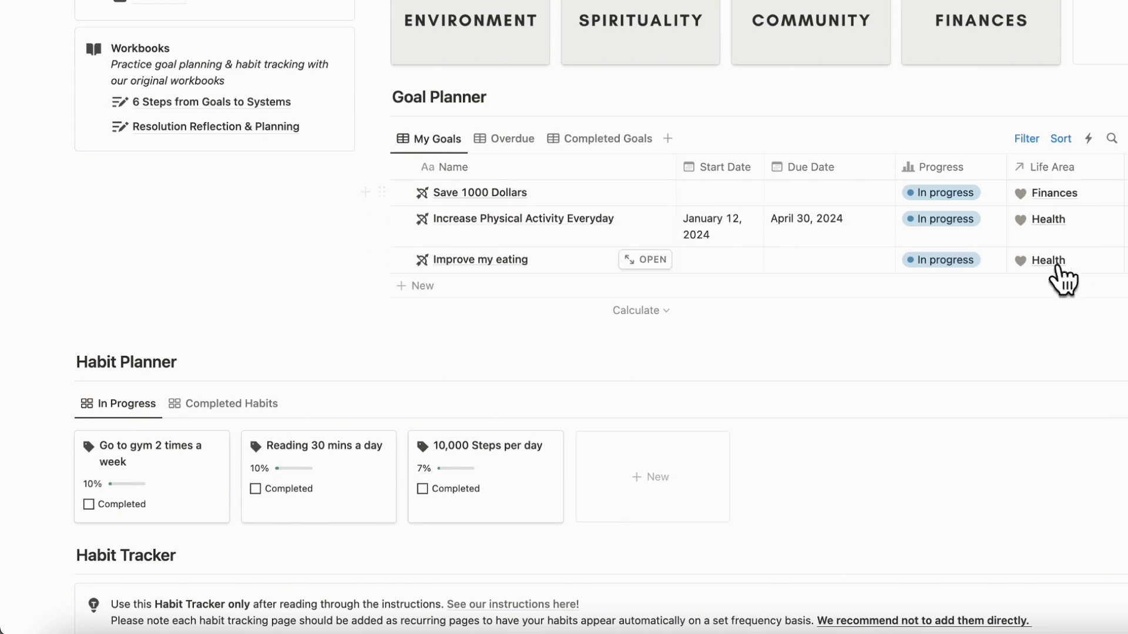
mouse_move(1067, 227)
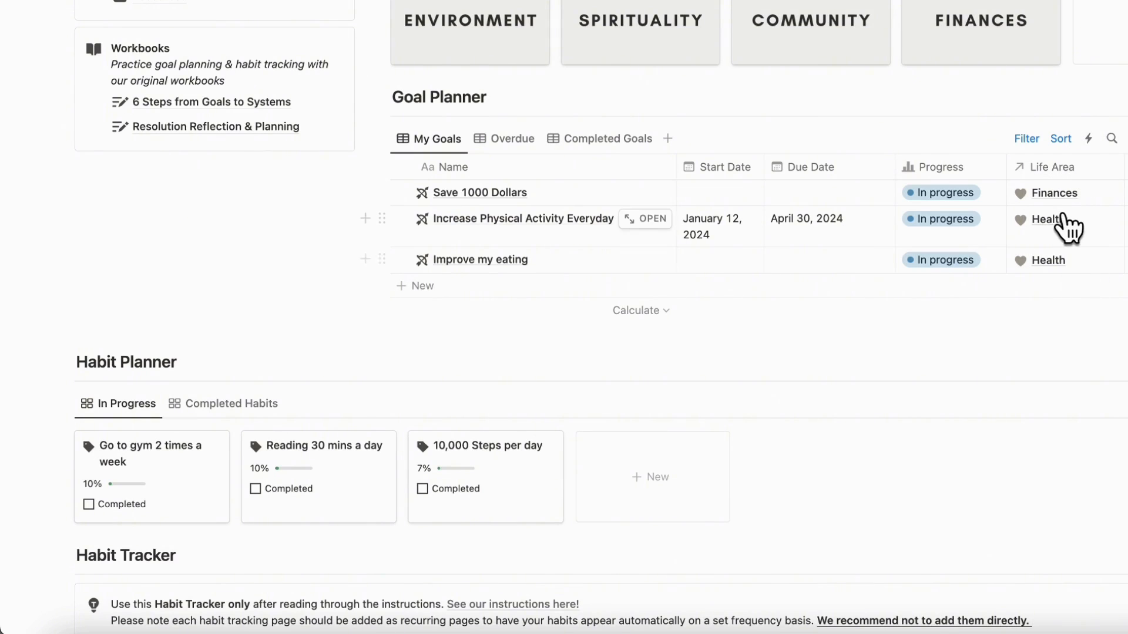
mouse_move(1076, 281)
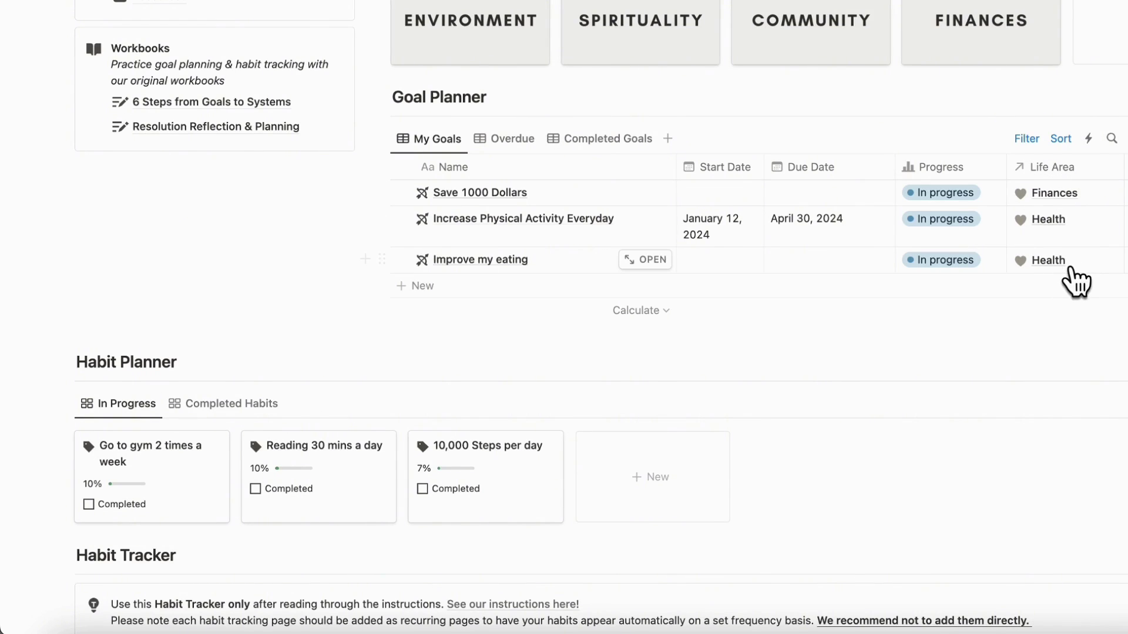
mouse_move(1018, 272)
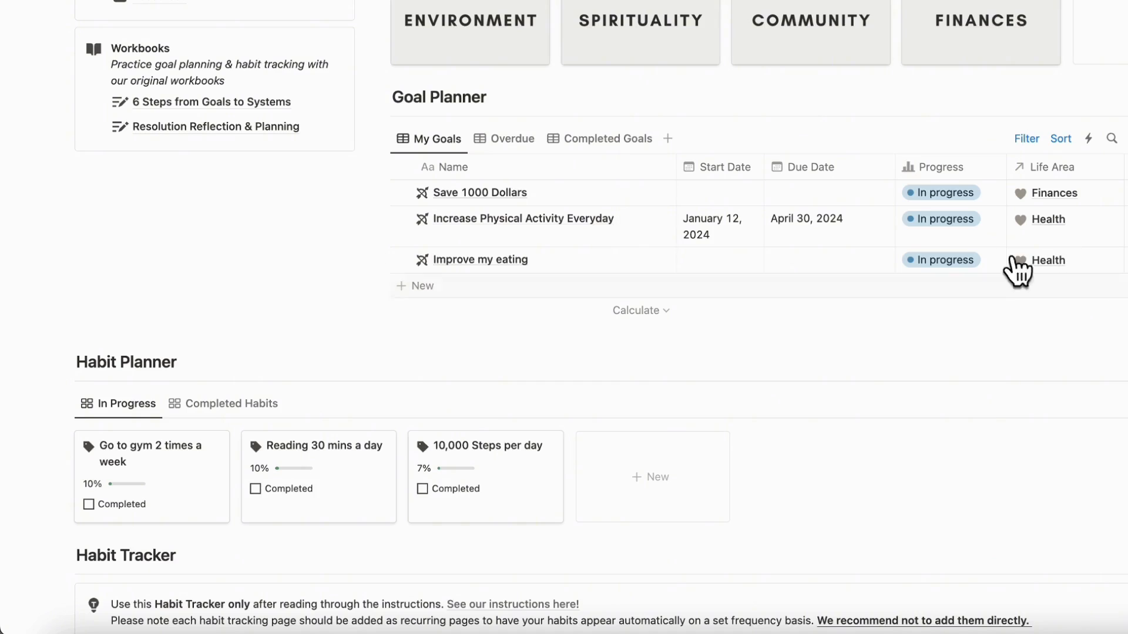
mouse_move(1000, 266)
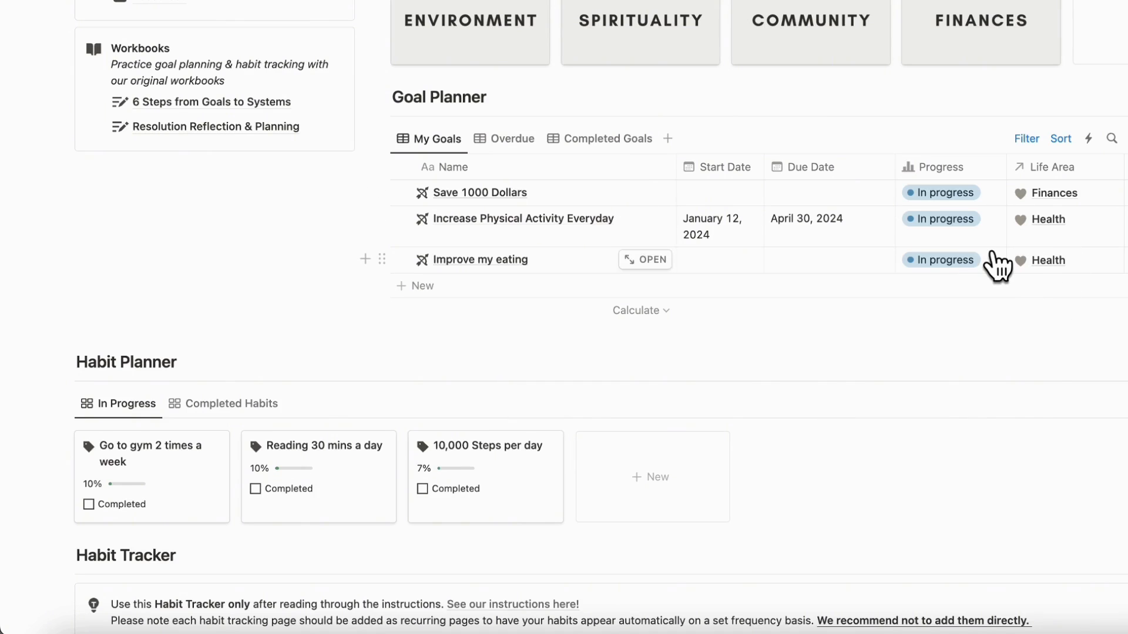
mouse_move(996, 201)
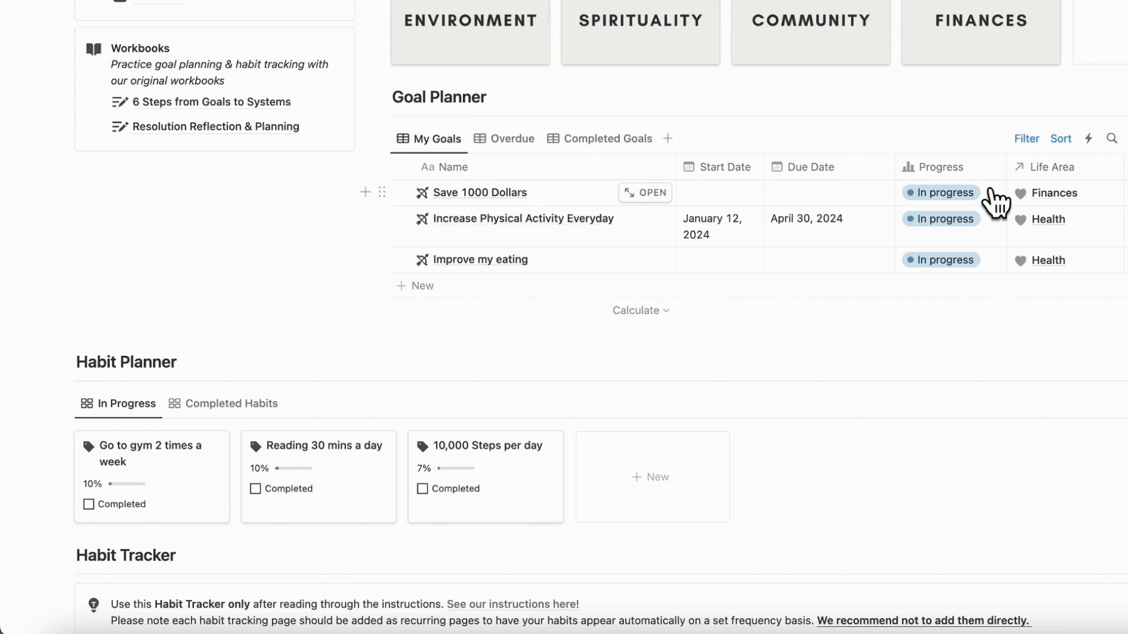
mouse_move(1064, 248)
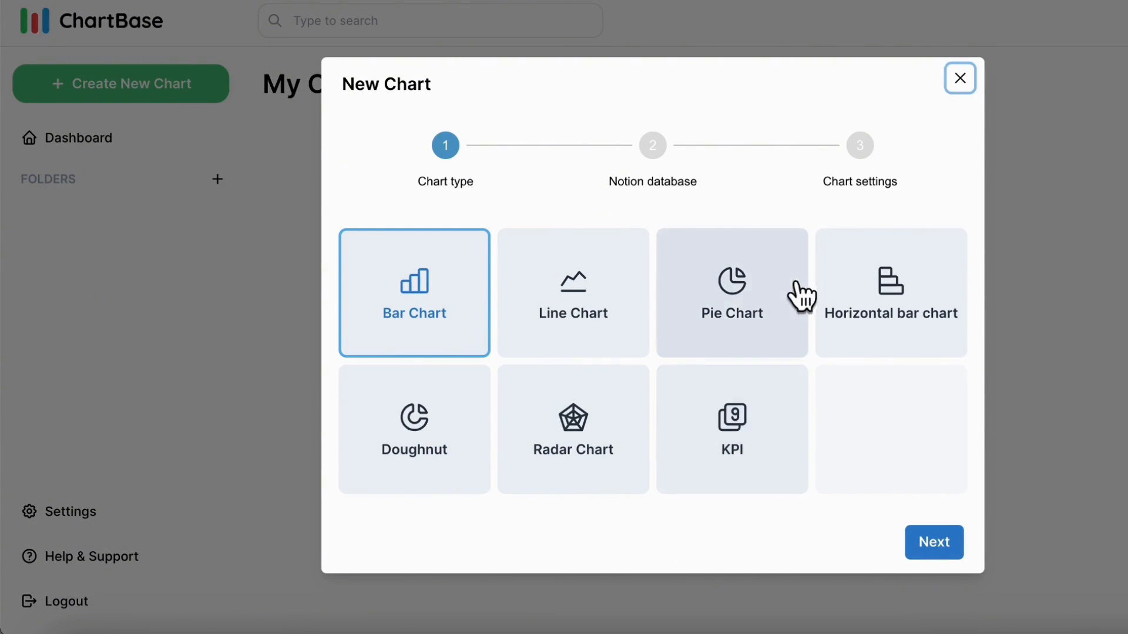
mouse_move(732, 348)
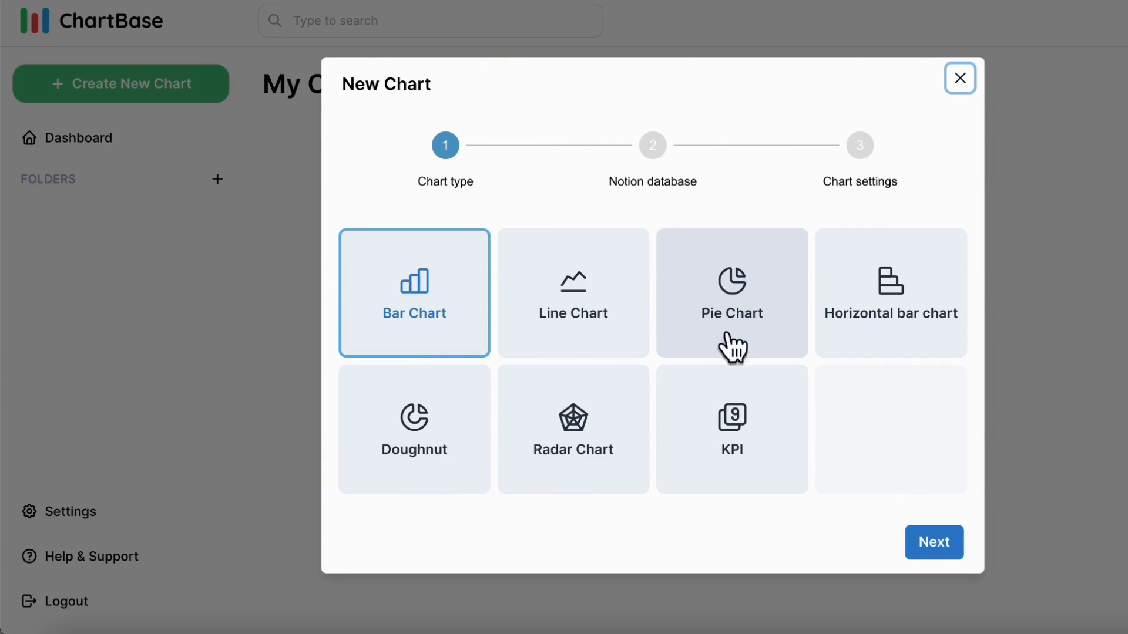
- Keep Bar Chart as the chart type and advance to the Notion database list
click(933, 541)
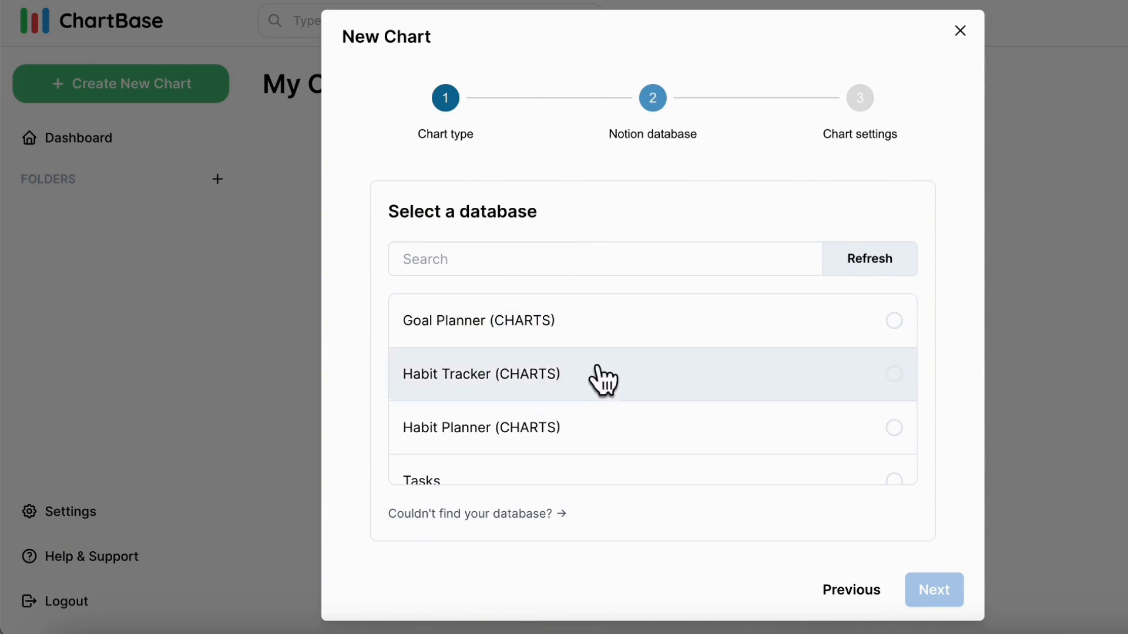
mouse_move(617, 417)
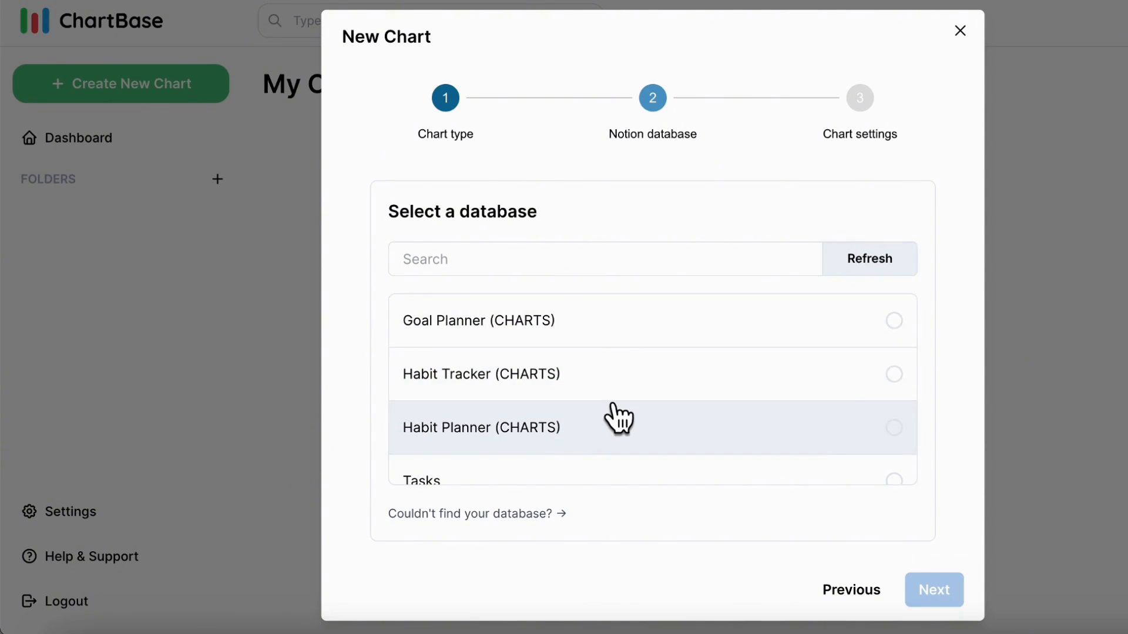
mouse_move(610, 337)
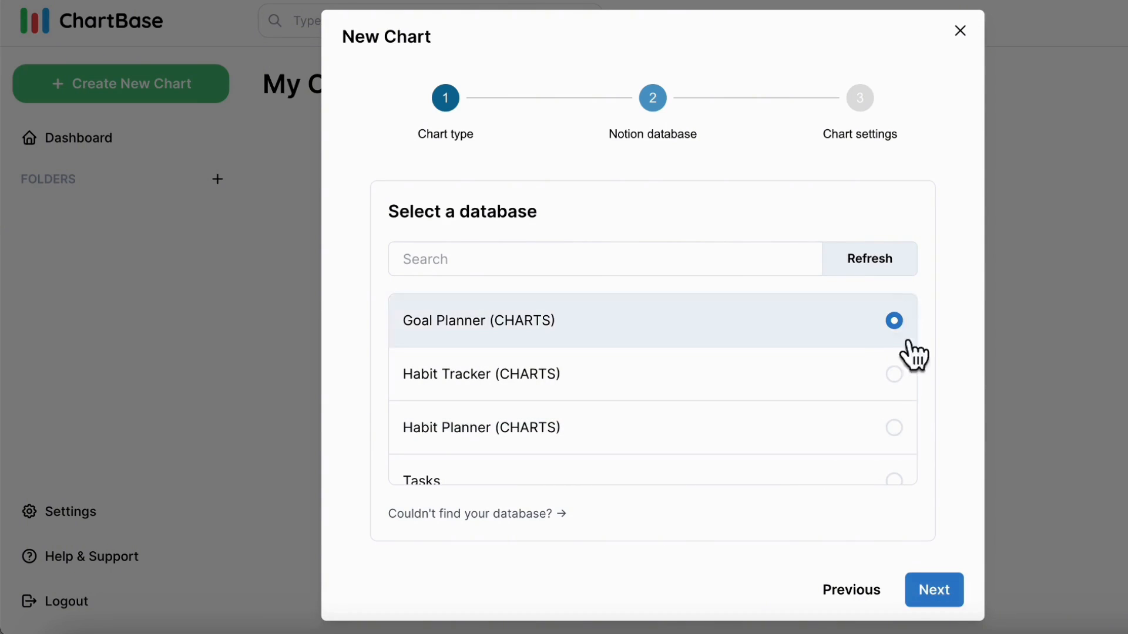
- Set X axis to Life Area and Y axis to Name, then create the chart
click(934, 590)
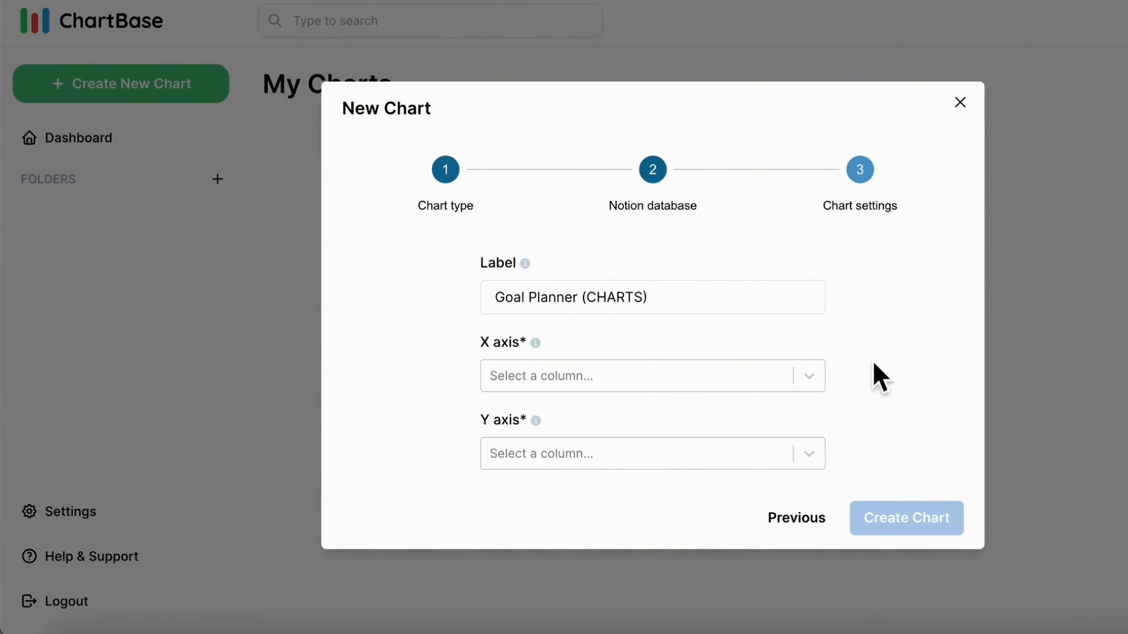
mouse_move(534, 342)
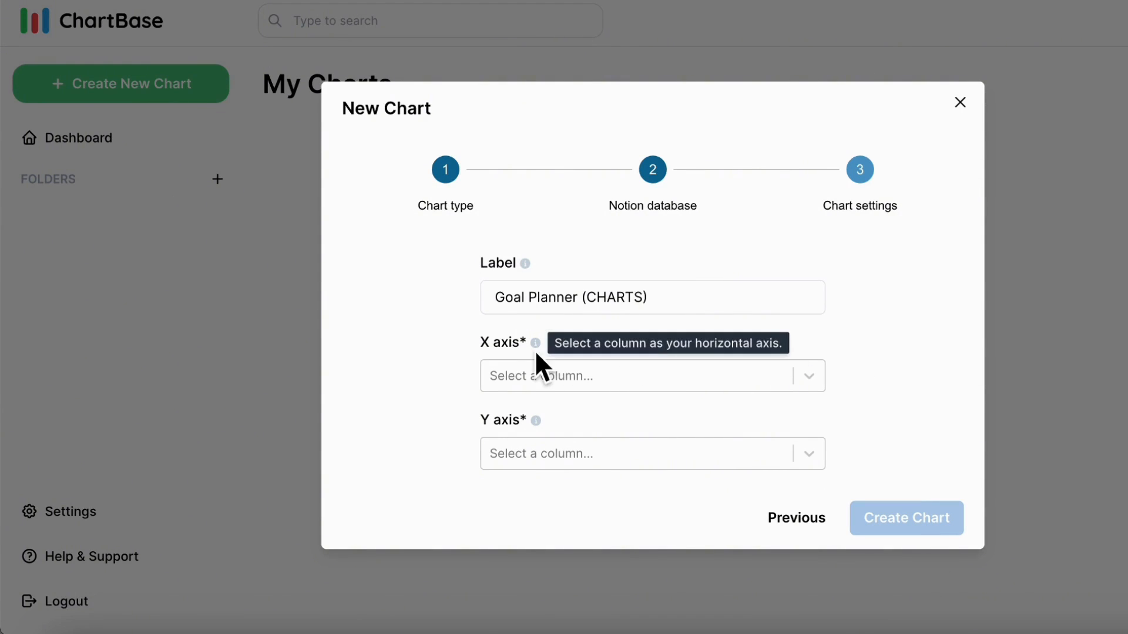
mouse_move(536, 420)
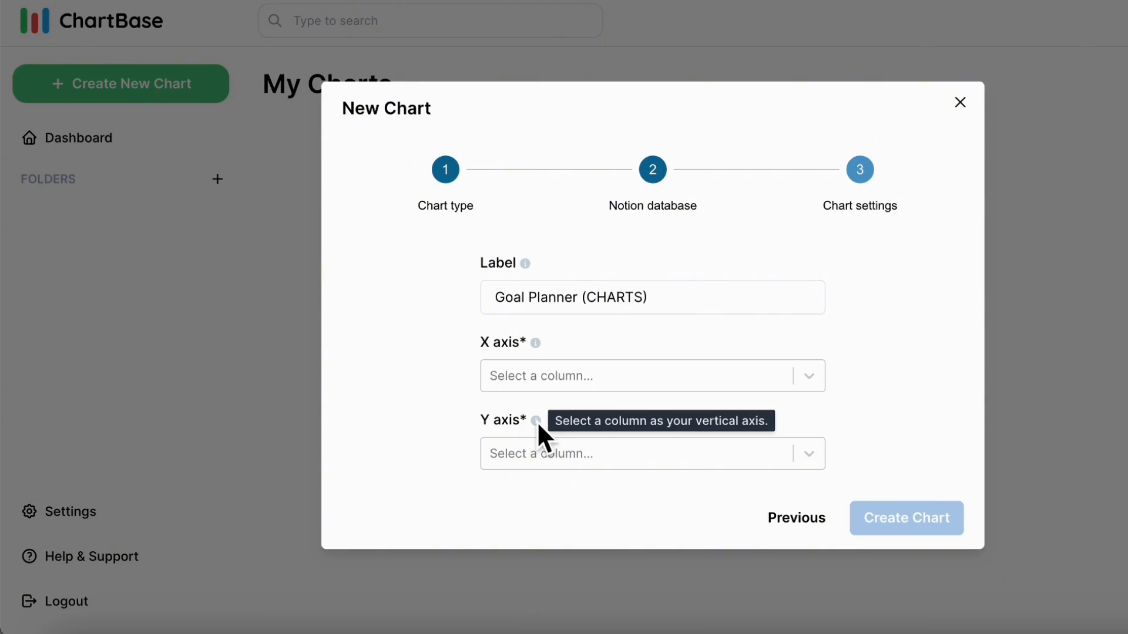
mouse_move(621, 416)
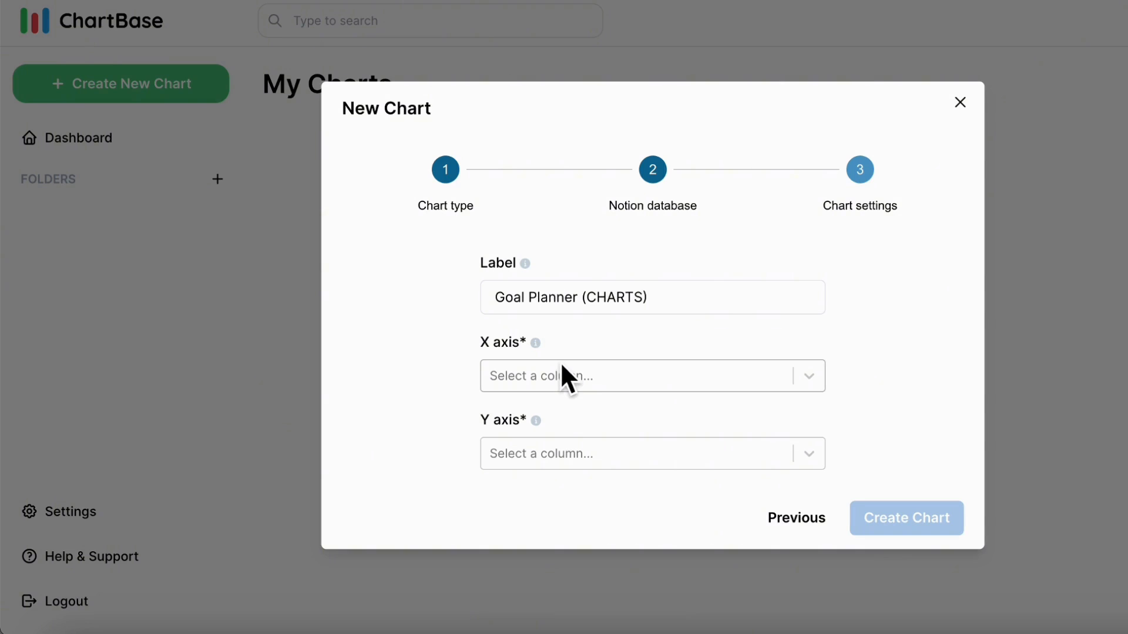
click(641, 376)
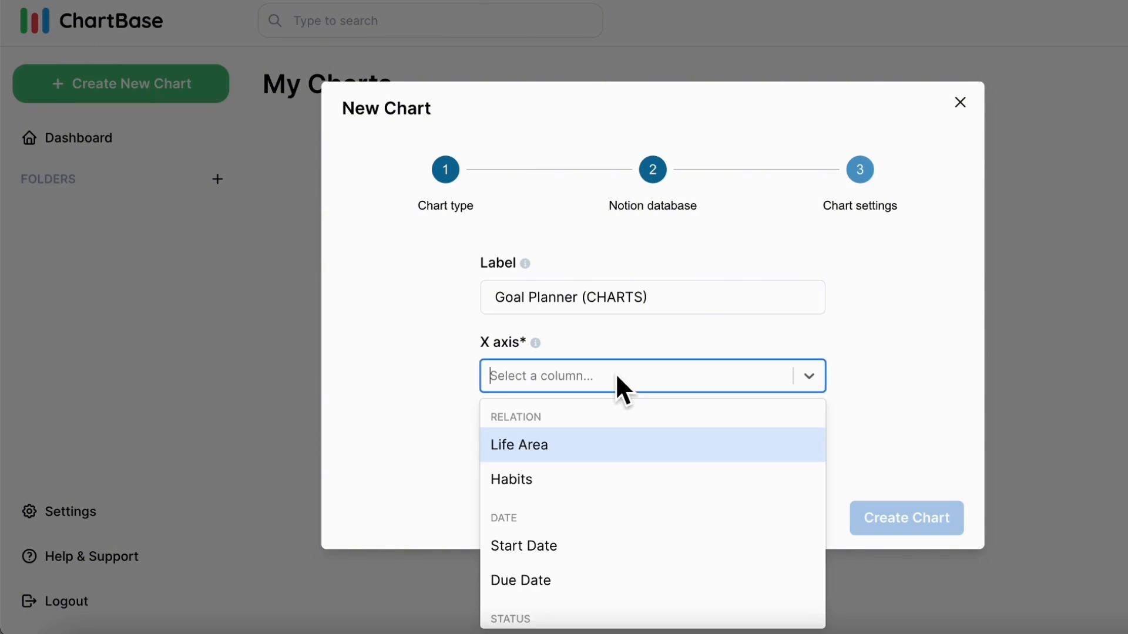
click(518, 445)
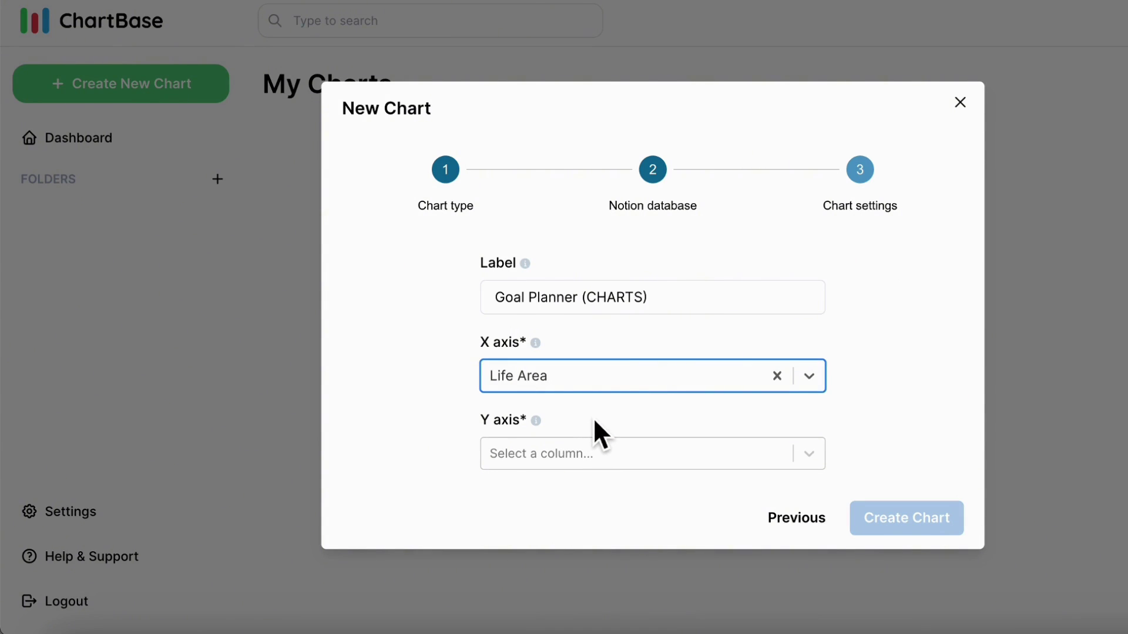
mouse_move(755, 457)
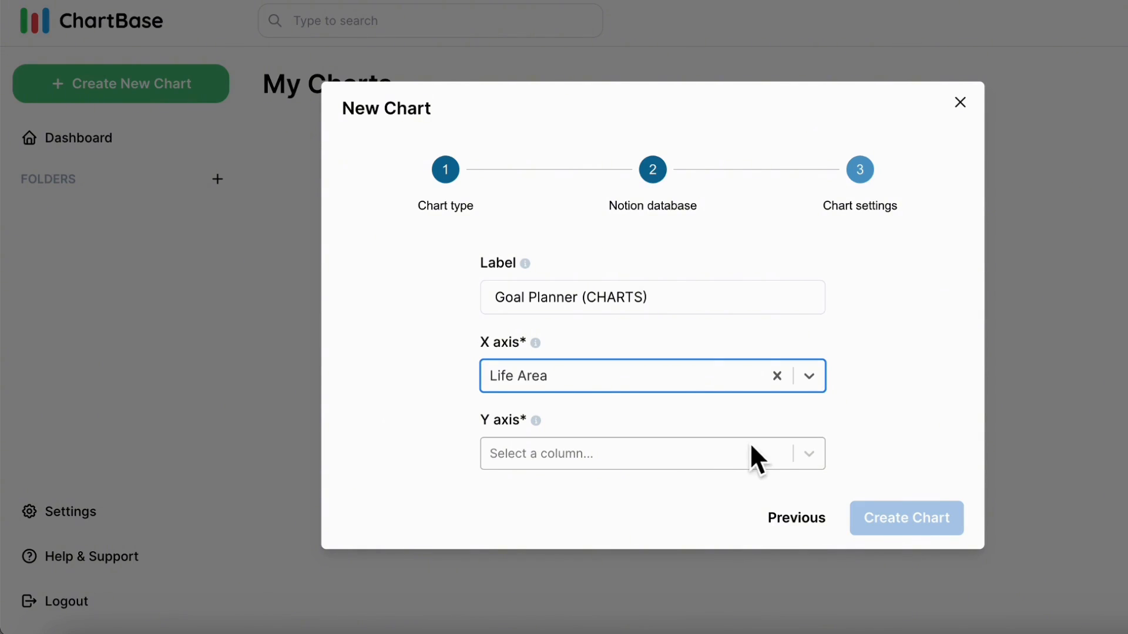
click(651, 452)
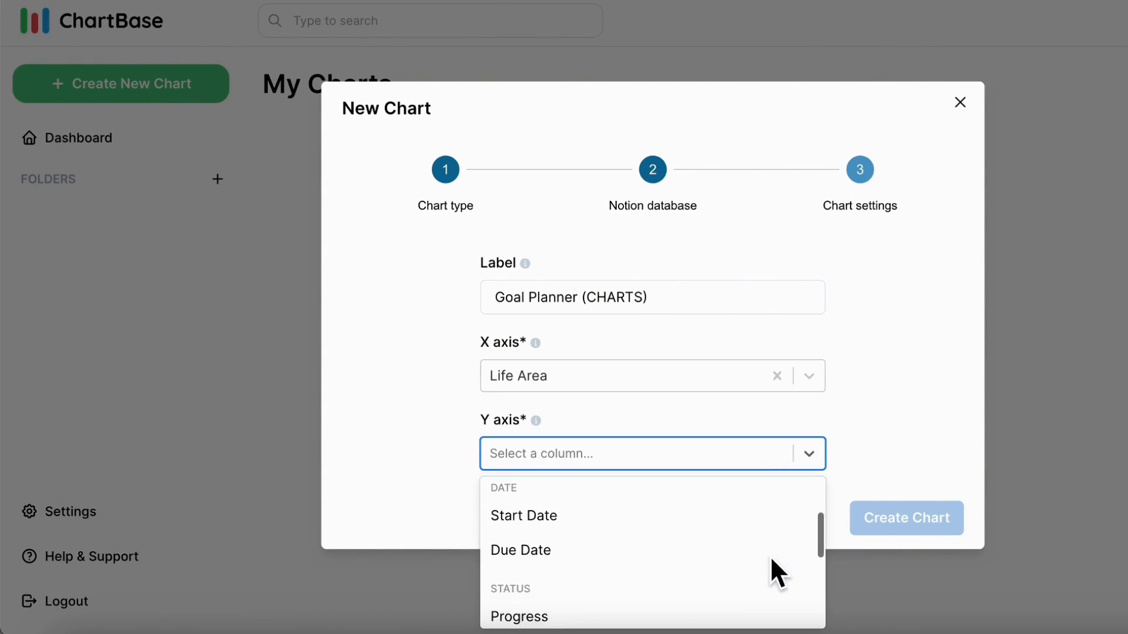
scroll(down, 3)
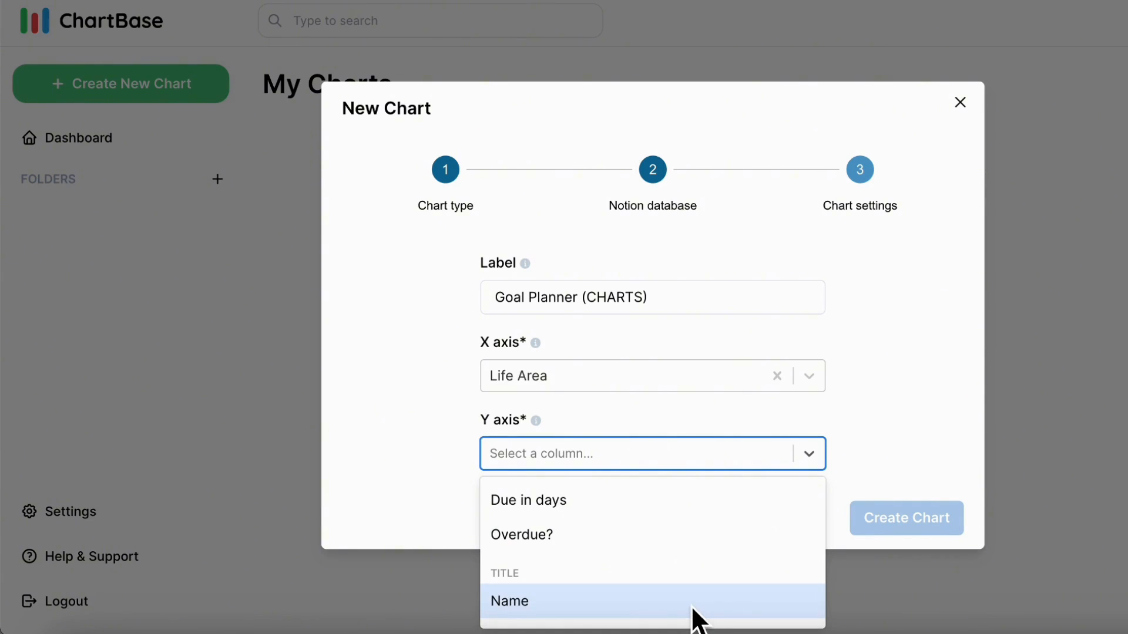
click(509, 601)
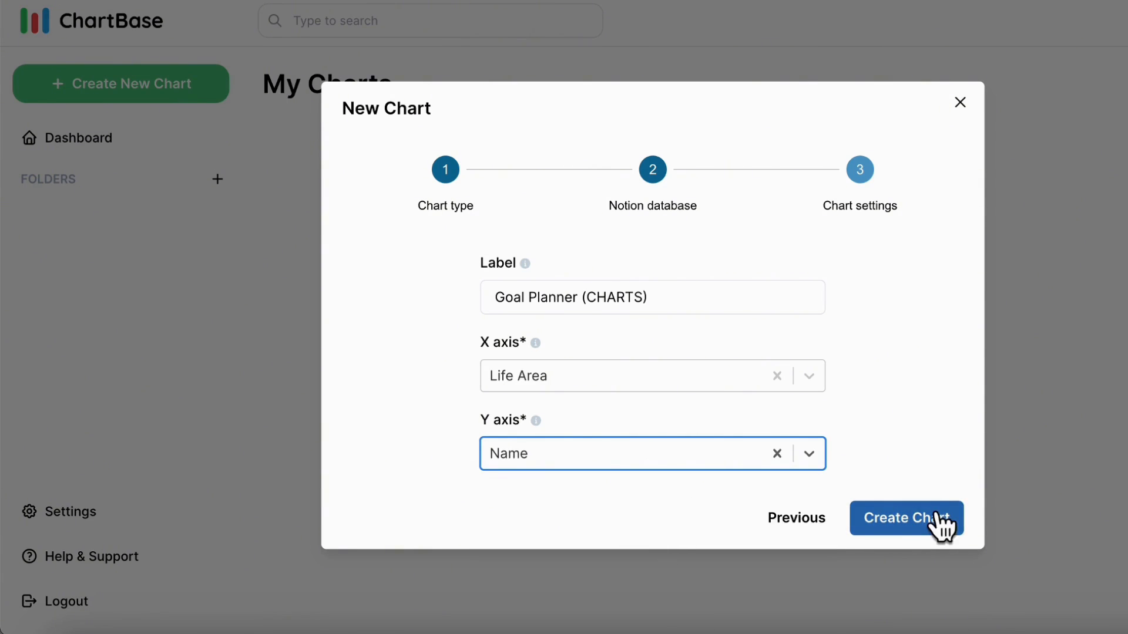
click(906, 518)
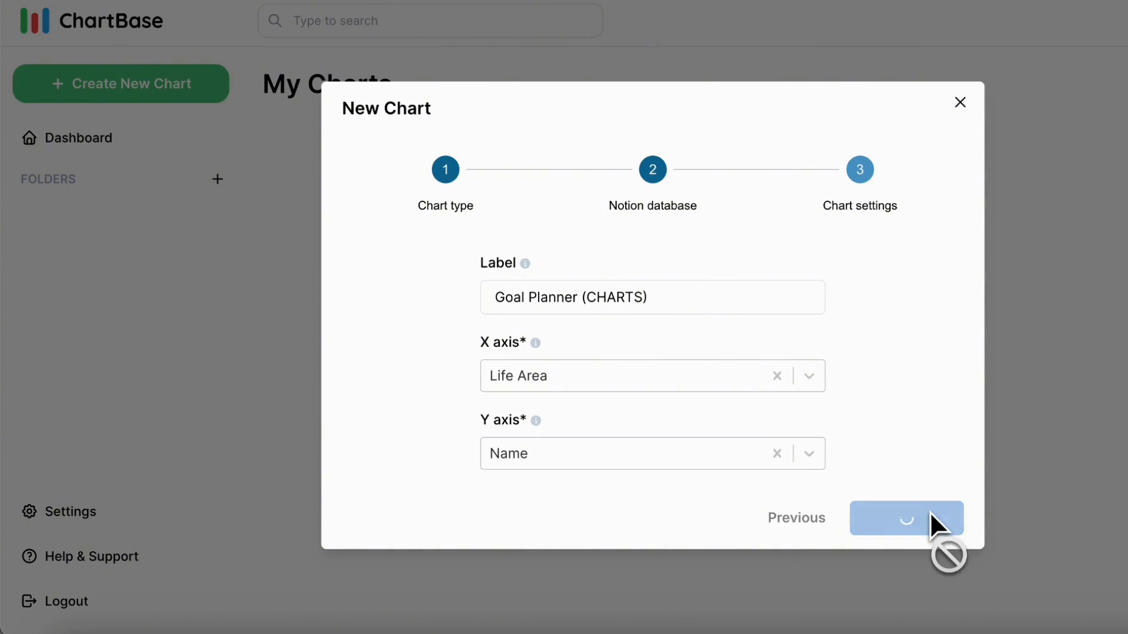
- Change the chart's Label field to 'Life Area Goals'
click(906, 519)
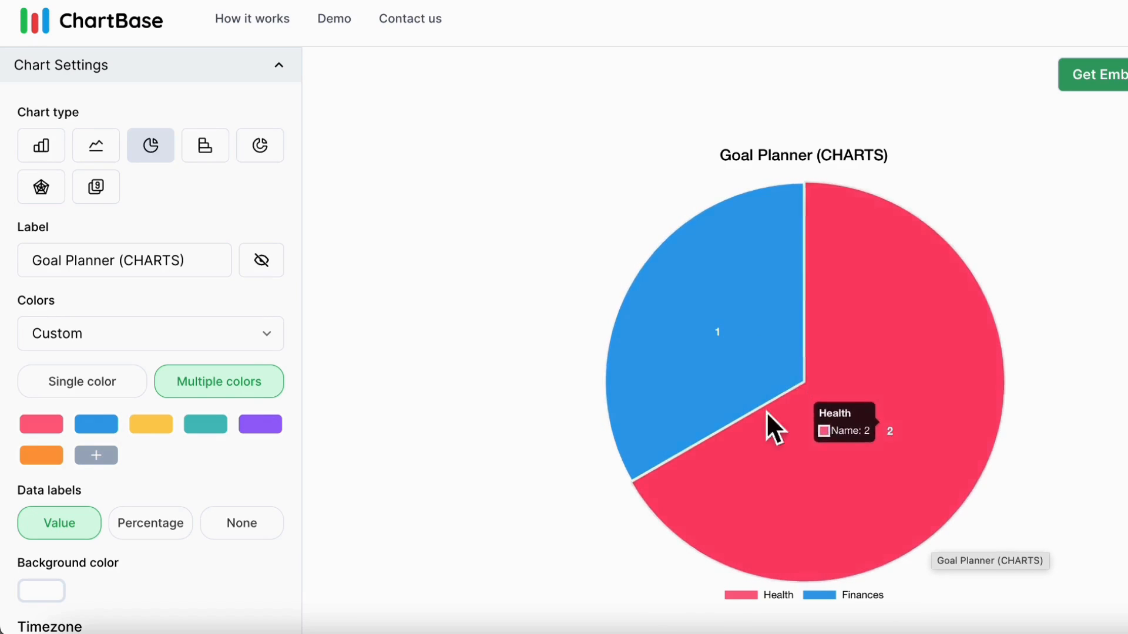
mouse_move(924, 435)
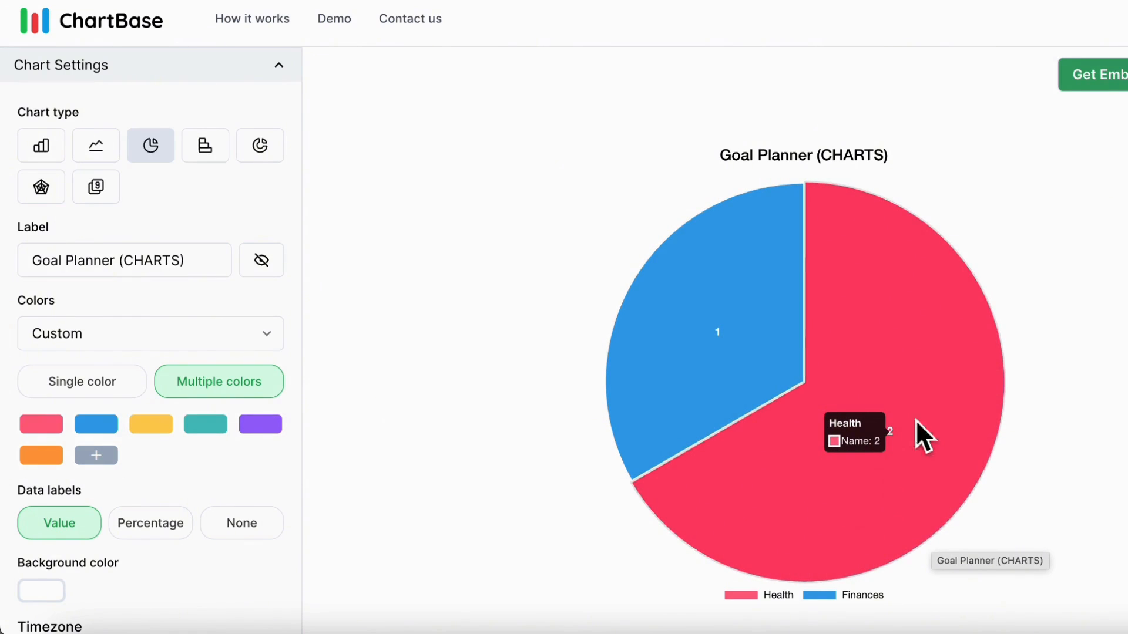
mouse_move(819, 424)
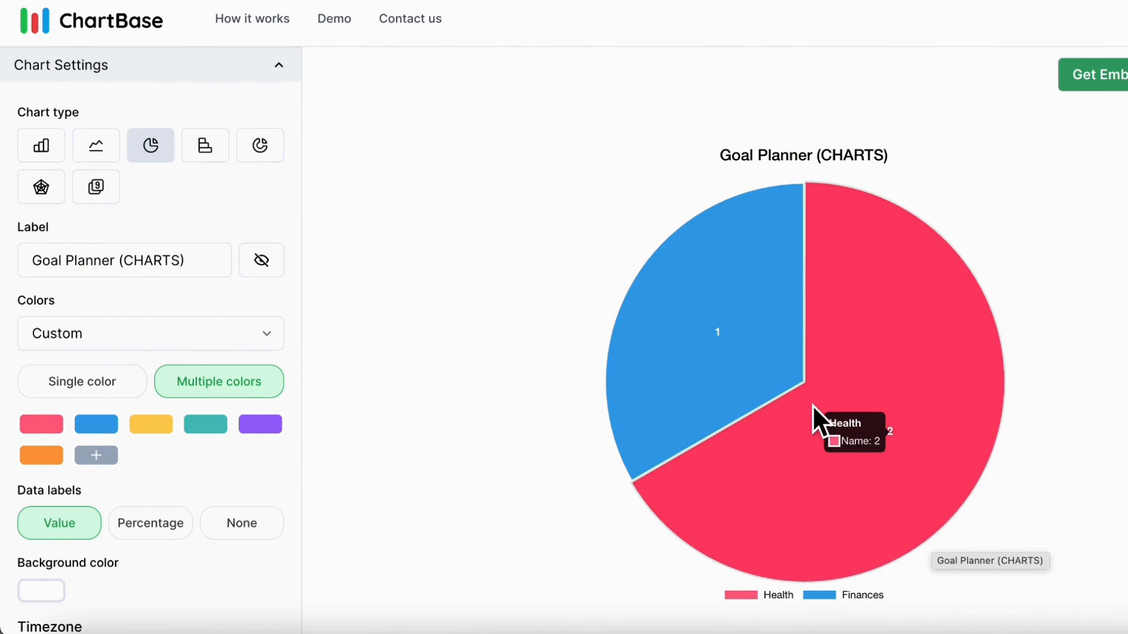
mouse_move(590, 288)
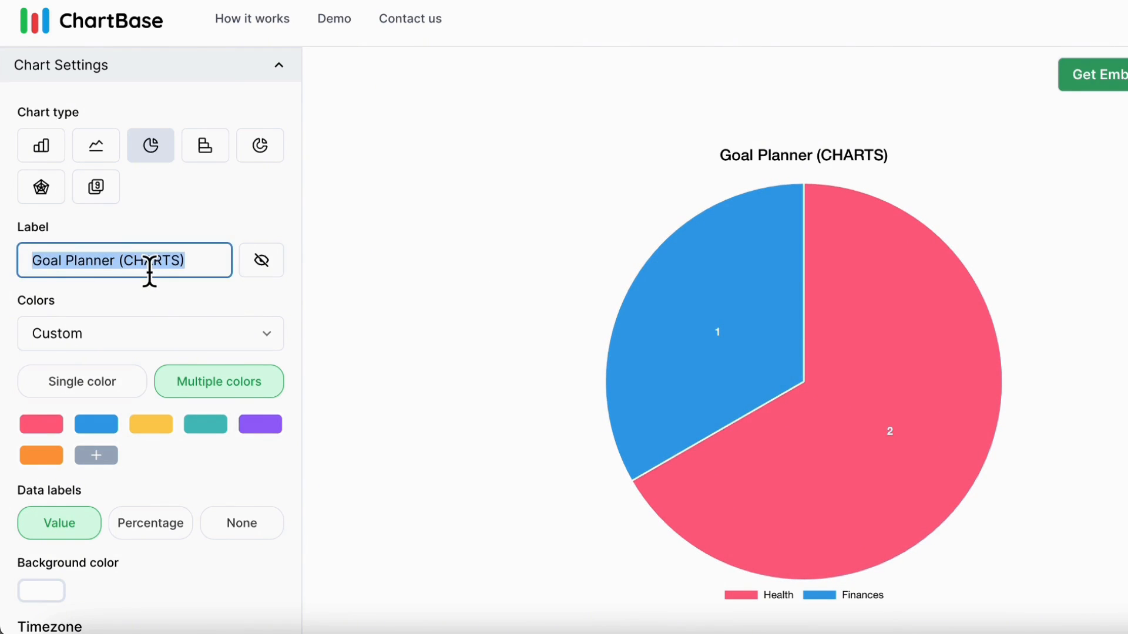
text(Life)
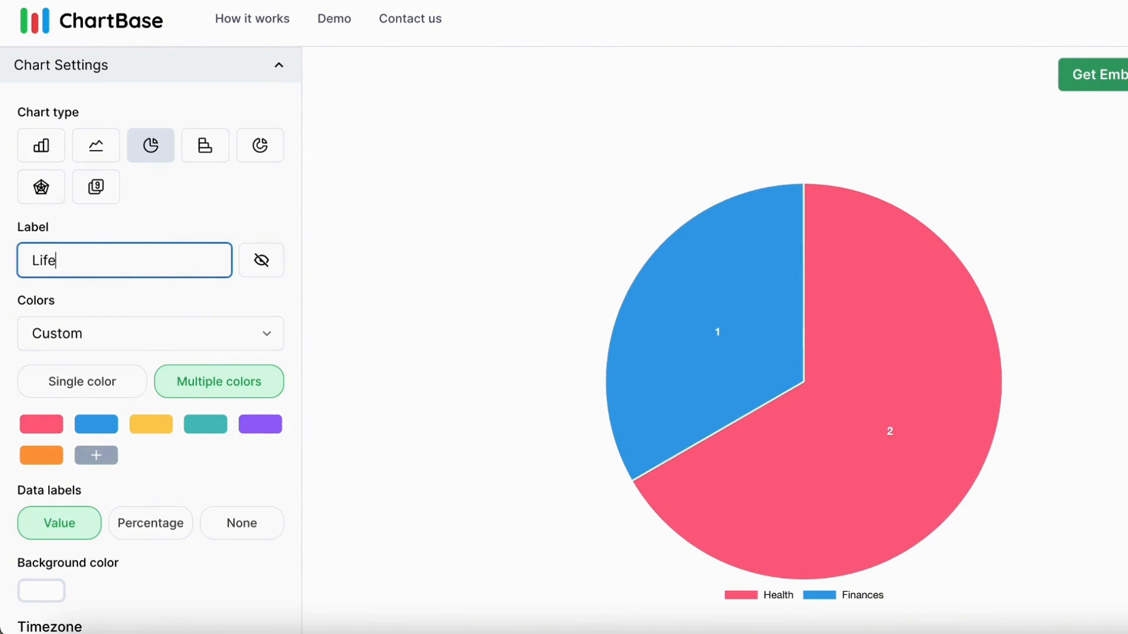
text(Area Goals)
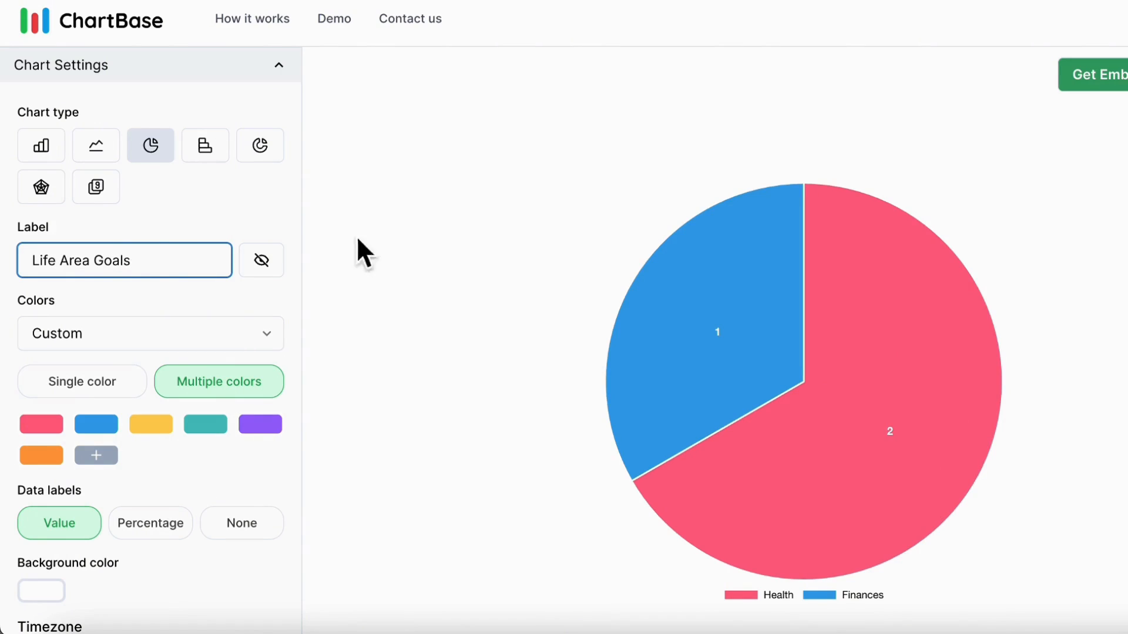
mouse_move(773, 420)
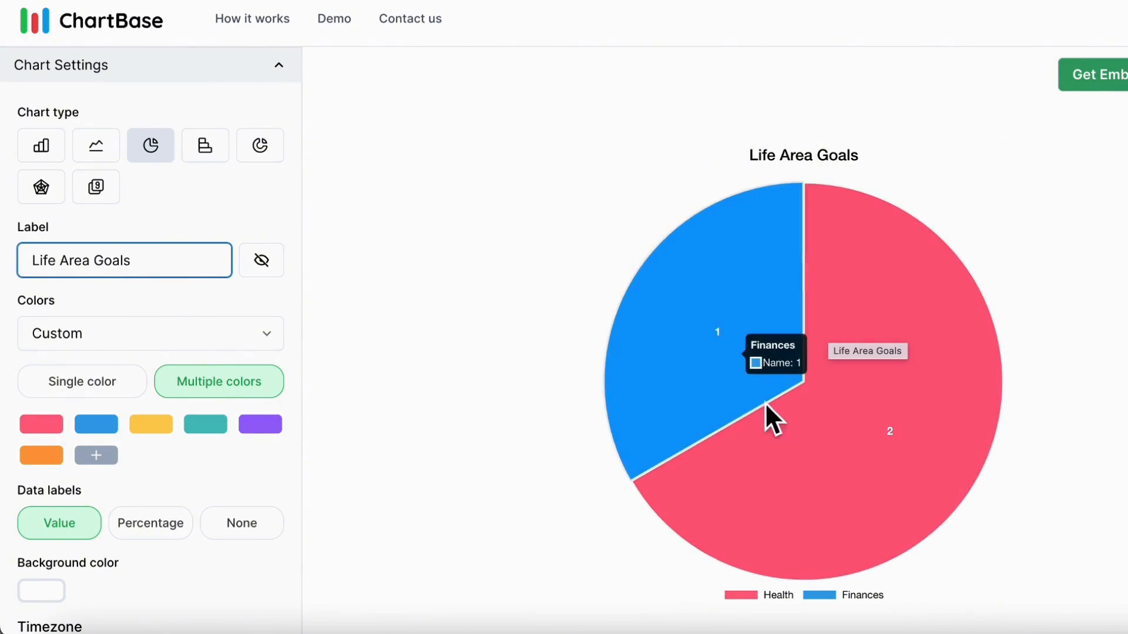
- Colour Health light grey and Finances dark grey, with Value data labels shown
scroll(down, 3)
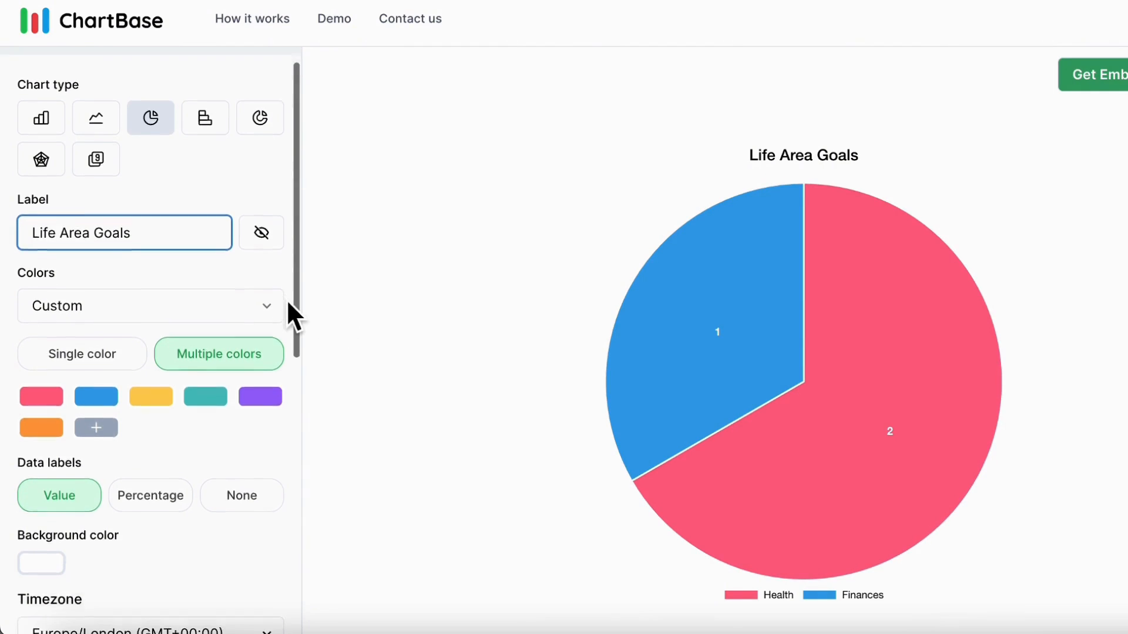
scroll(down, 3)
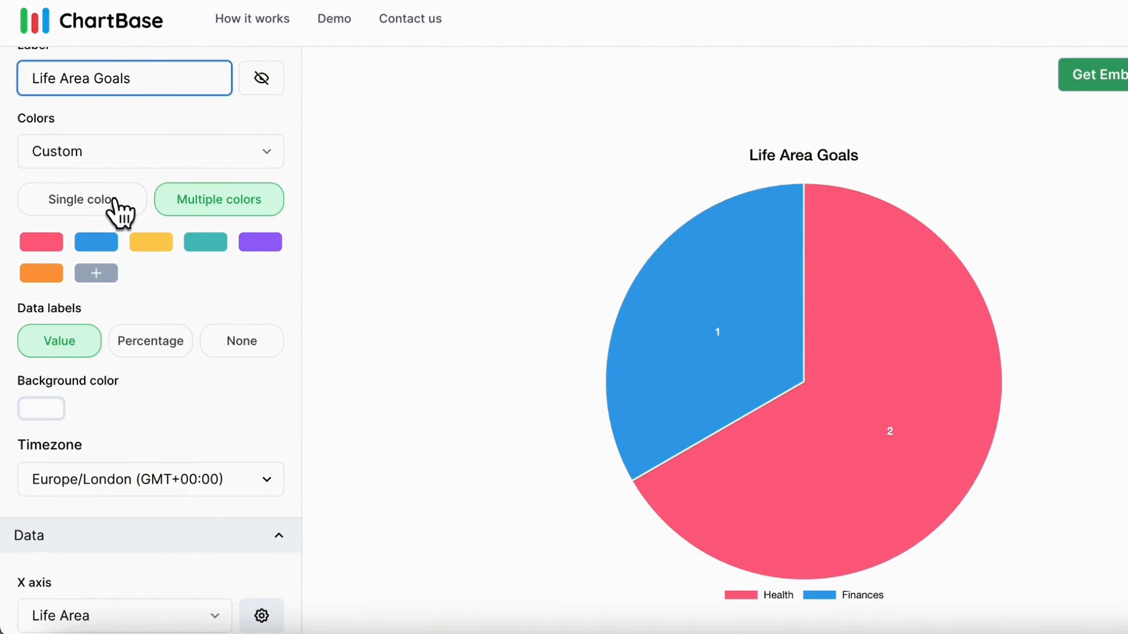
click(82, 199)
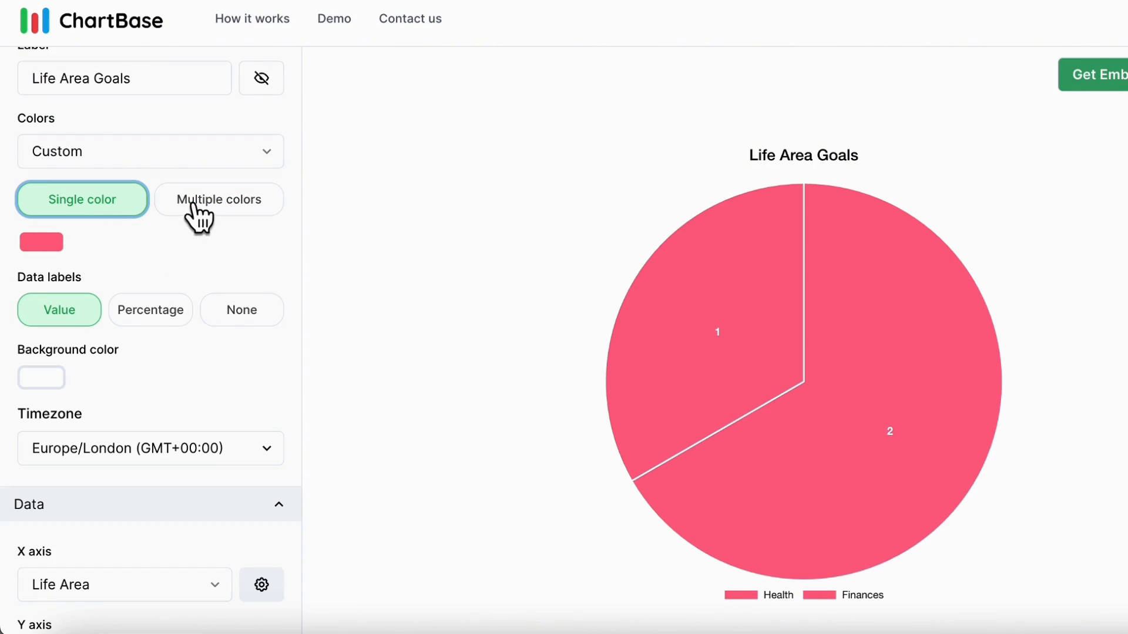
click(218, 199)
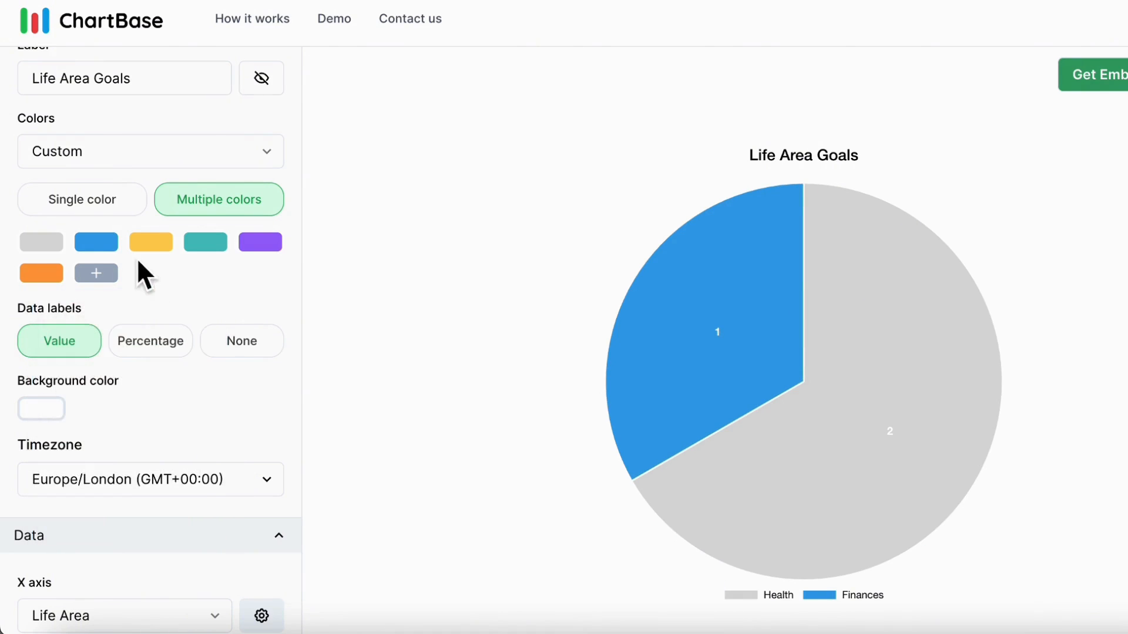
click(96, 242)
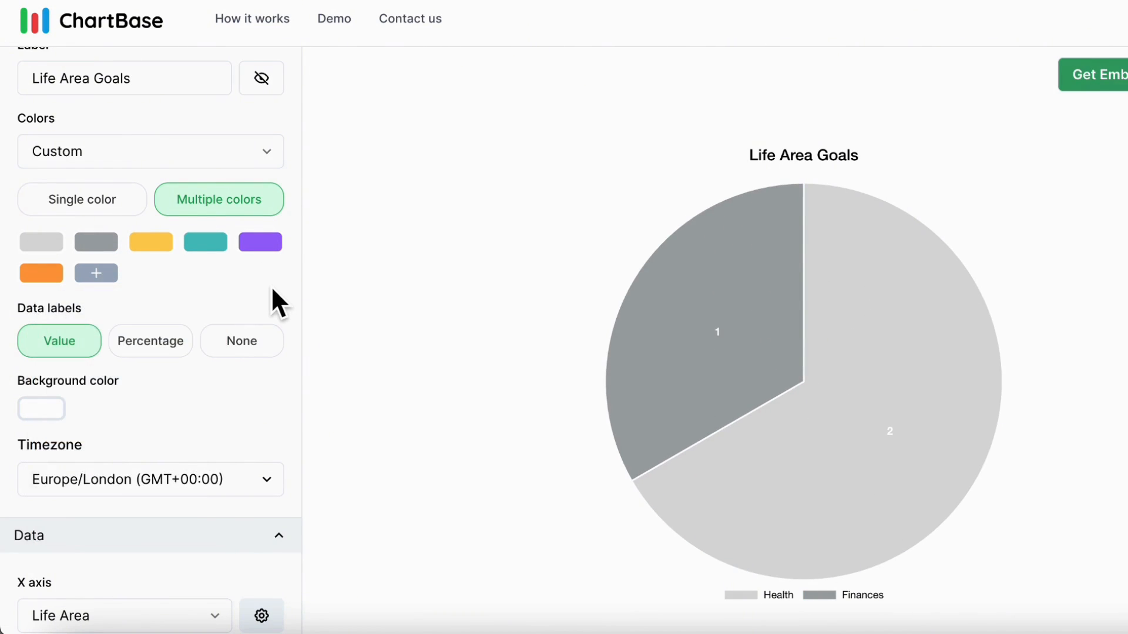
click(151, 340)
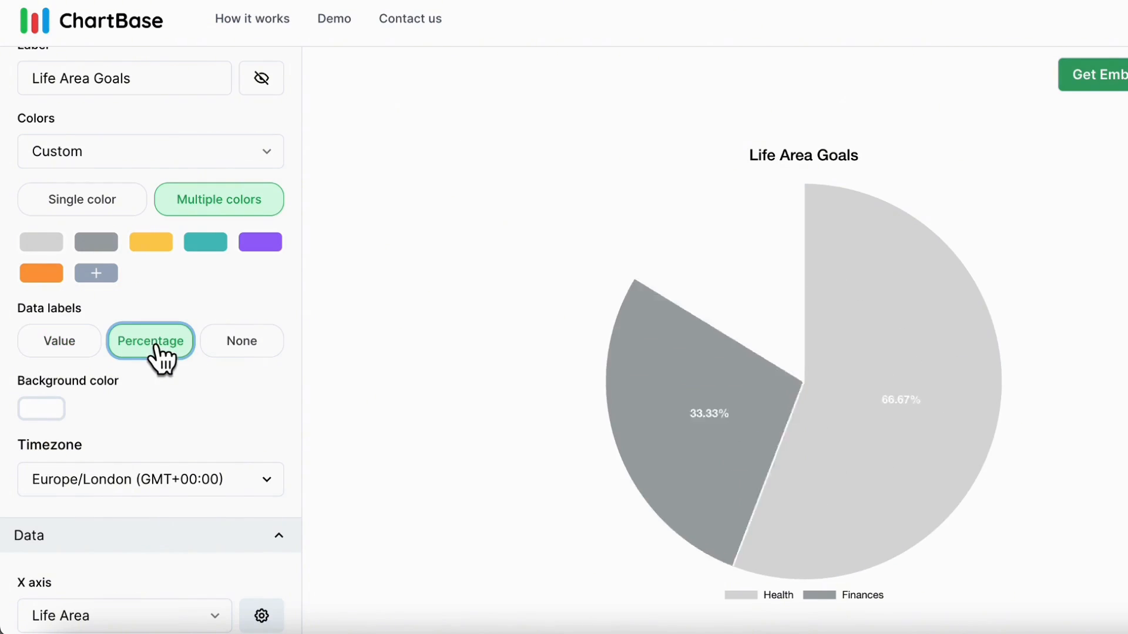
click(242, 340)
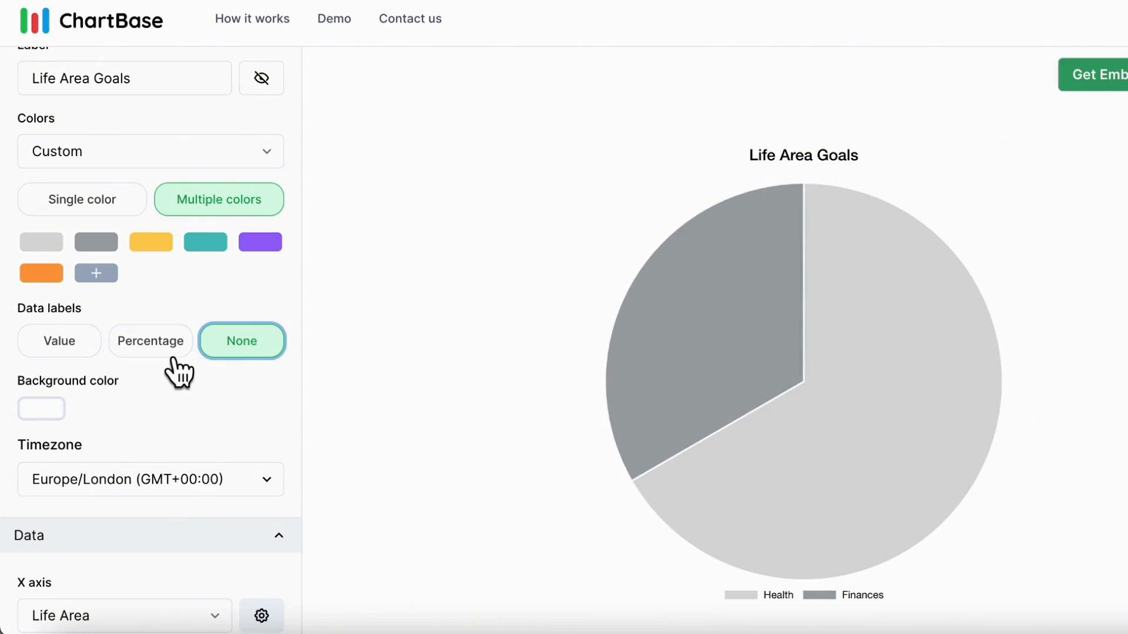
click(58, 340)
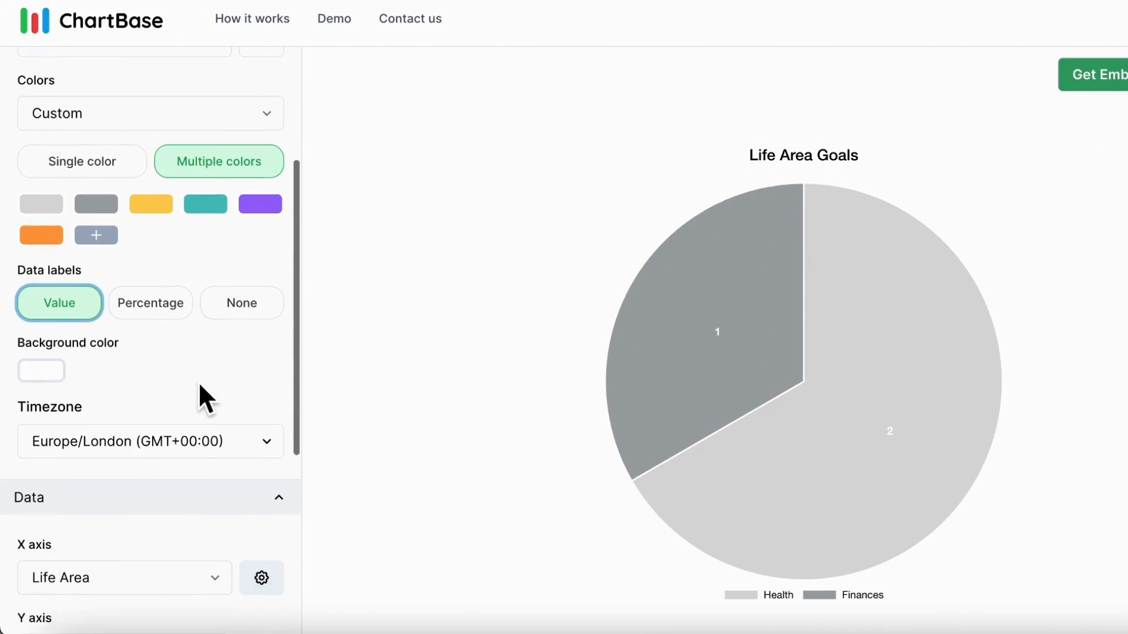
- Add a chart filter where Progress equals 'In progress'
scroll(down, 3)
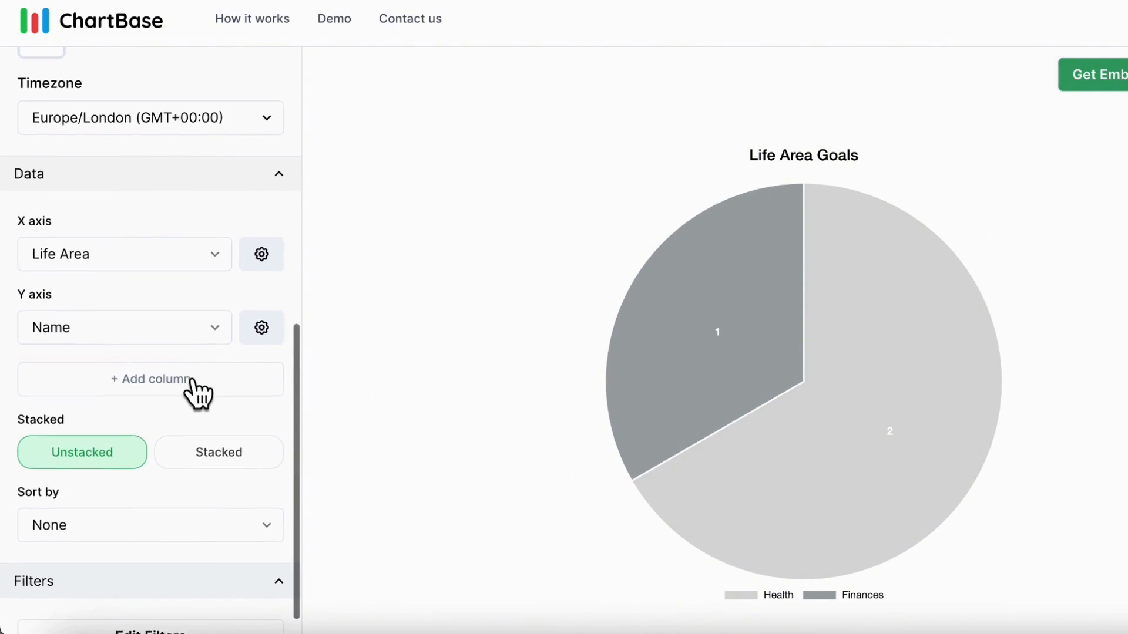
scroll(down, 3)
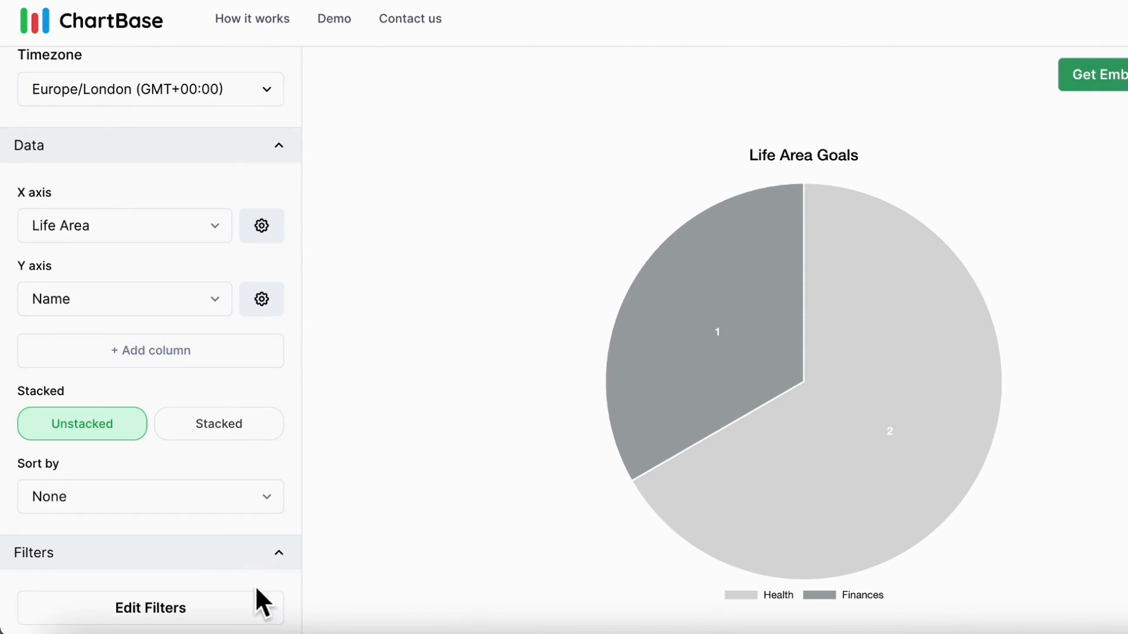
click(150, 607)
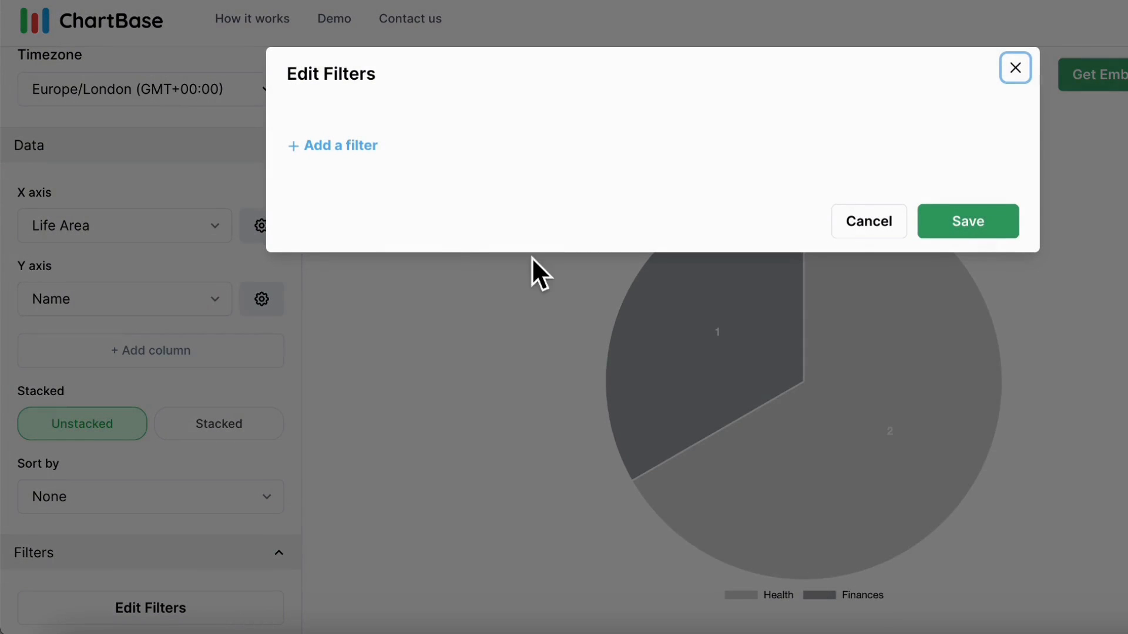
click(333, 145)
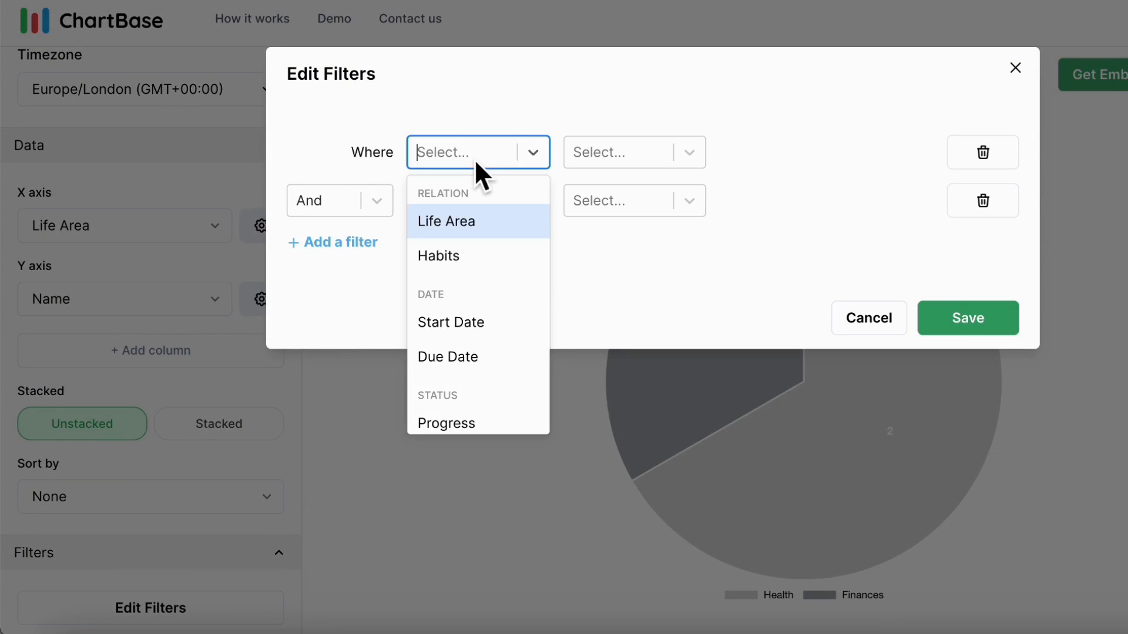
scroll(down, 3)
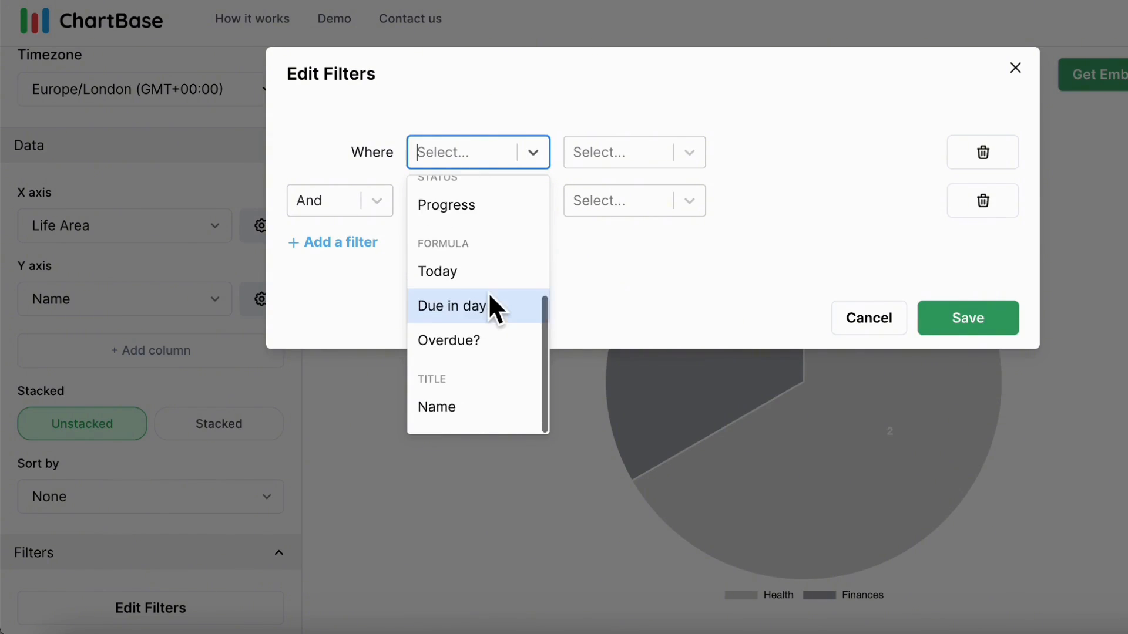
mouse_move(493, 223)
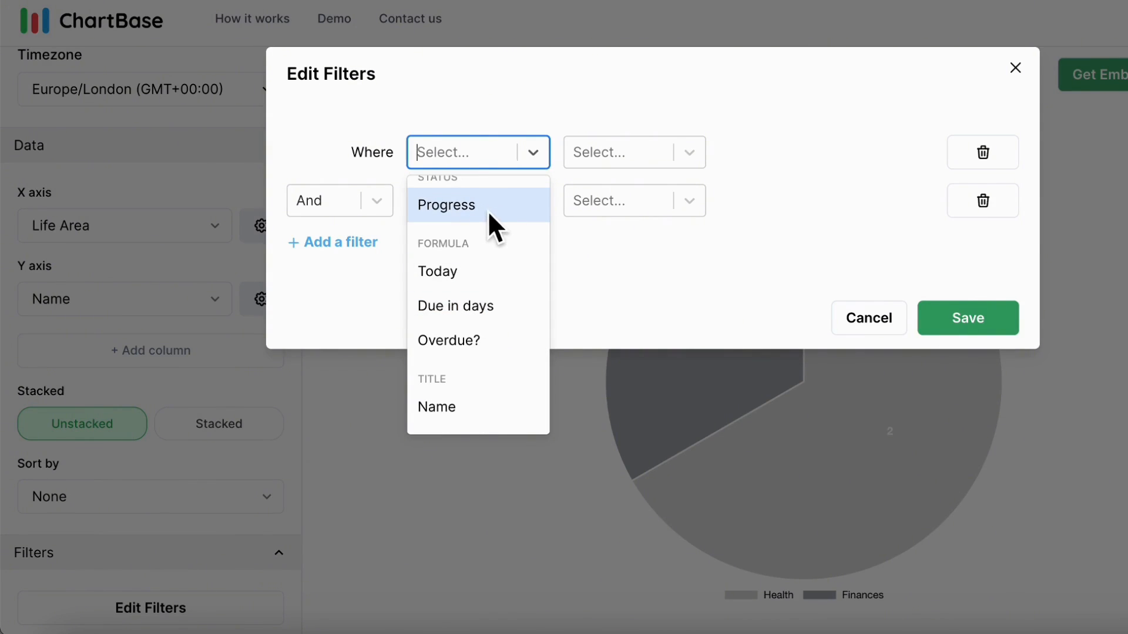
click(445, 204)
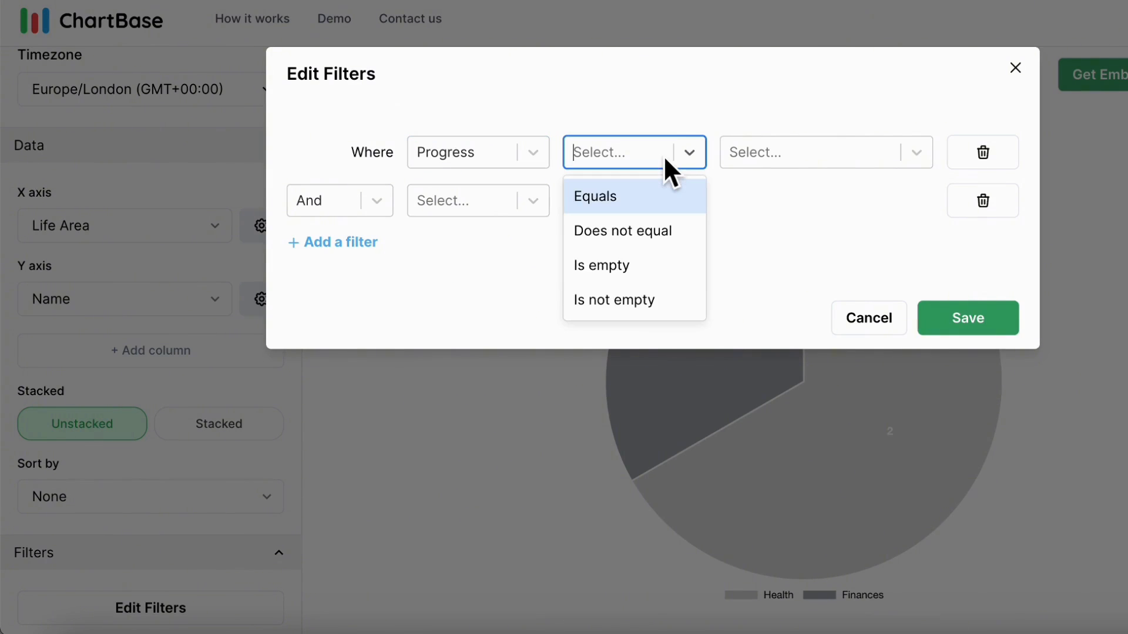
click(593, 195)
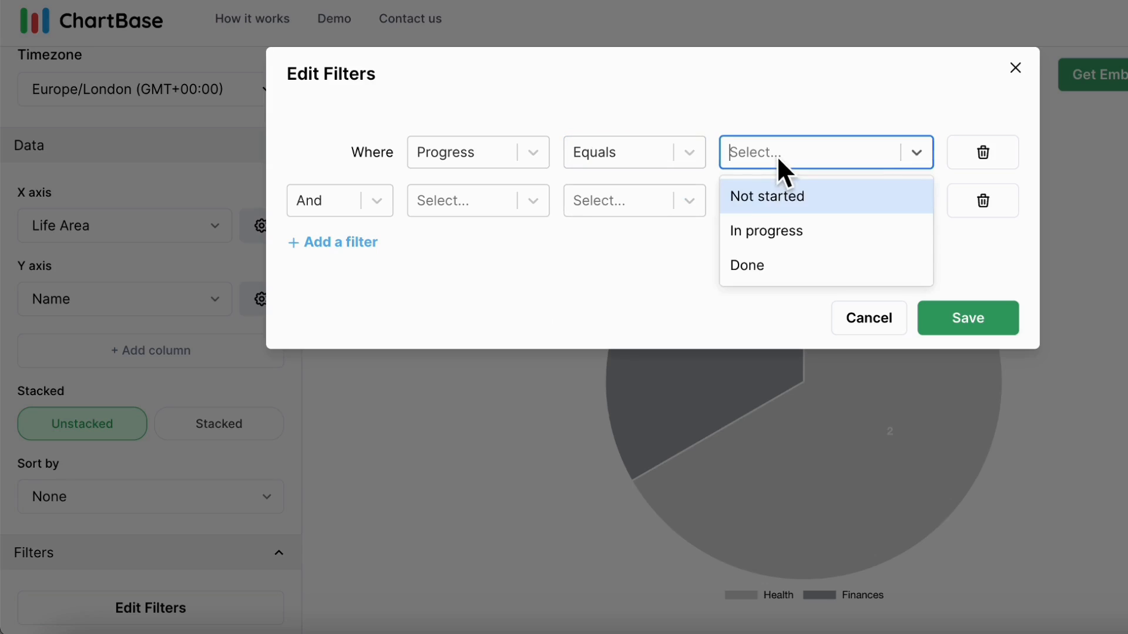
click(766, 230)
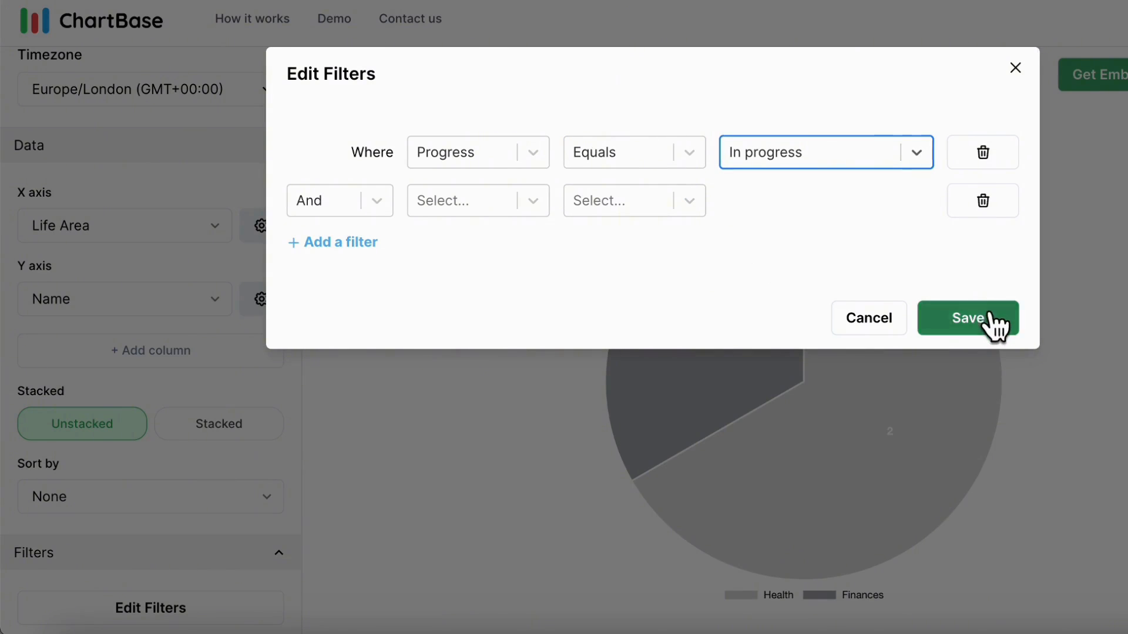
- Save the filter and copy the chart's public embed link
click(967, 317)
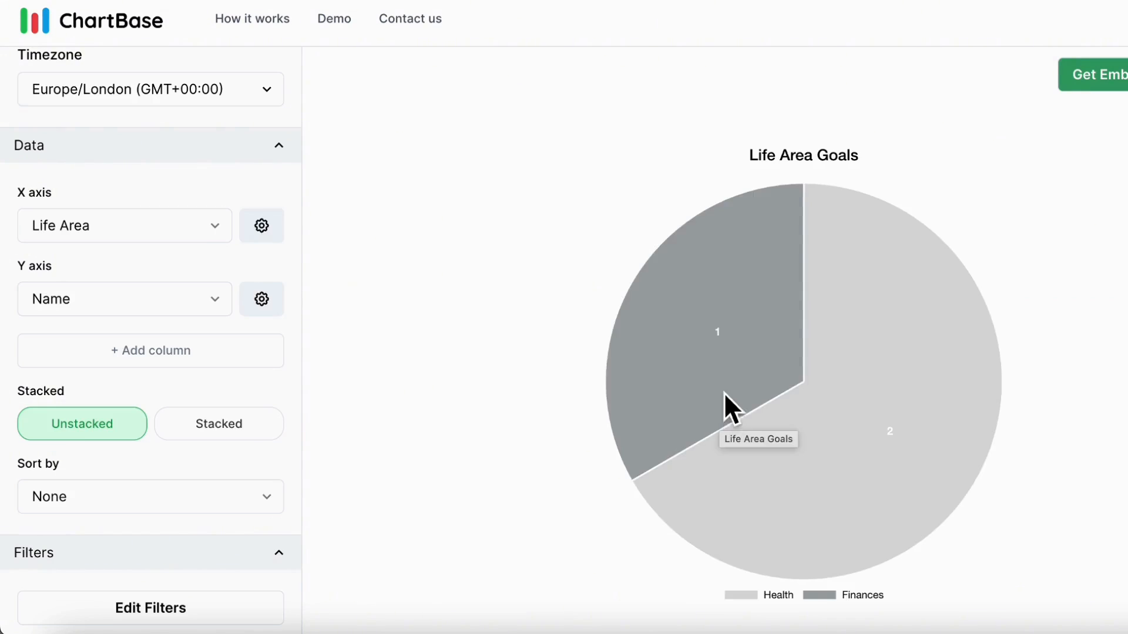
click(945, 74)
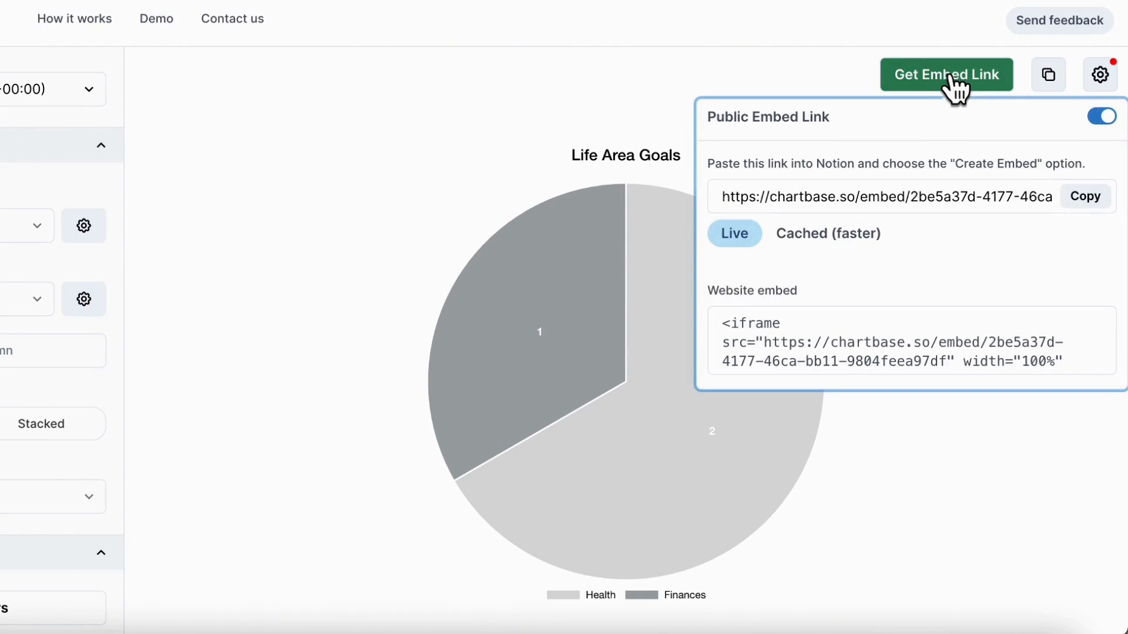
click(1084, 196)
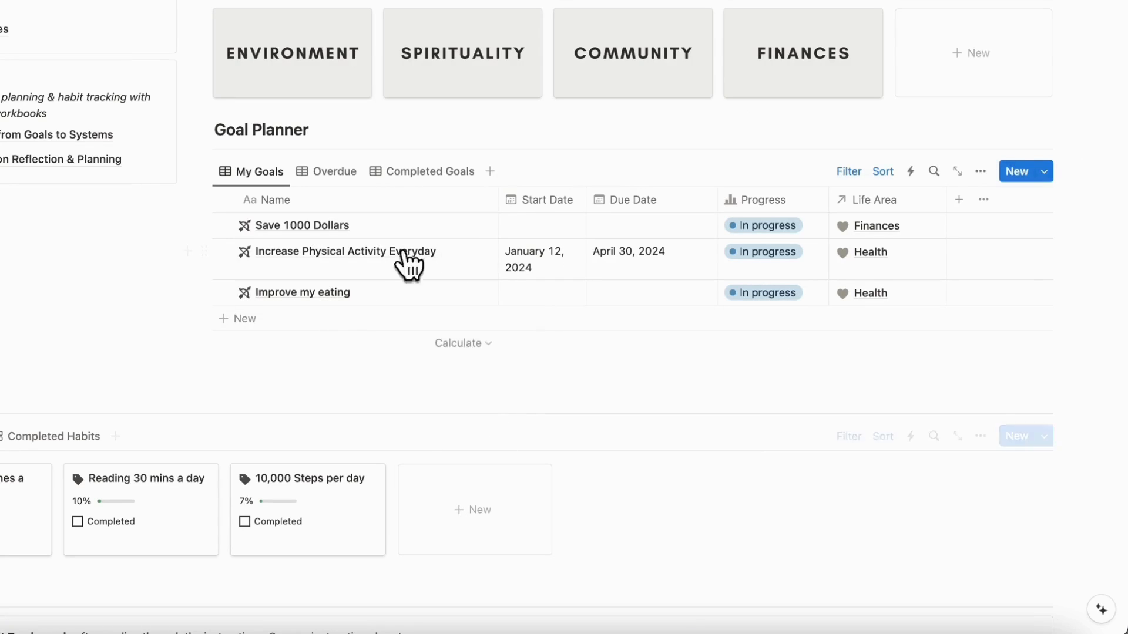
mouse_move(317, 238)
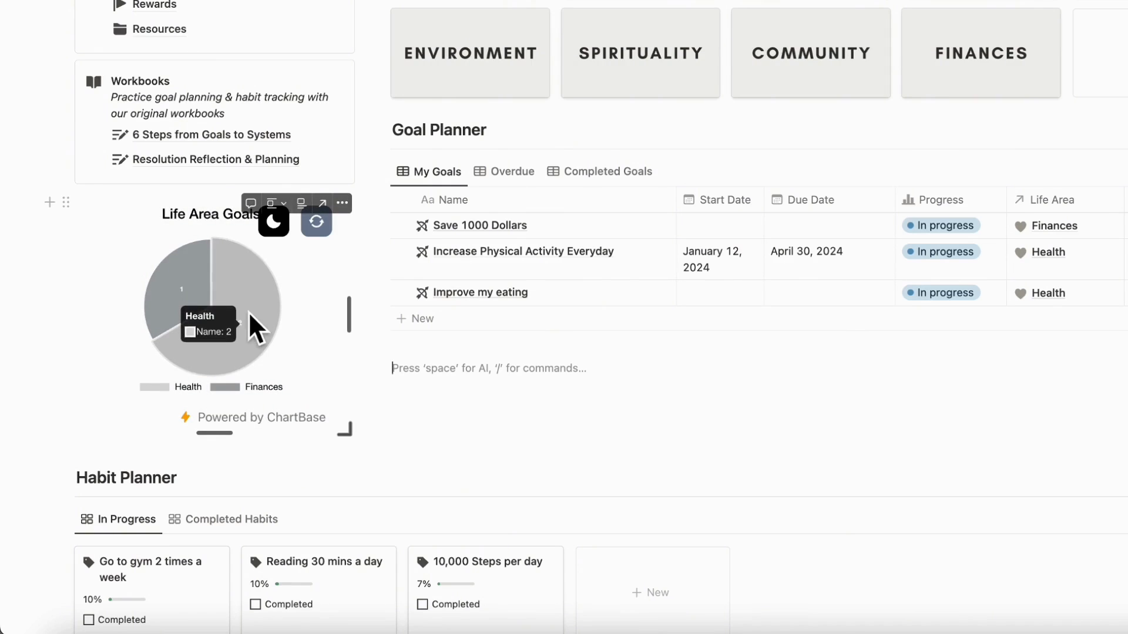
mouse_move(223, 298)
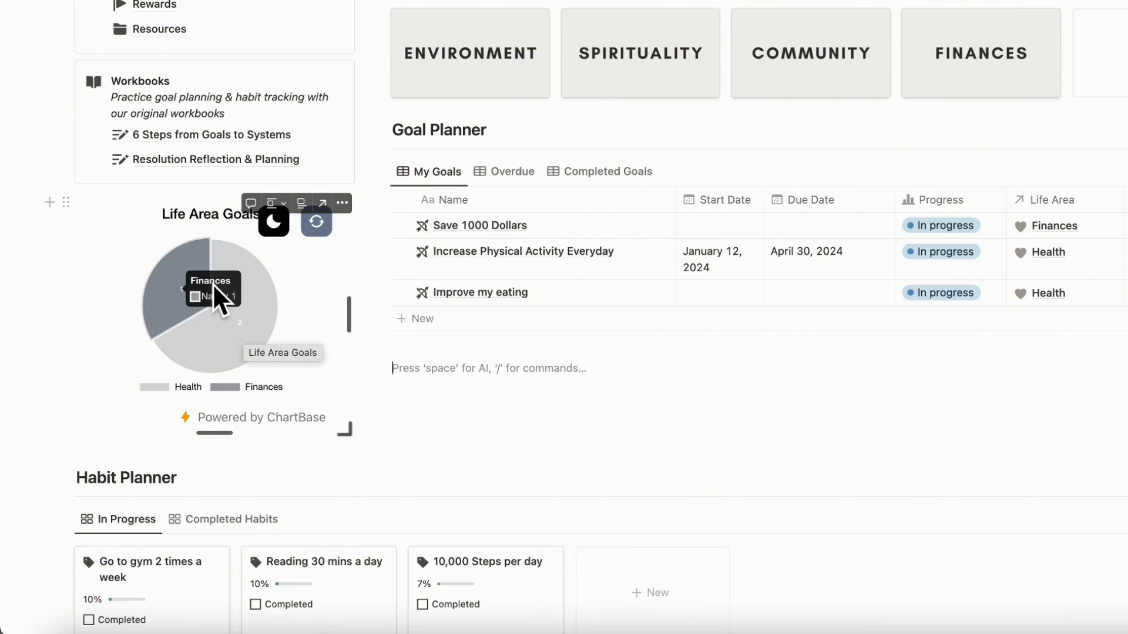
mouse_move(282, 439)
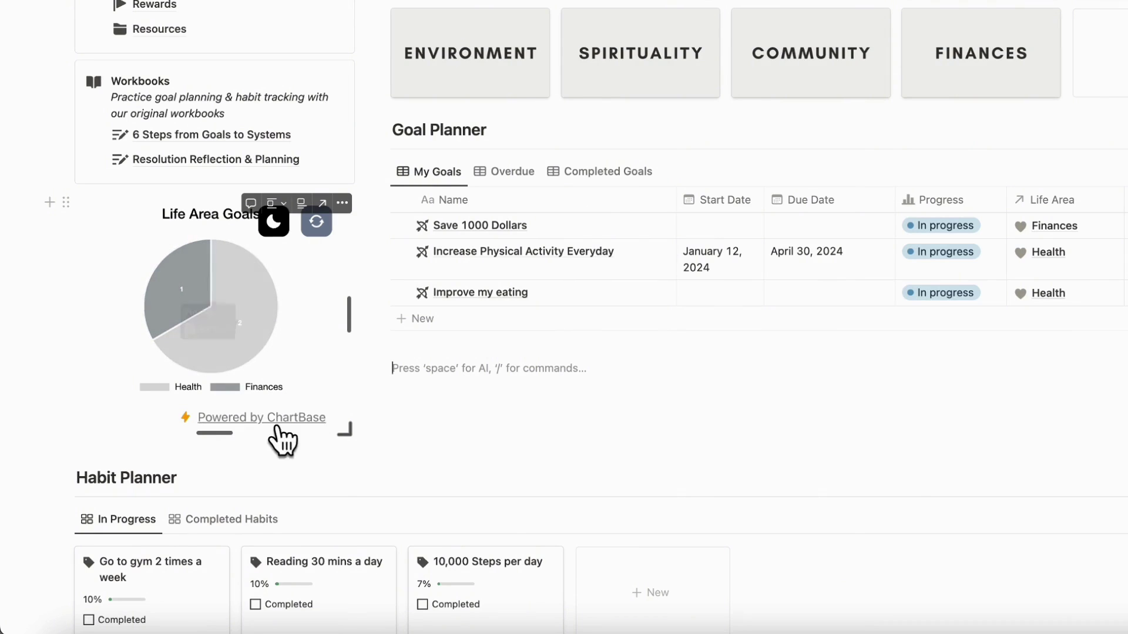
mouse_move(528, 457)
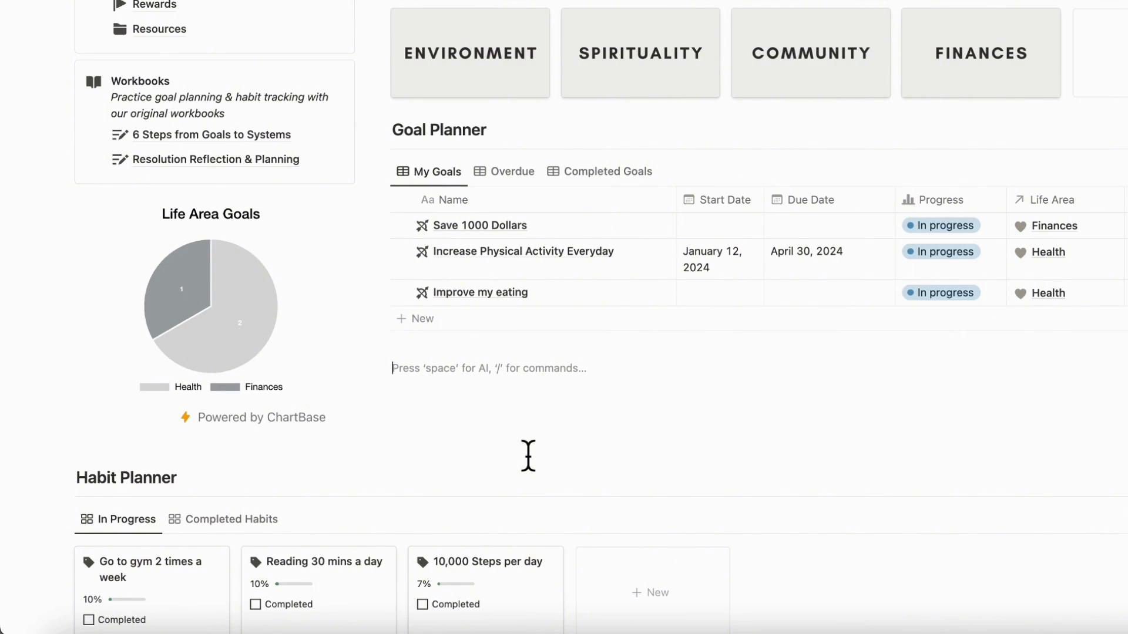
scroll(down, 3)
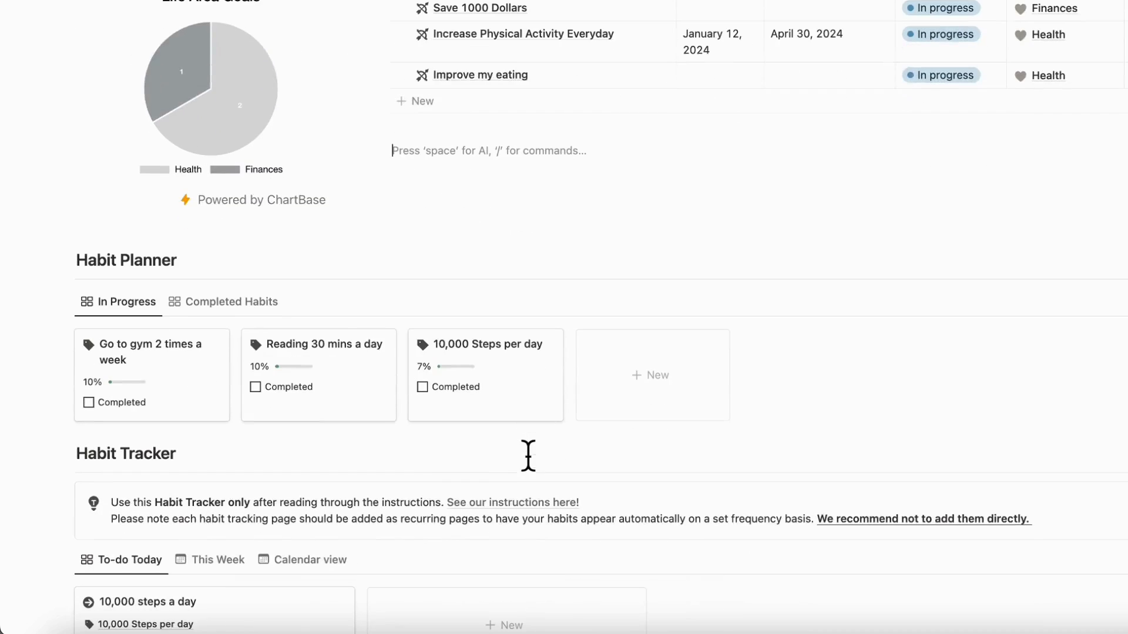
mouse_move(235, 412)
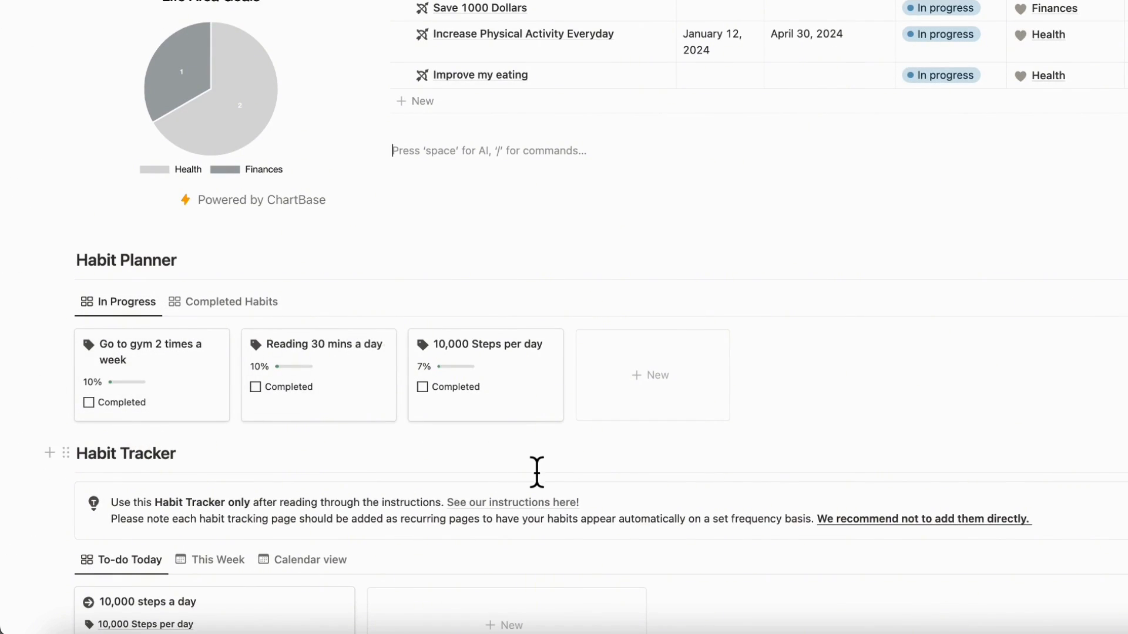
mouse_move(833, 459)
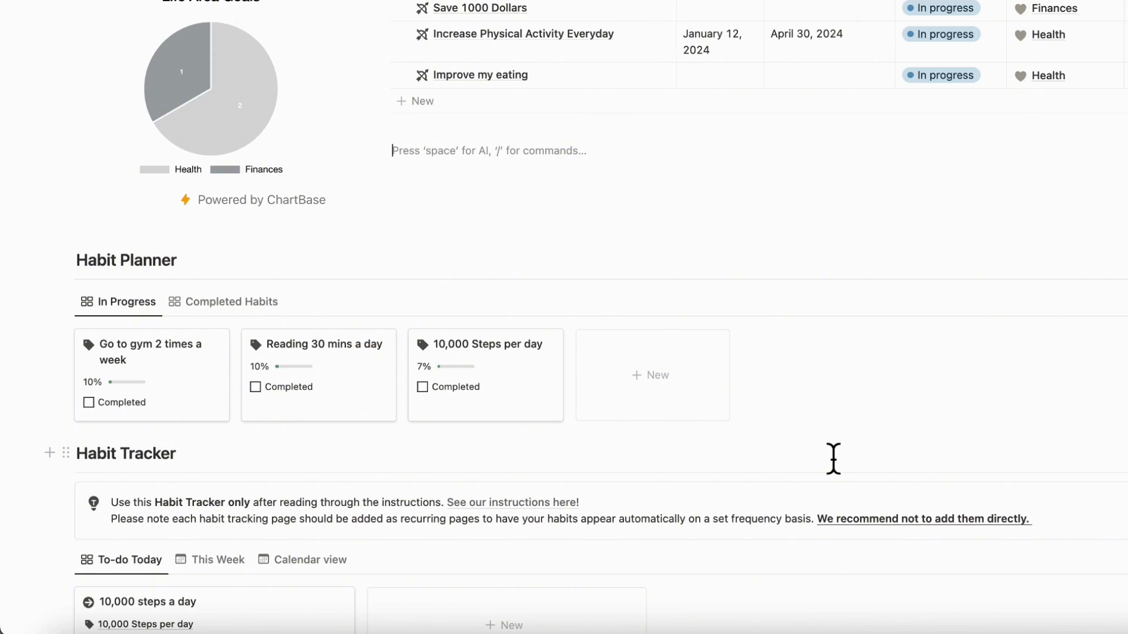
mouse_move(486, 399)
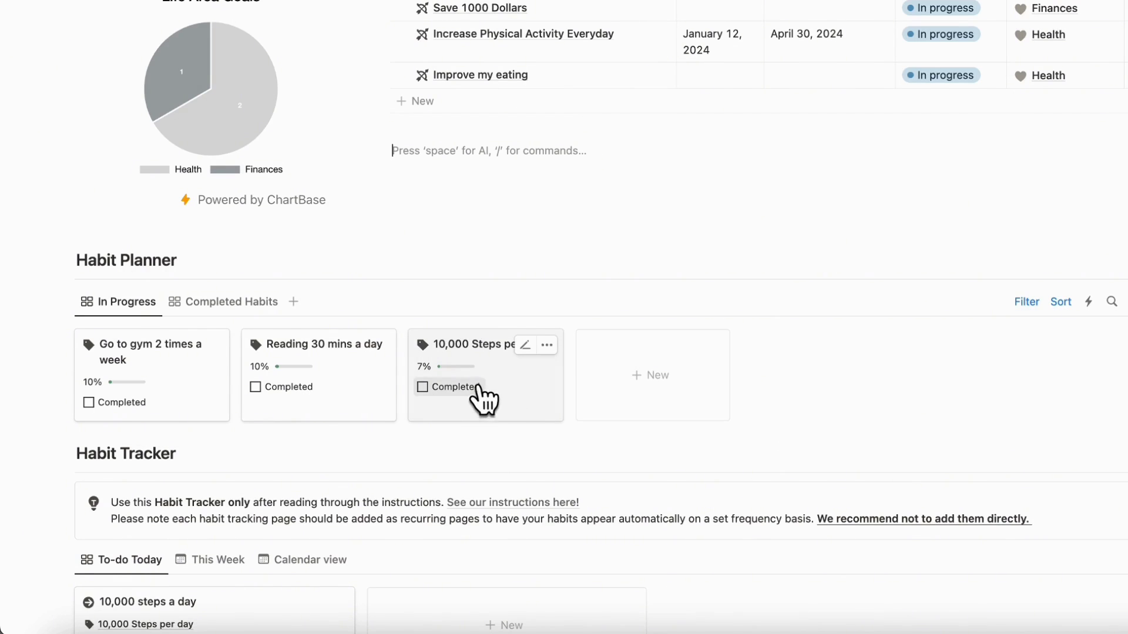
mouse_move(342, 397)
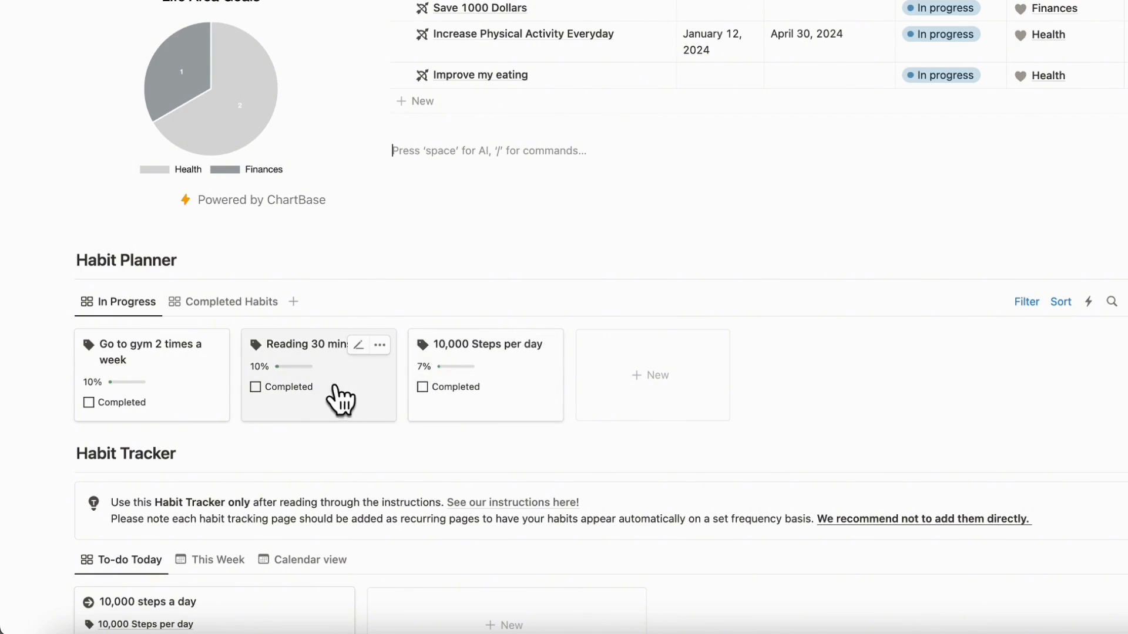
mouse_move(129, 395)
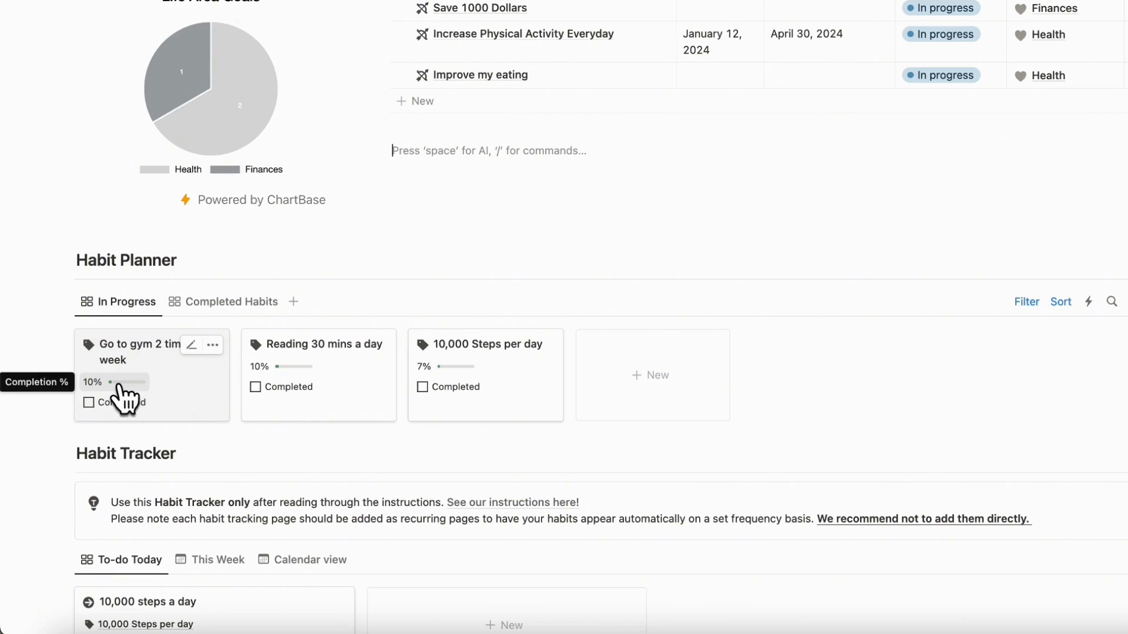
mouse_move(445, 374)
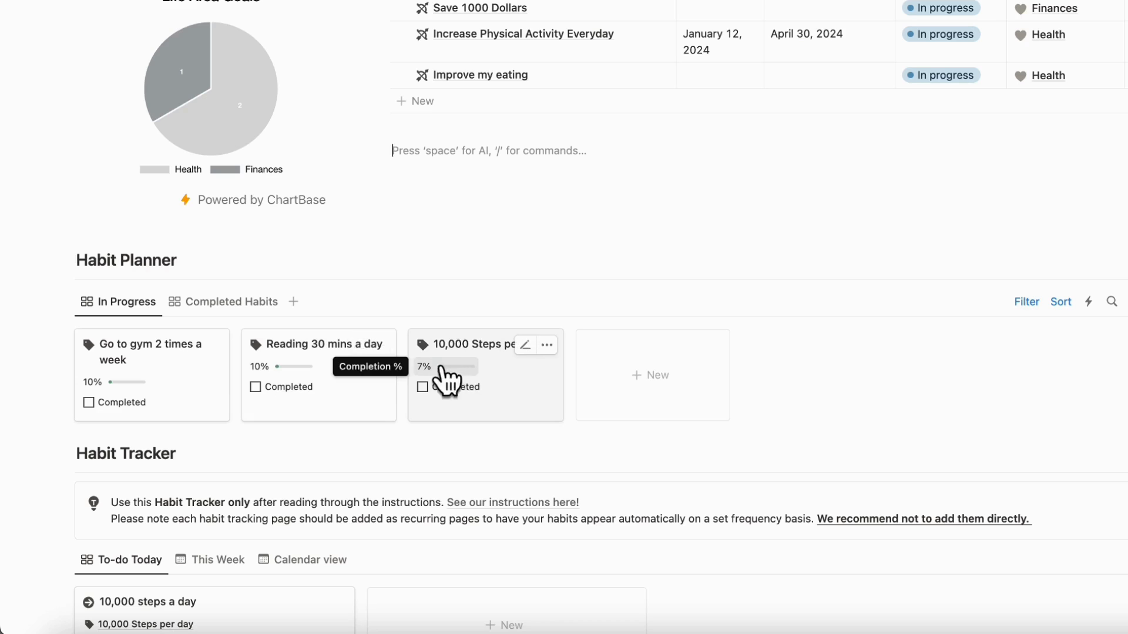
mouse_move(437, 428)
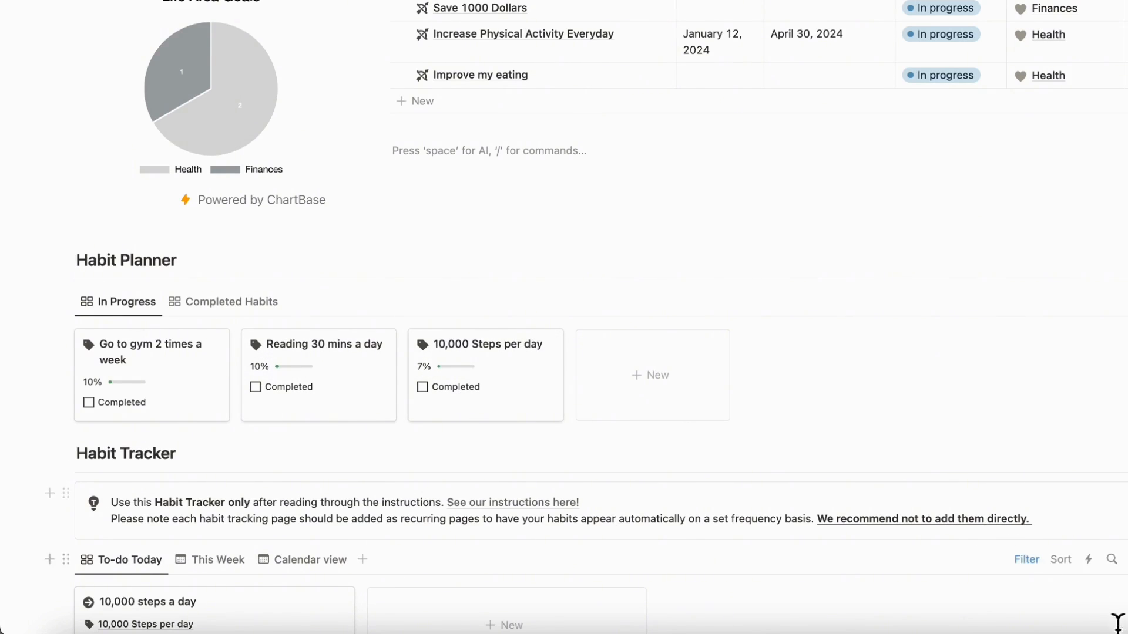
- Start a new bar chart sourced from the Habit Planner (CHARTS) database
click(253, 199)
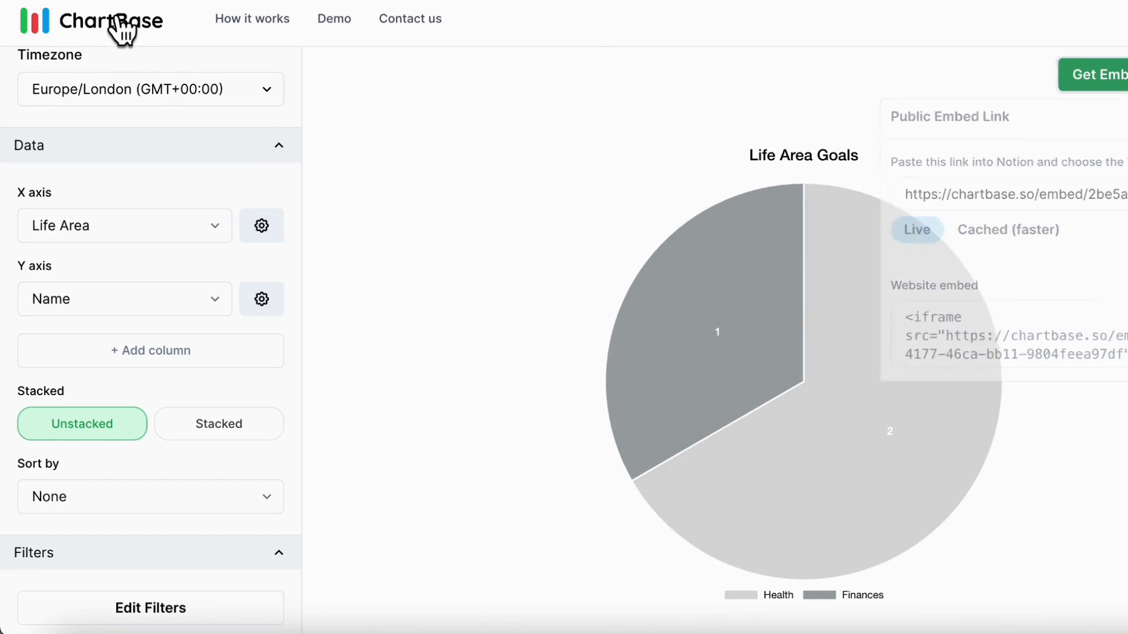
click(92, 20)
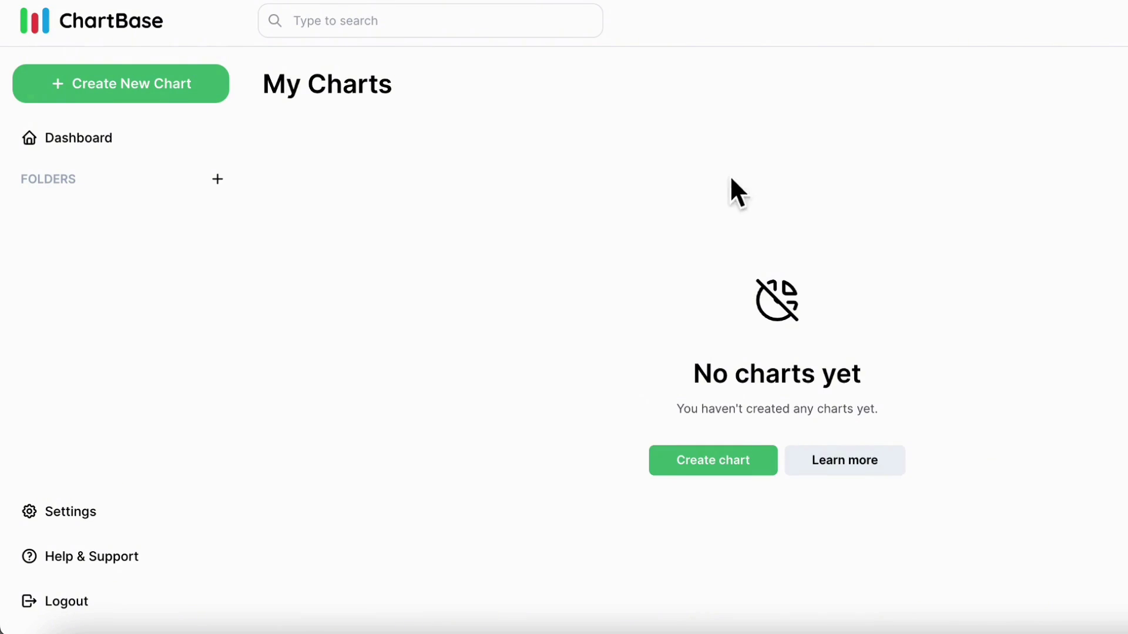
mouse_move(368, 275)
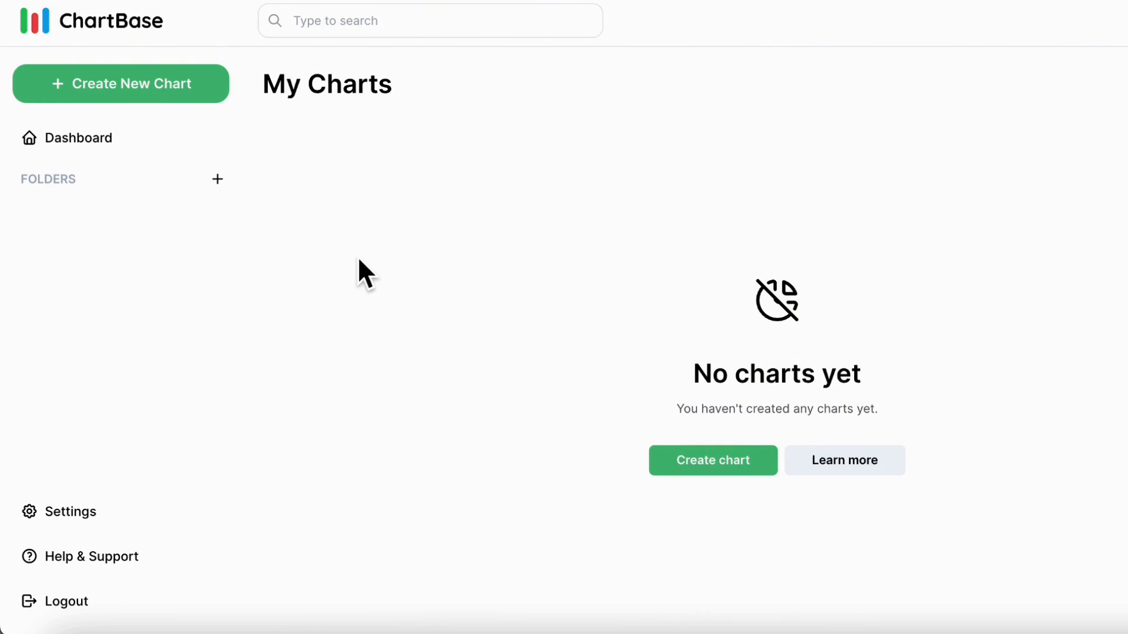
mouse_move(154, 93)
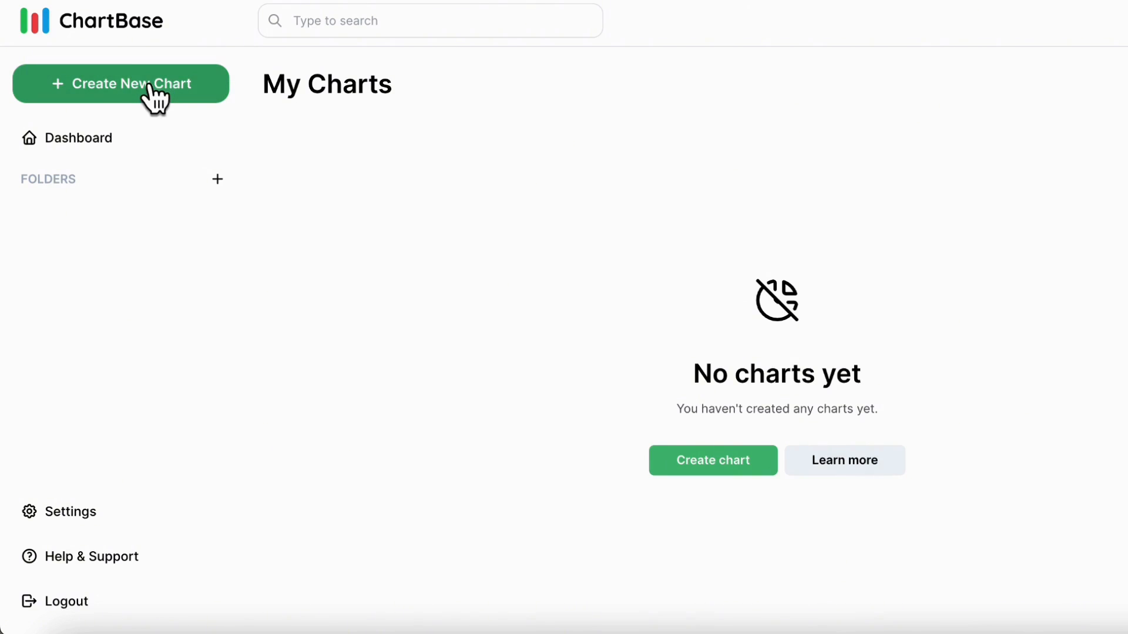
click(121, 83)
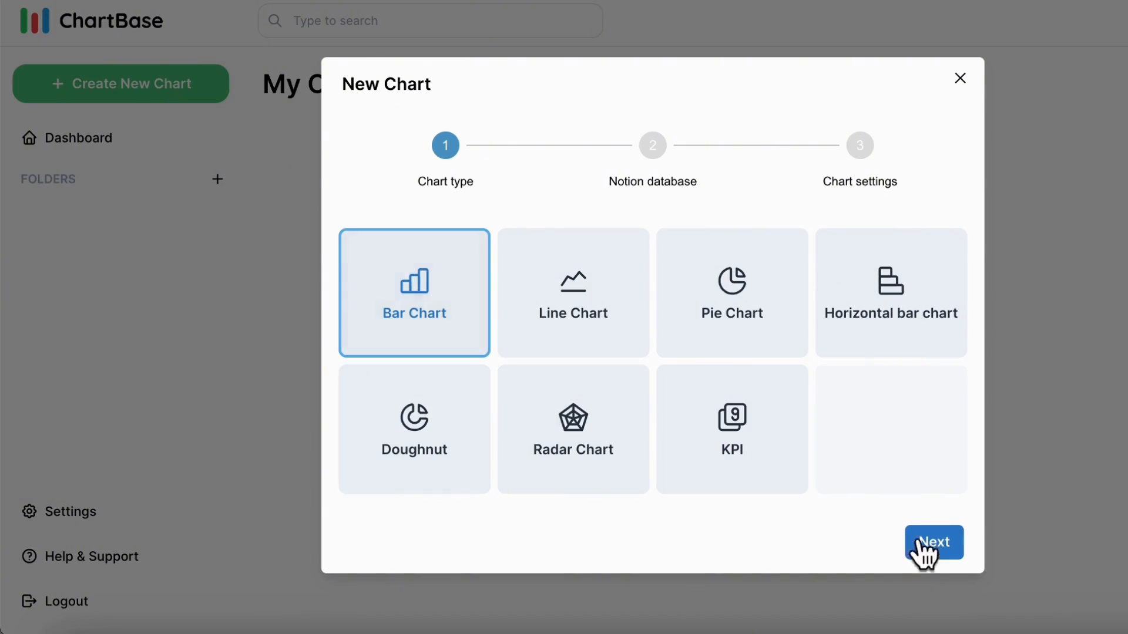
click(933, 542)
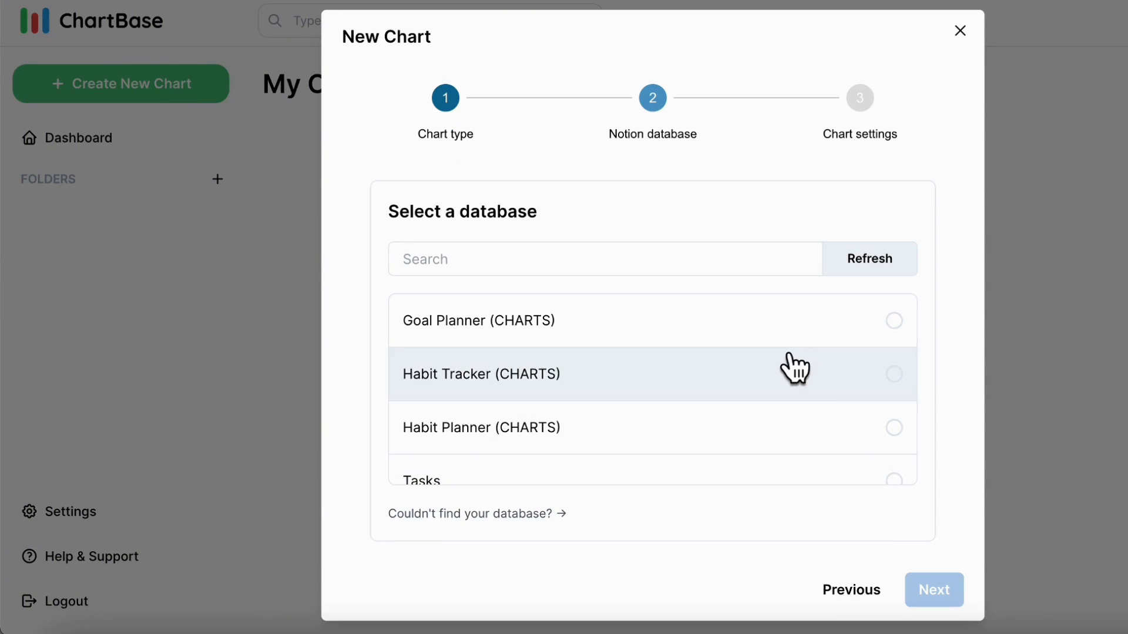
mouse_move(847, 439)
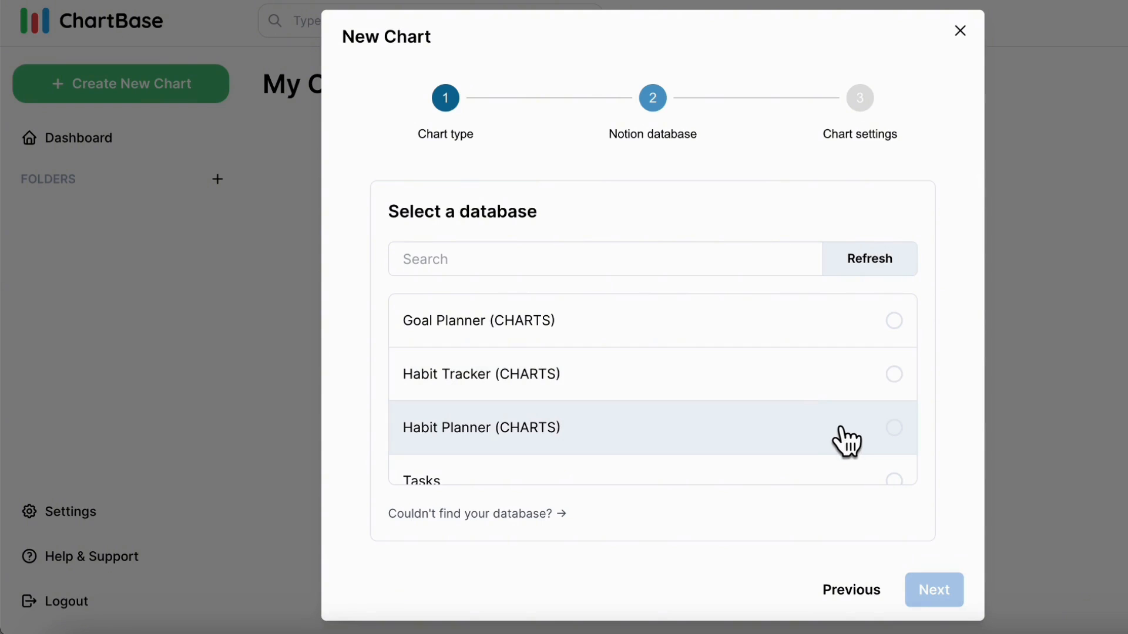
click(893, 427)
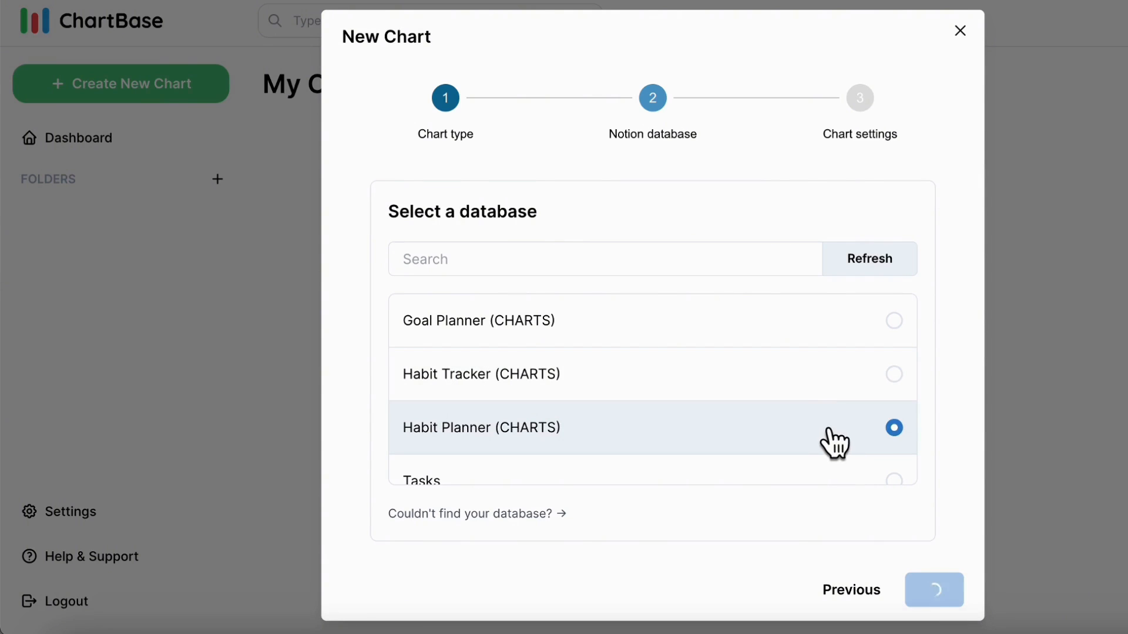
click(932, 590)
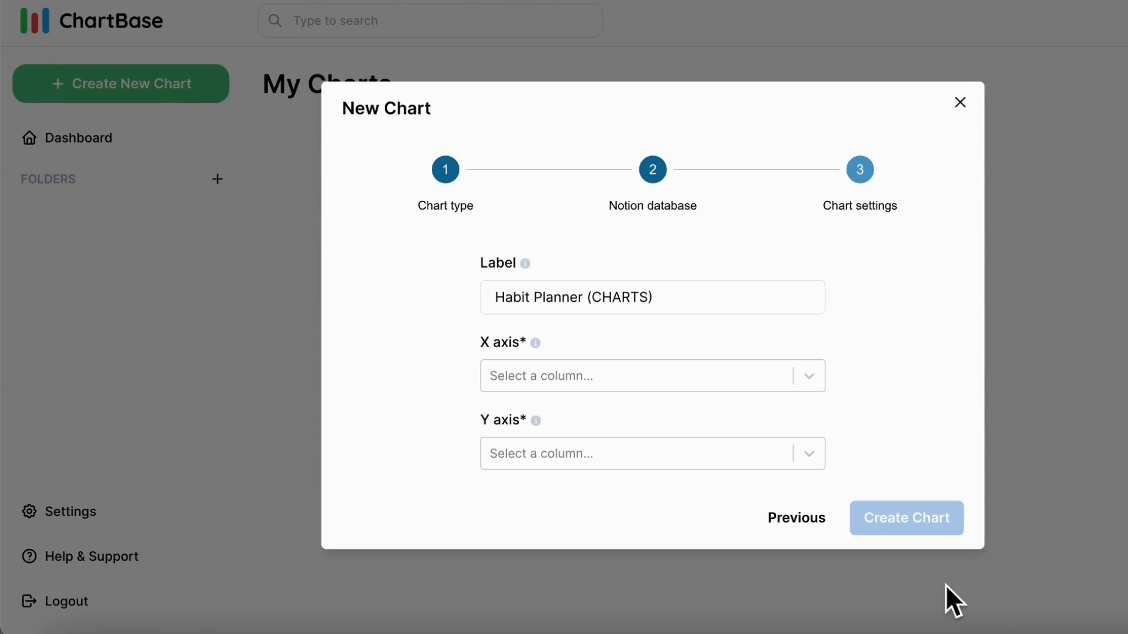
- Plot Name on the X axis and Completion % on the Y axis, and create it
click(650, 376)
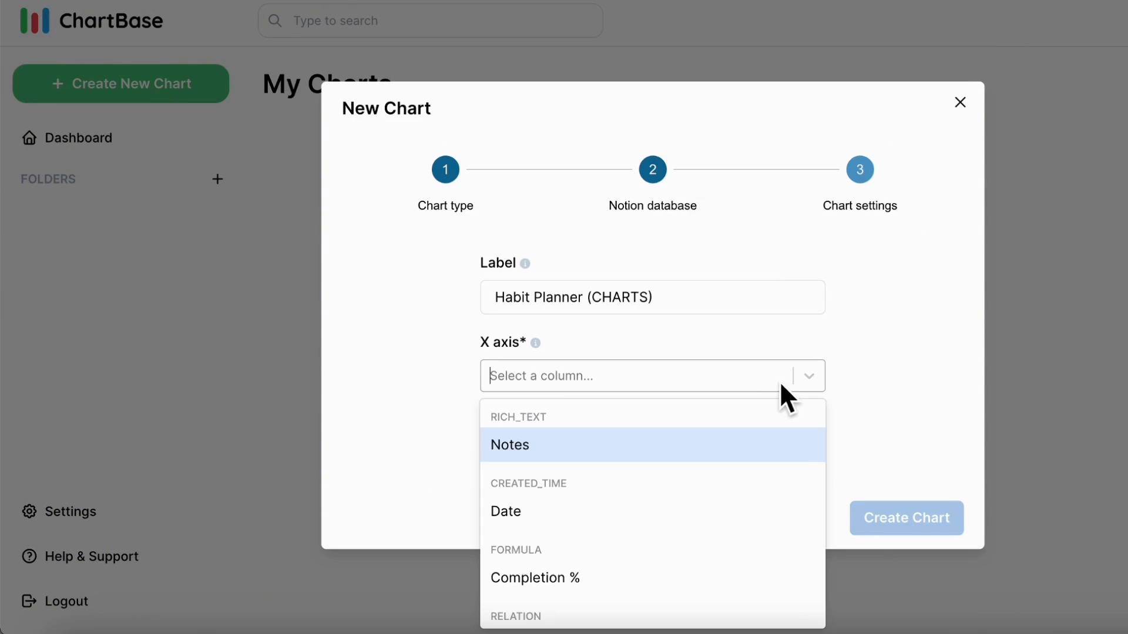
scroll(down, 3)
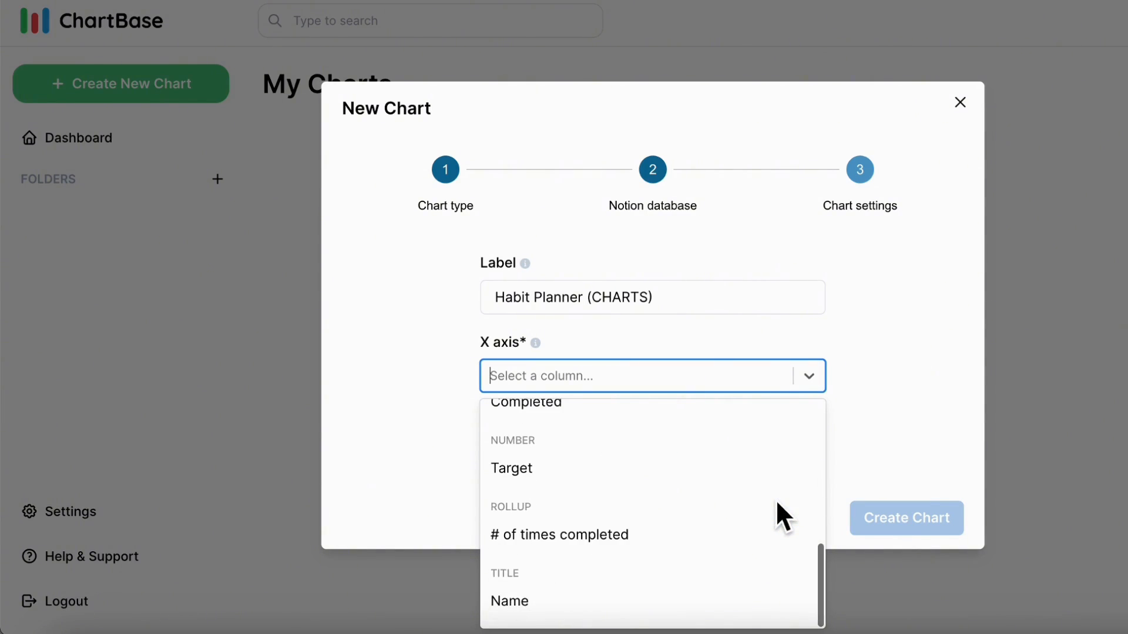
click(509, 601)
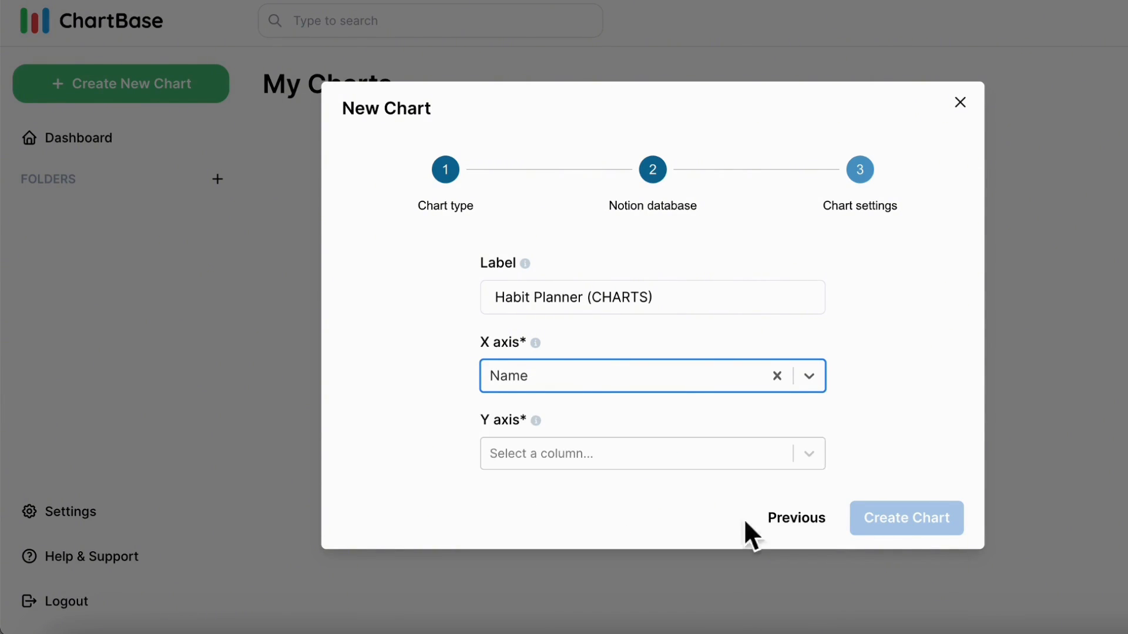
click(651, 452)
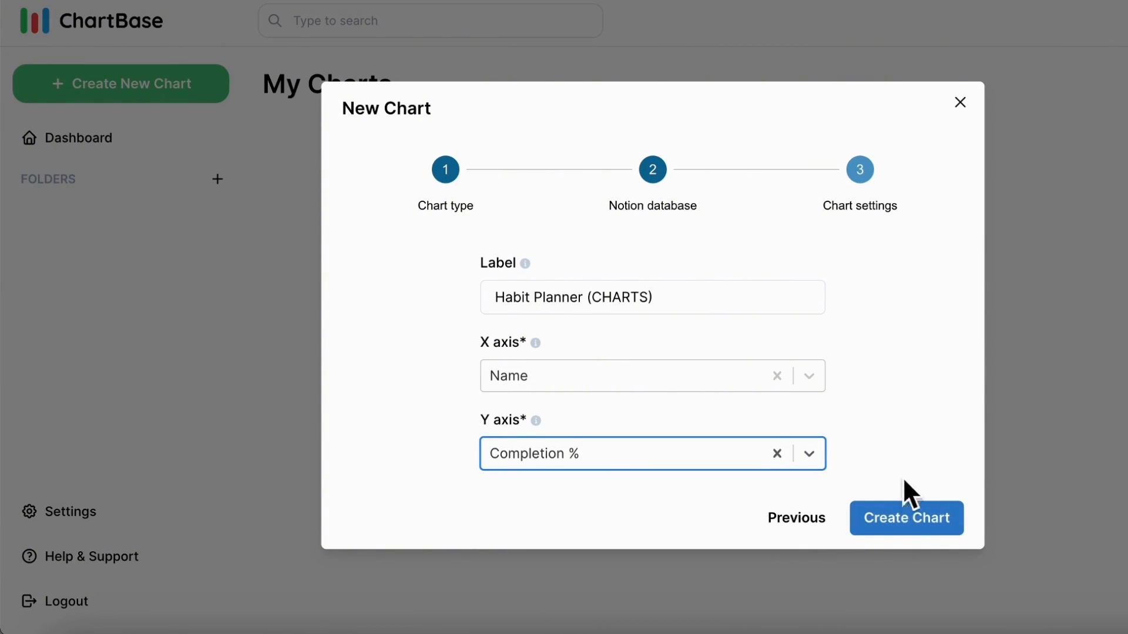
click(906, 516)
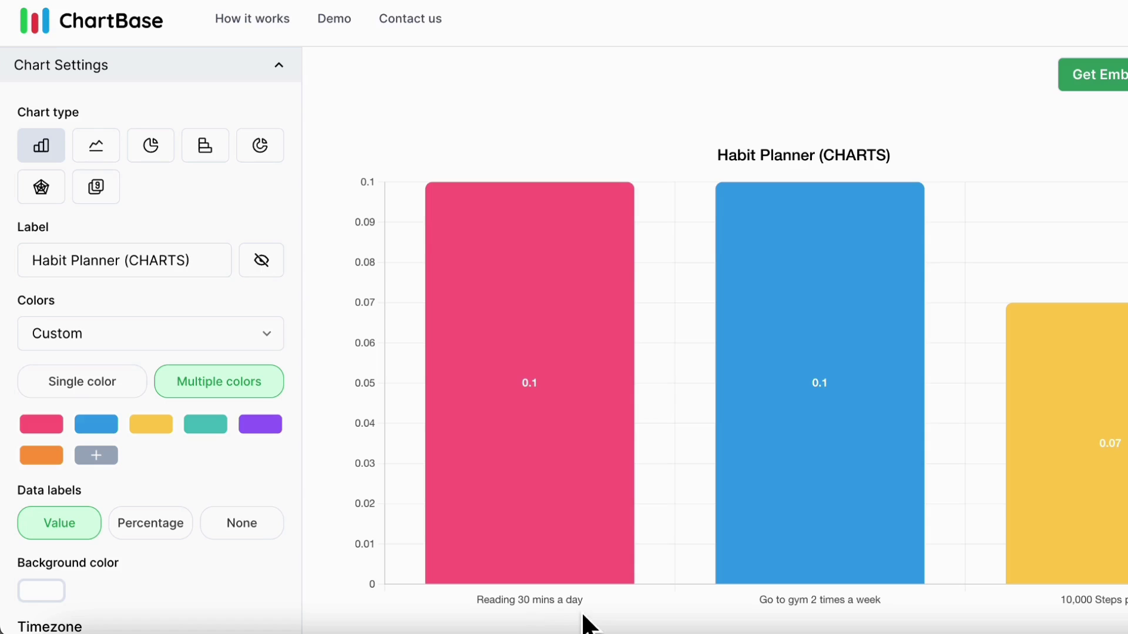
mouse_move(1107, 621)
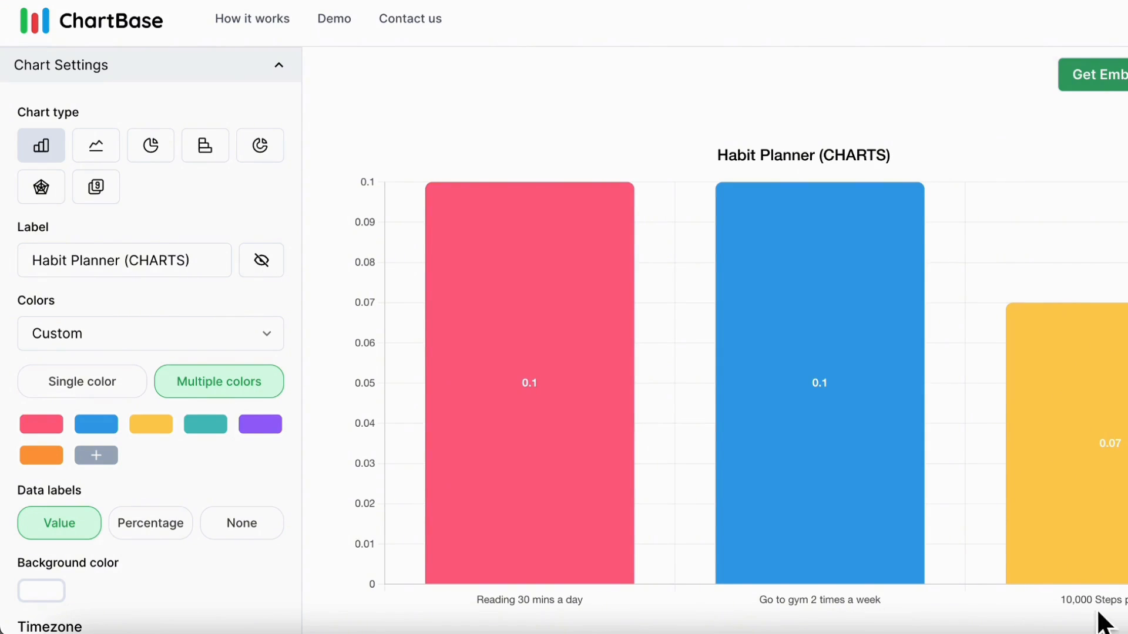
mouse_move(965, 620)
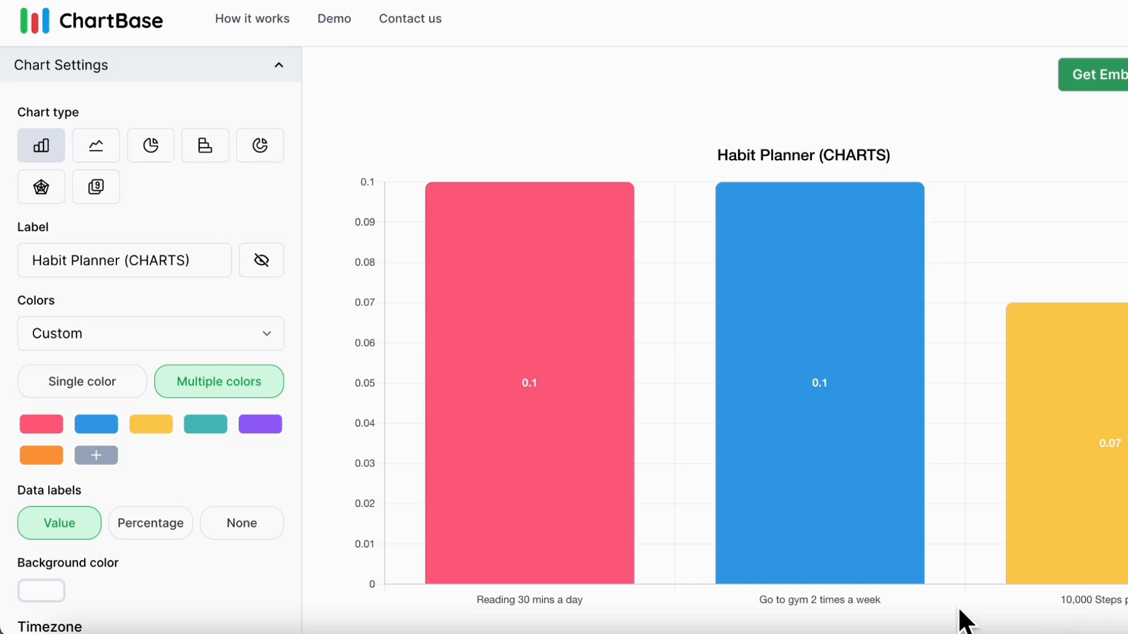
mouse_move(410, 299)
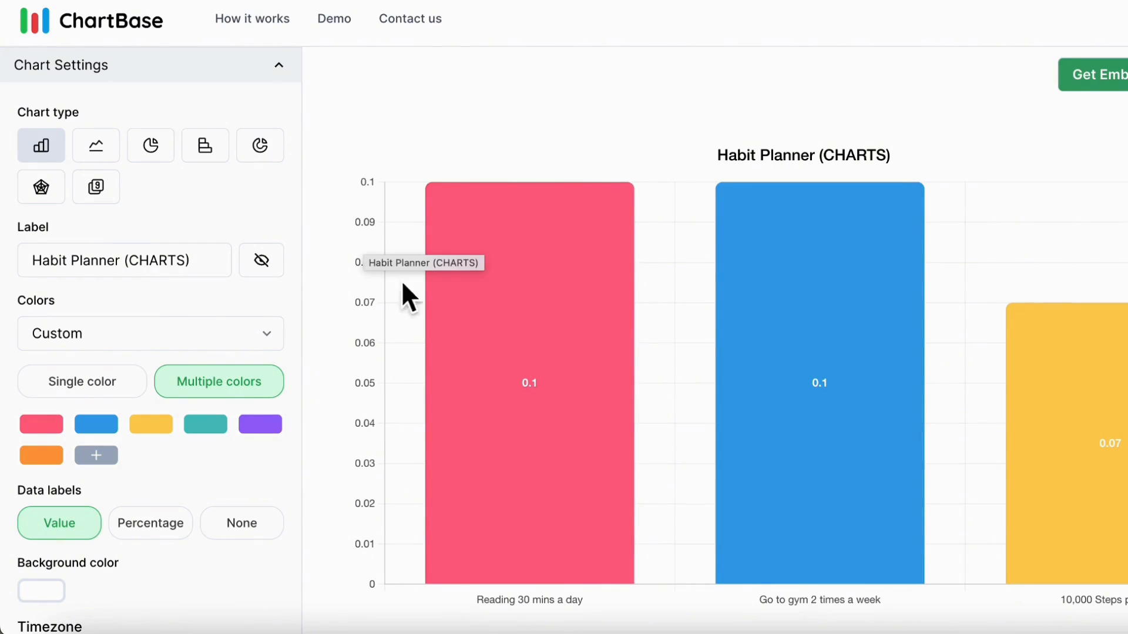
mouse_move(334, 457)
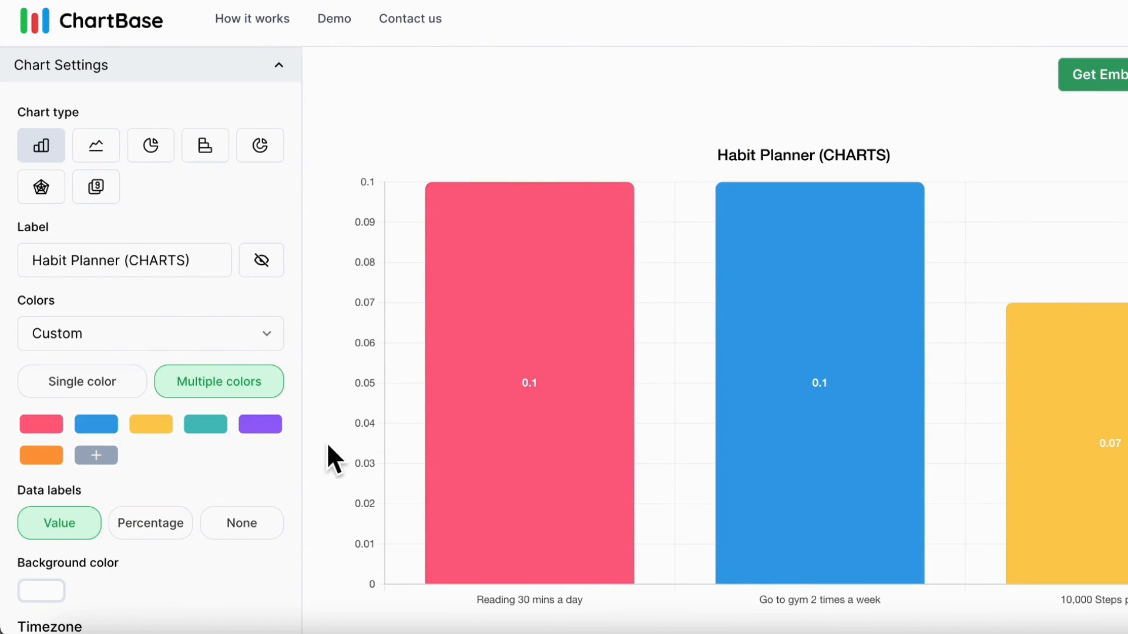
- Format the Habit Planner chart's Completion % axis as percentages, running 0% to 10%
scroll(down, 3)
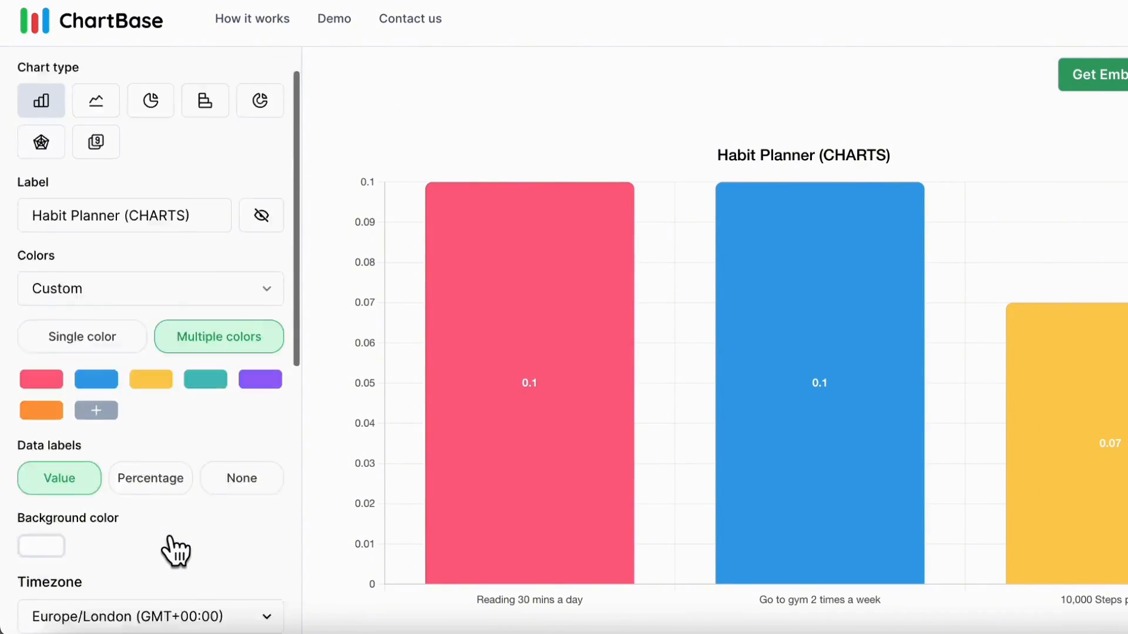
scroll(down, 3)
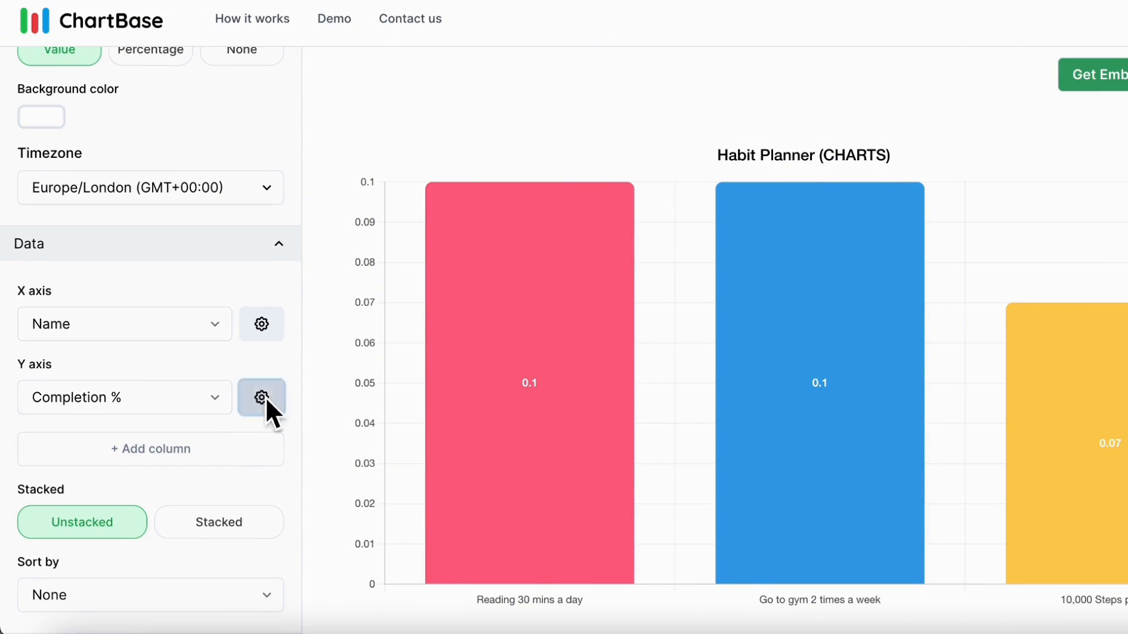
click(260, 398)
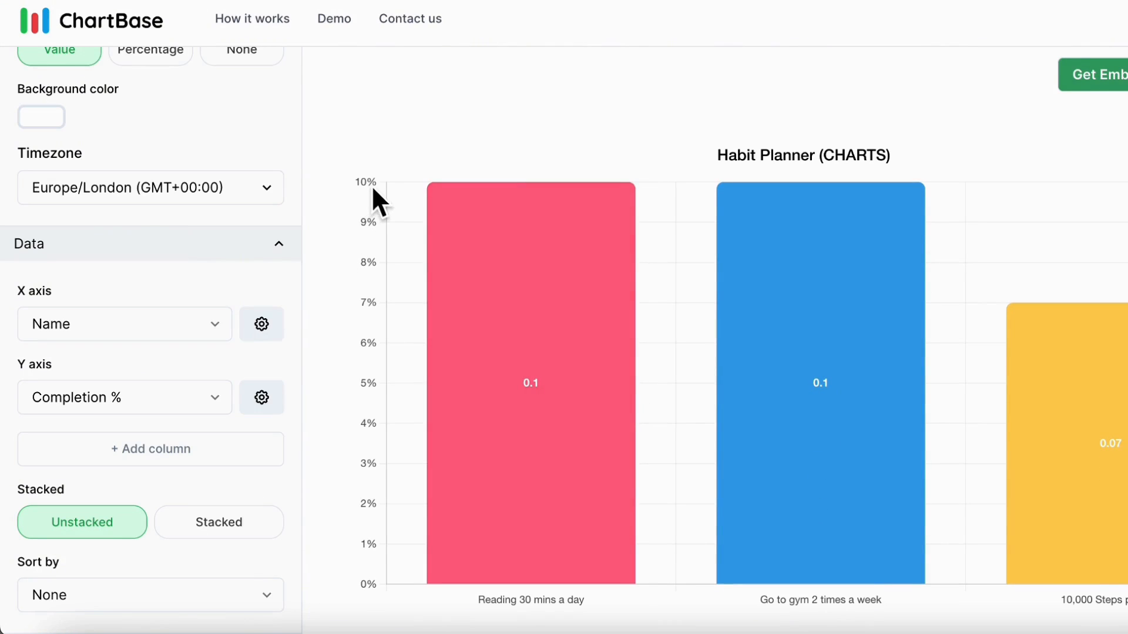
- Set the Habit Planner bar chart's Data labels to None so bars show no values
scroll(up, 3)
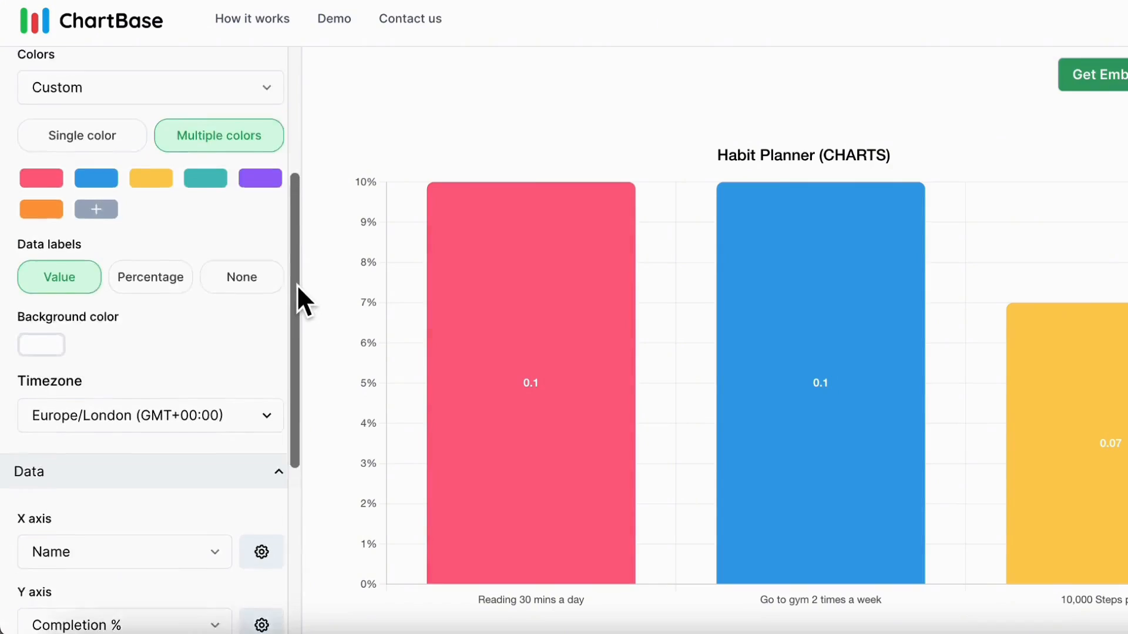
scroll(up, 3)
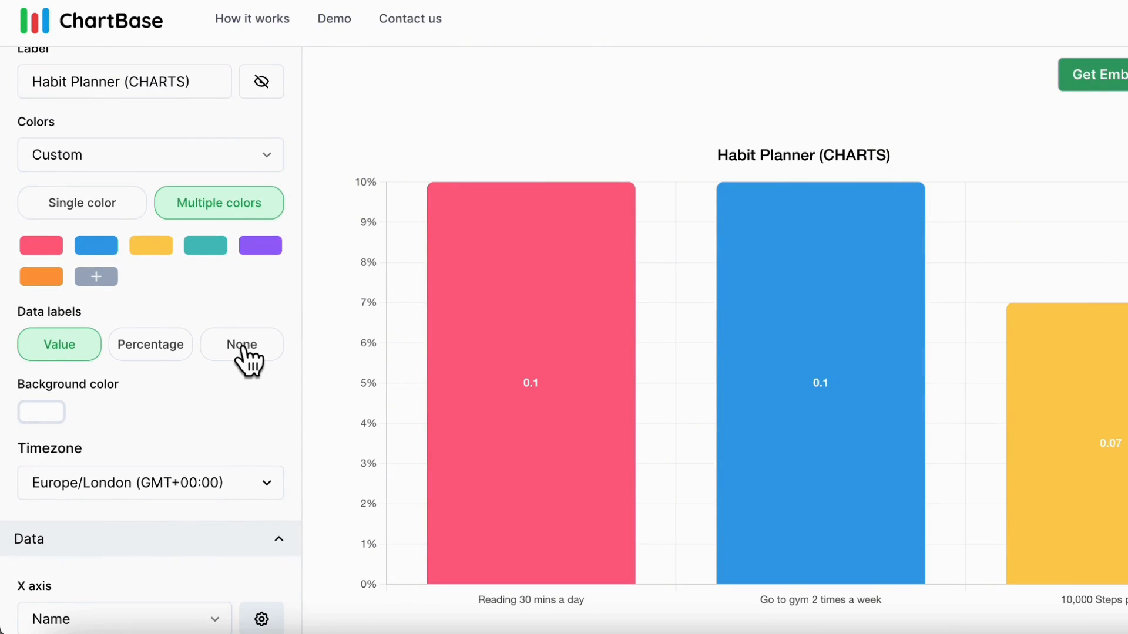
click(241, 343)
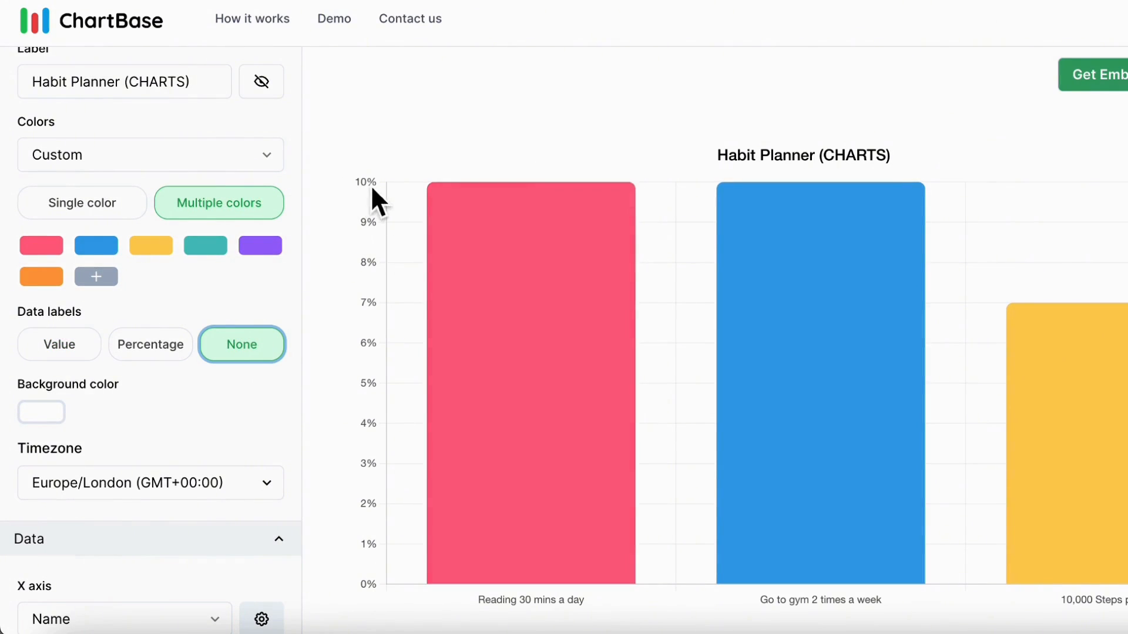
mouse_move(1092, 423)
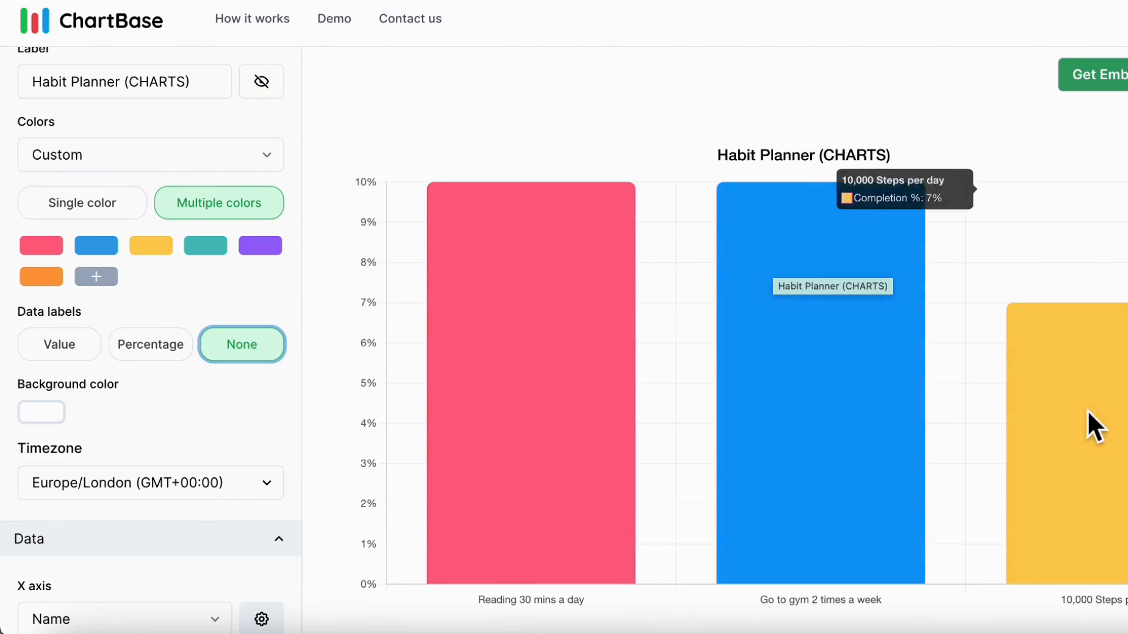
mouse_move(296, 272)
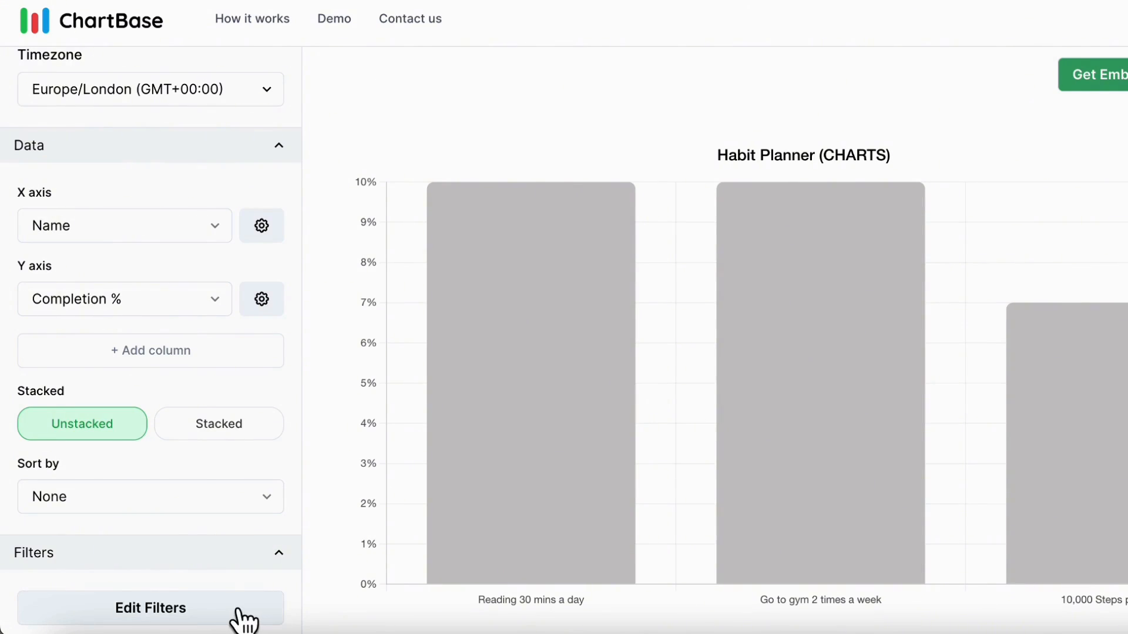
- Filter the Habit Planner chart where Completed is not checked and save the filter
click(150, 607)
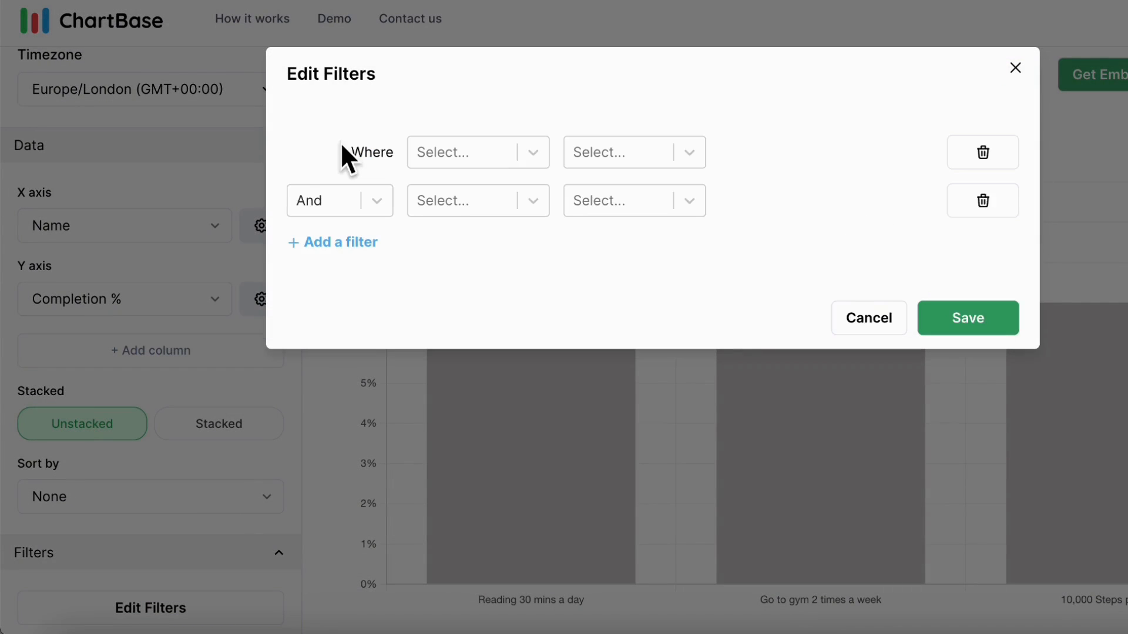
click(477, 151)
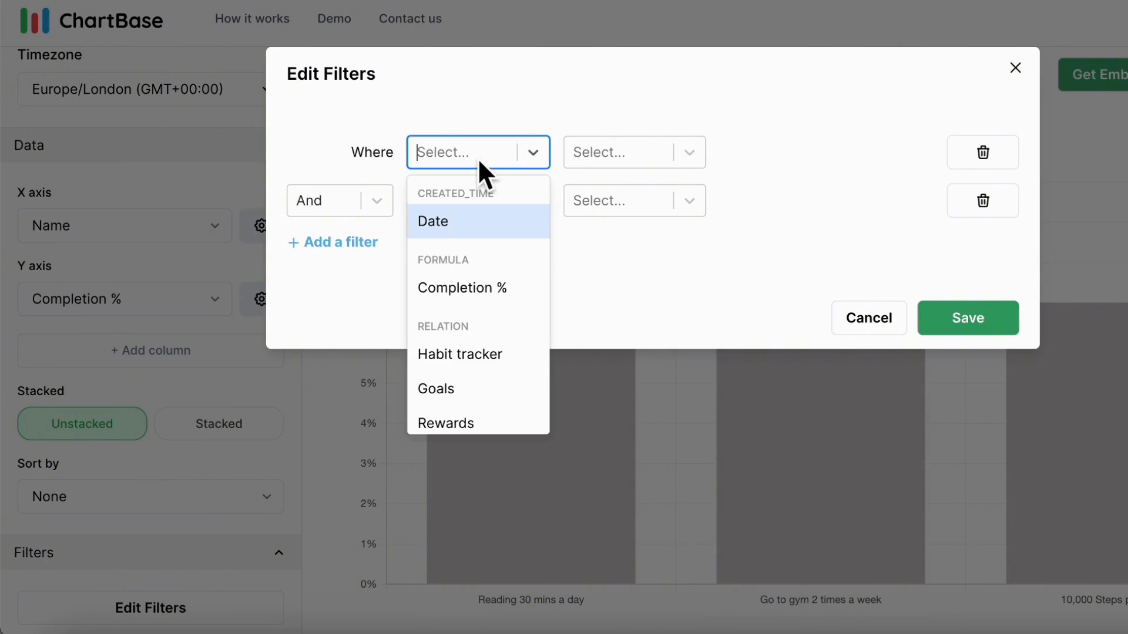
scroll(down, 3)
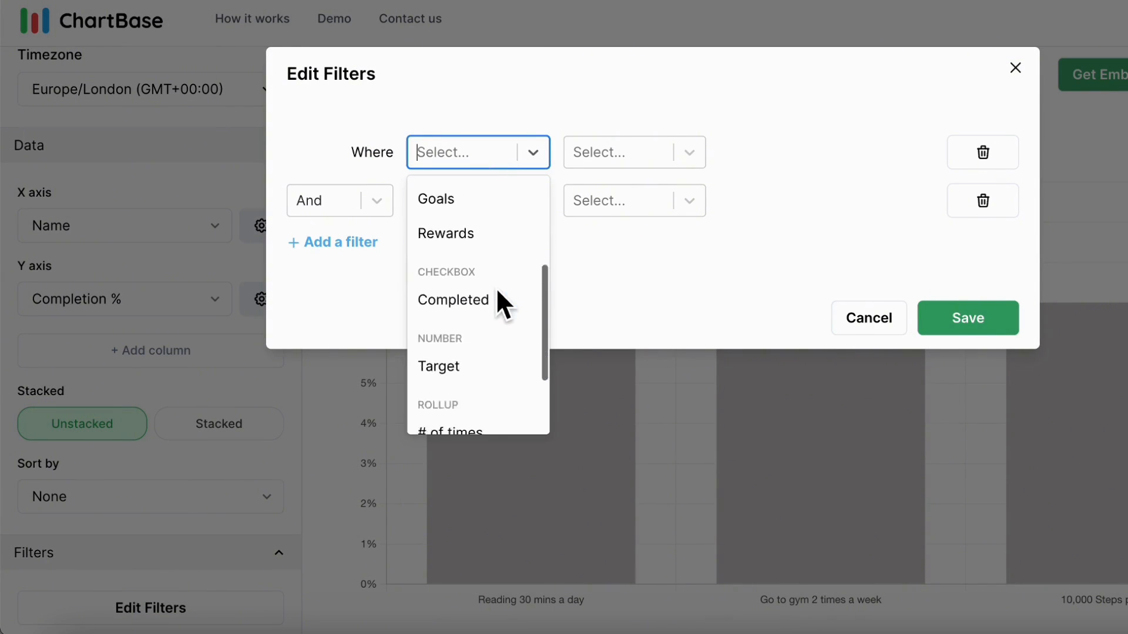
click(452, 300)
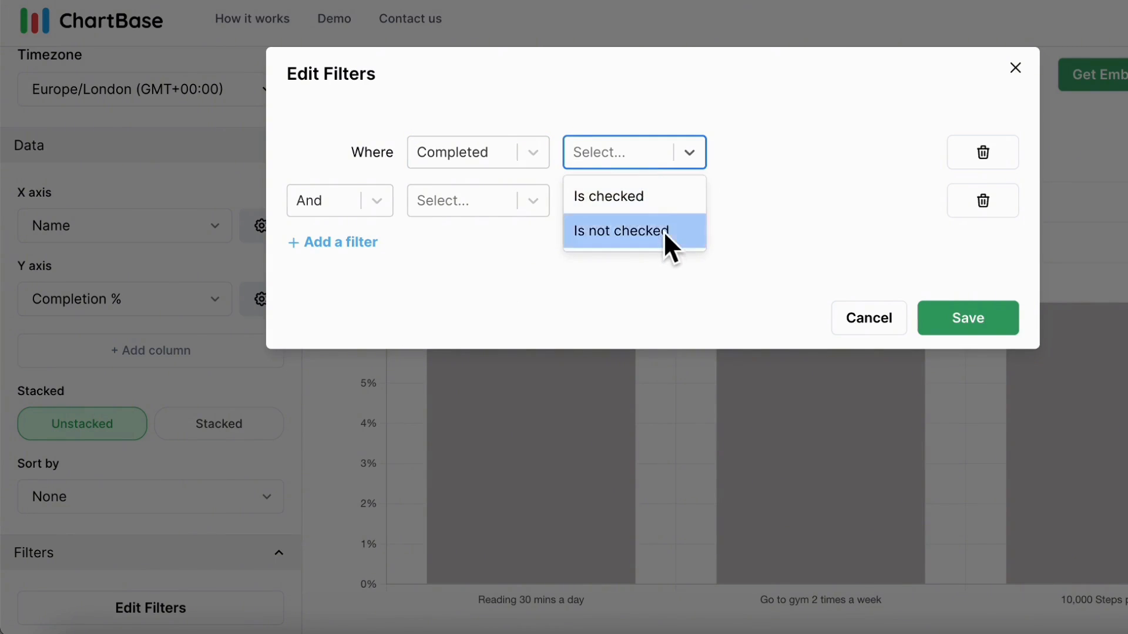
click(619, 231)
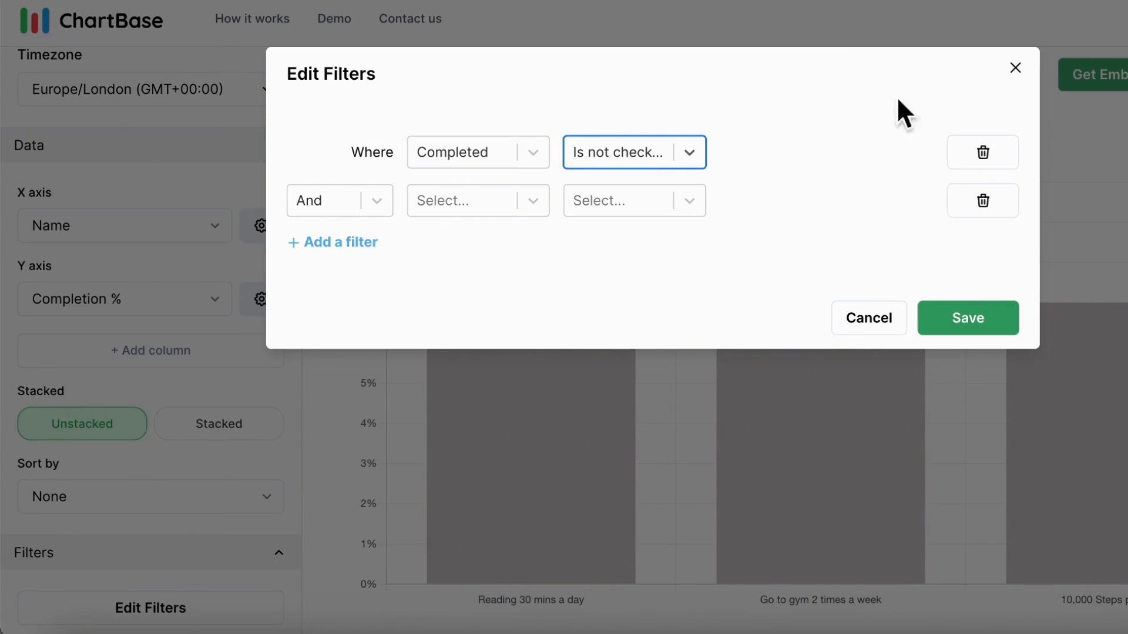
click(967, 318)
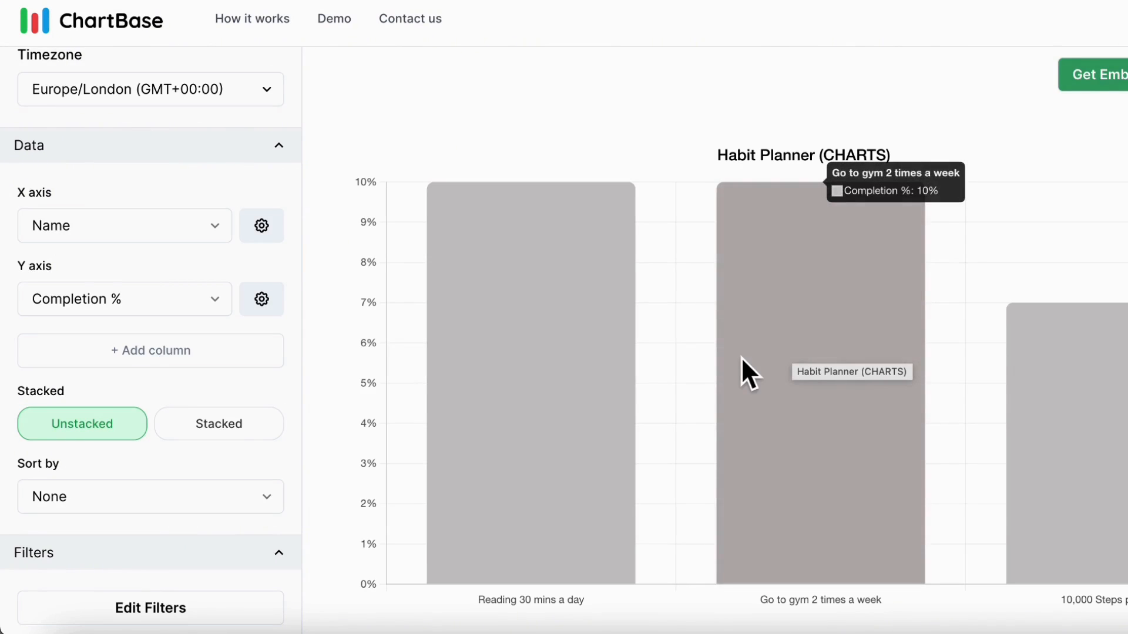
- Switch the Habit Planner chart type to horizontal bars with habit names down the side
scroll(up, 3)
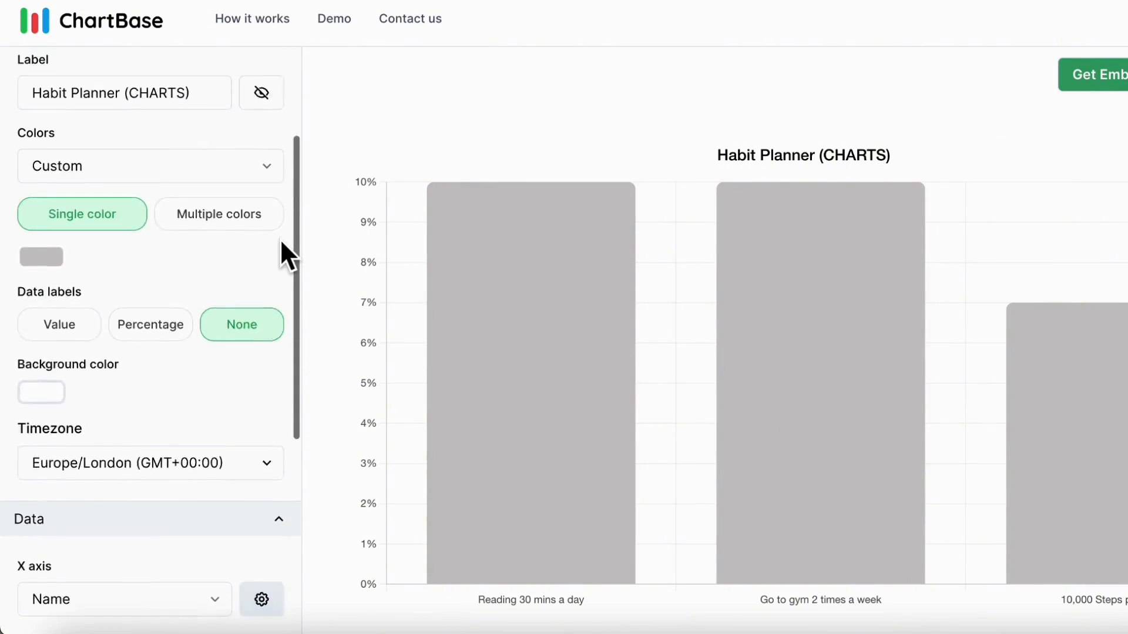
scroll(up, 3)
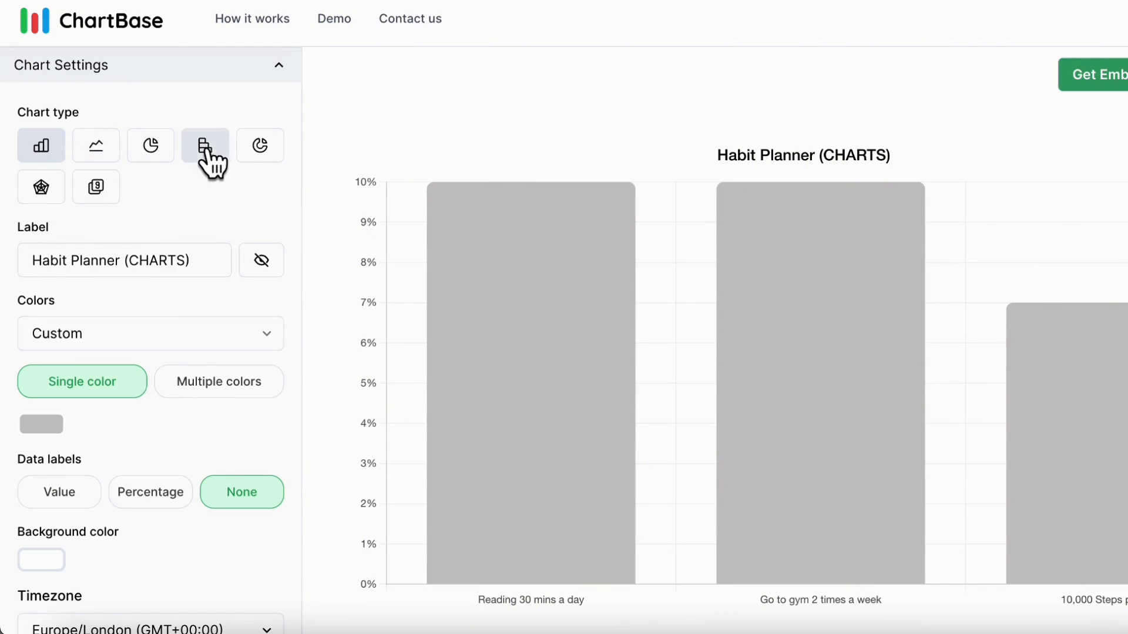
click(205, 145)
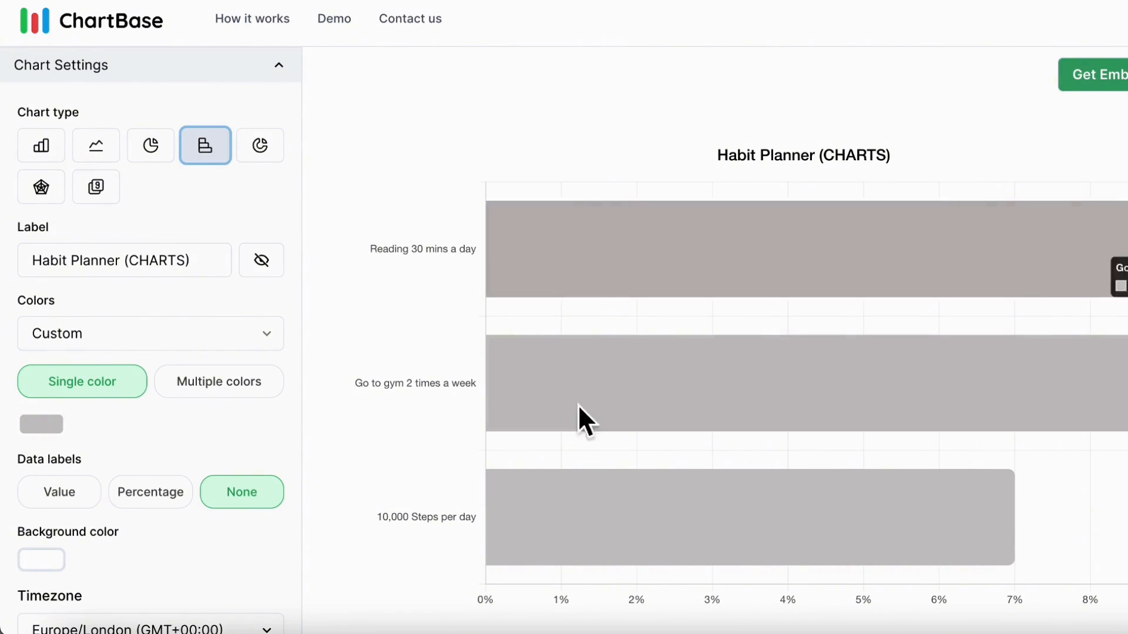
mouse_move(932, 160)
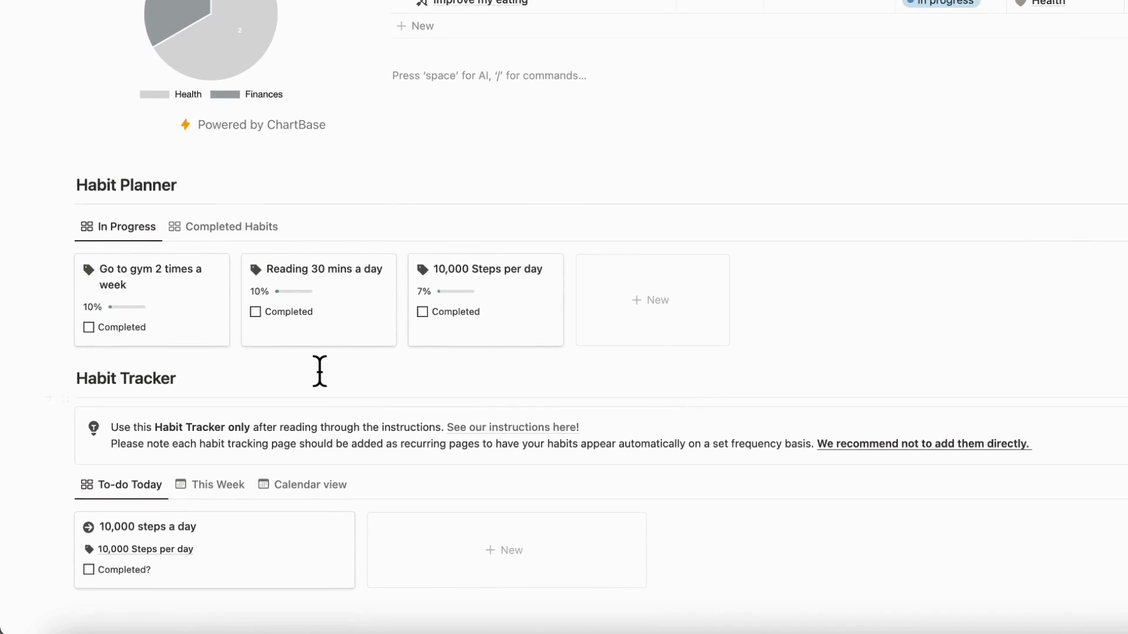
mouse_move(119, 369)
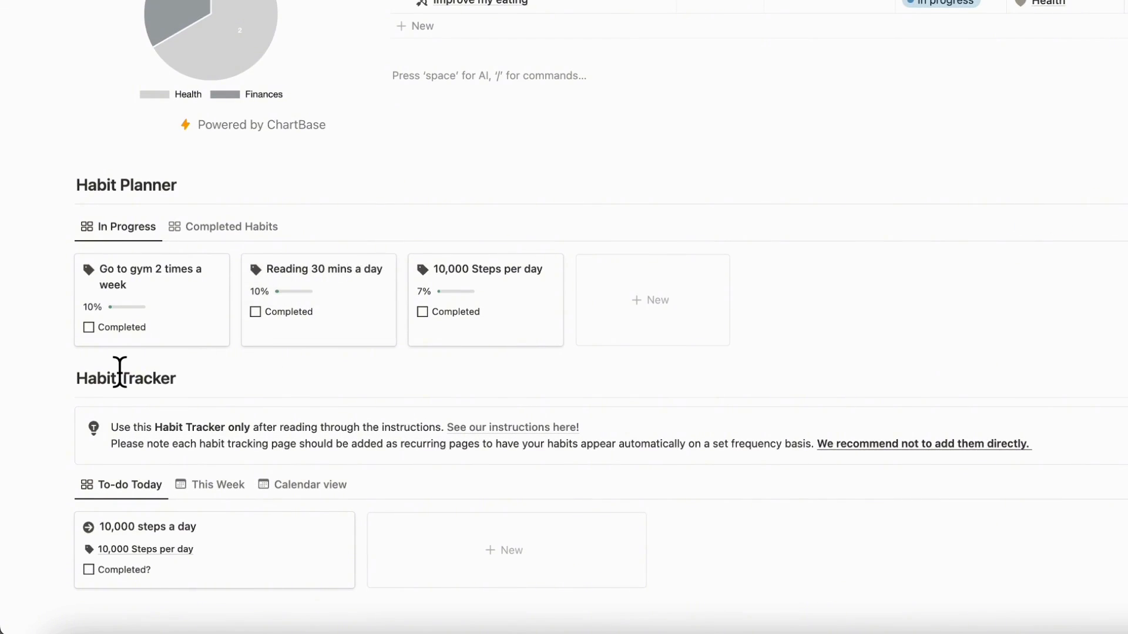
mouse_move(43, 205)
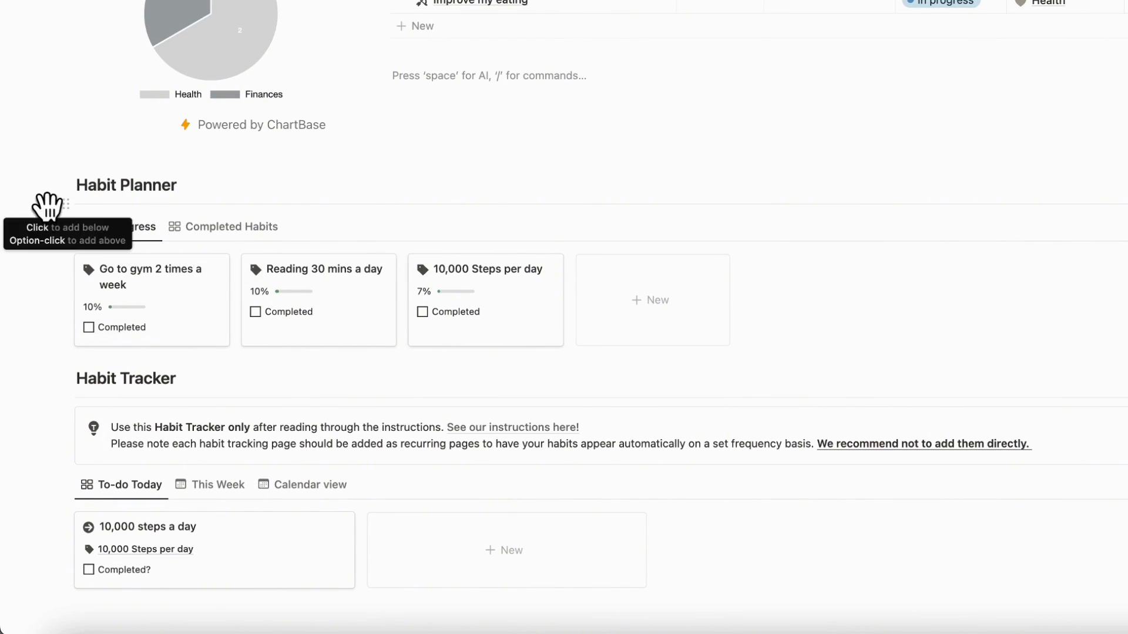
- Insert a two-column layout with /col beside the Habit Planner board
text(/col)
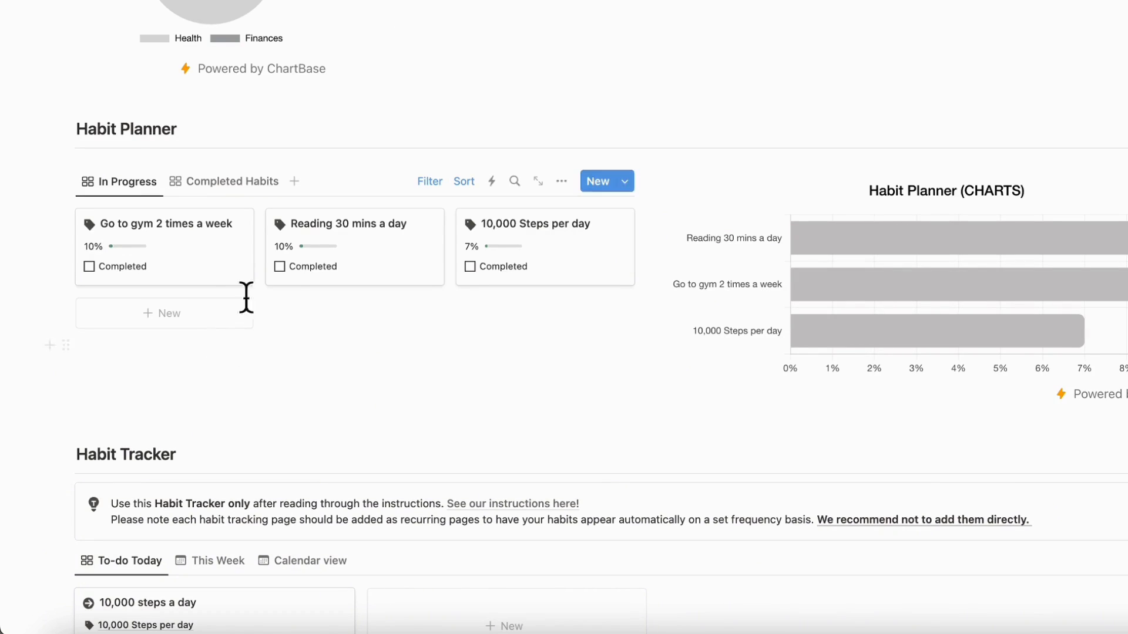
scroll(right, 3)
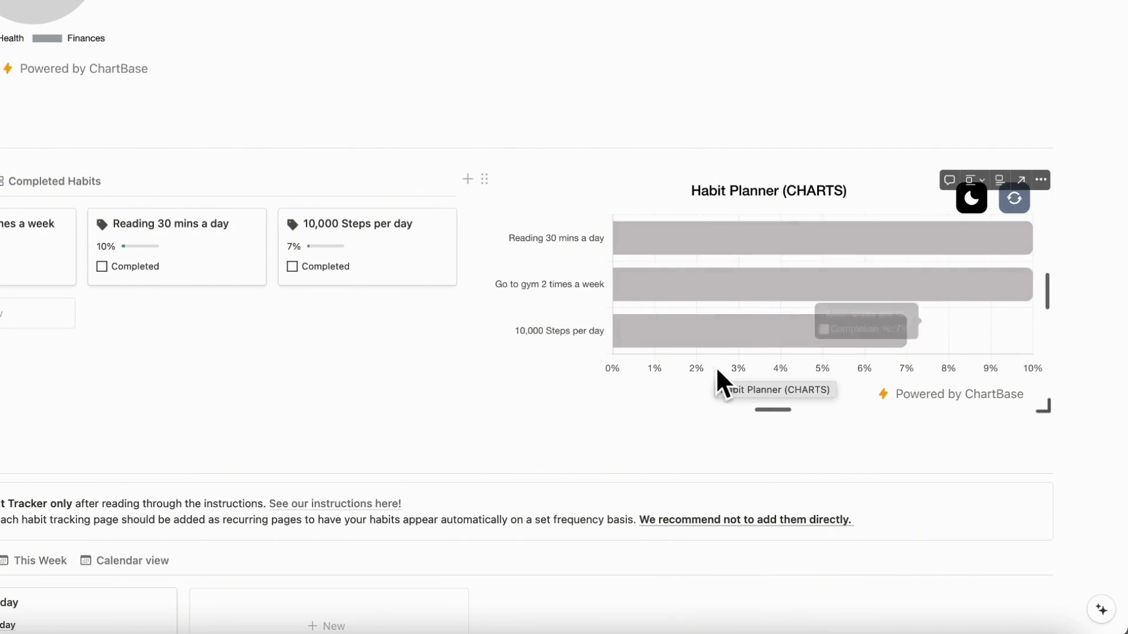
- View the Habit Tracker's This Week and Calendar views to check its source database
scroll(up, 3)
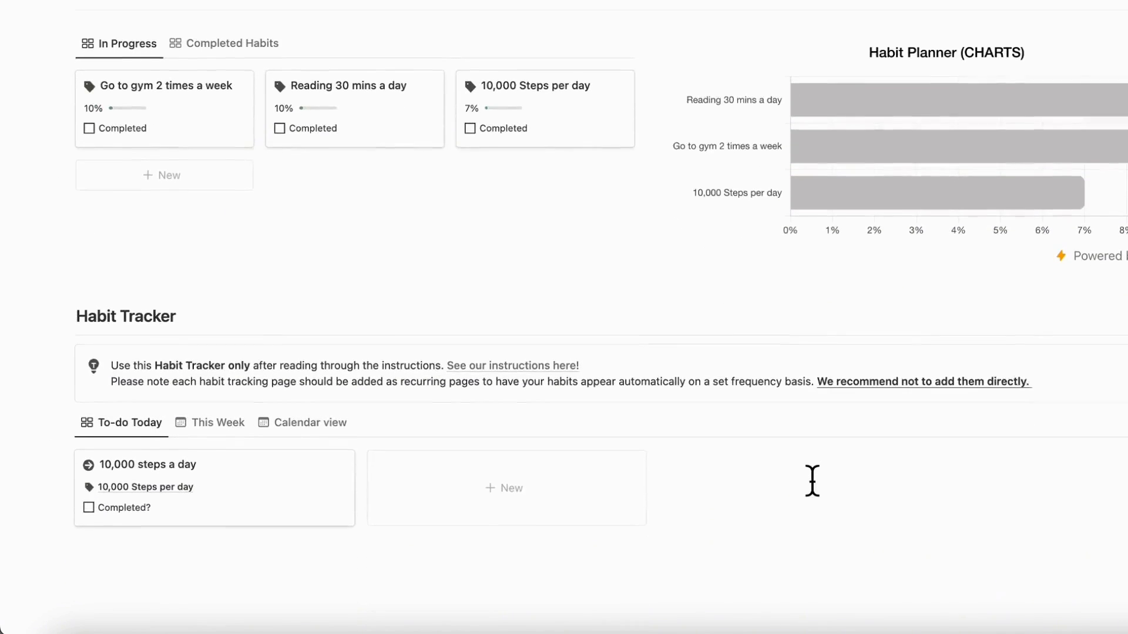
scroll(down, 3)
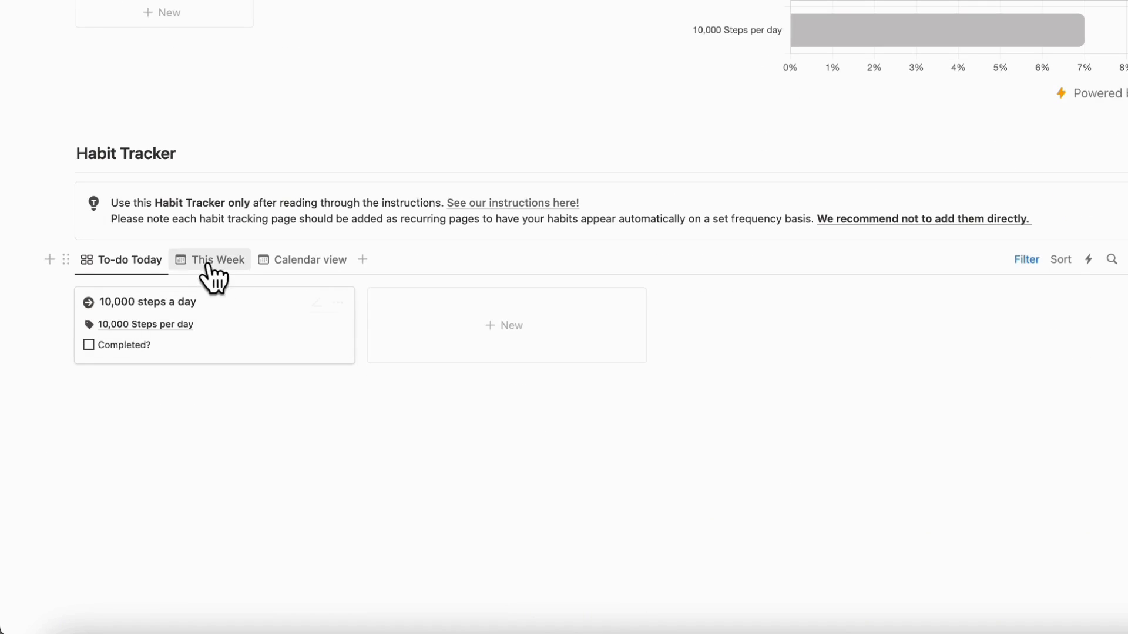
click(218, 259)
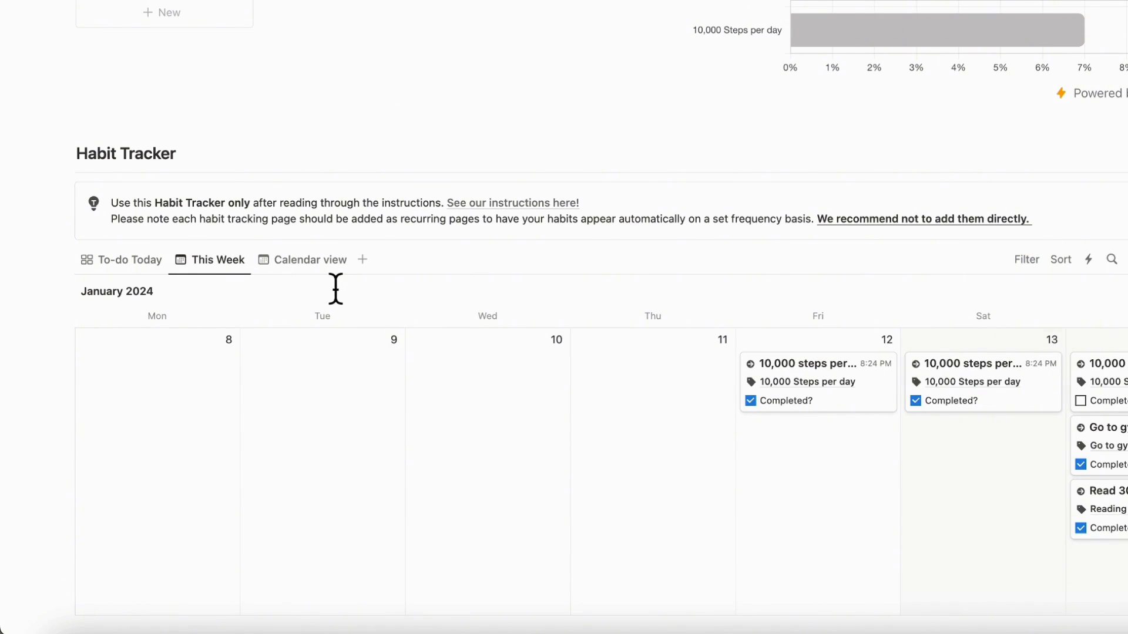
mouse_move(311, 259)
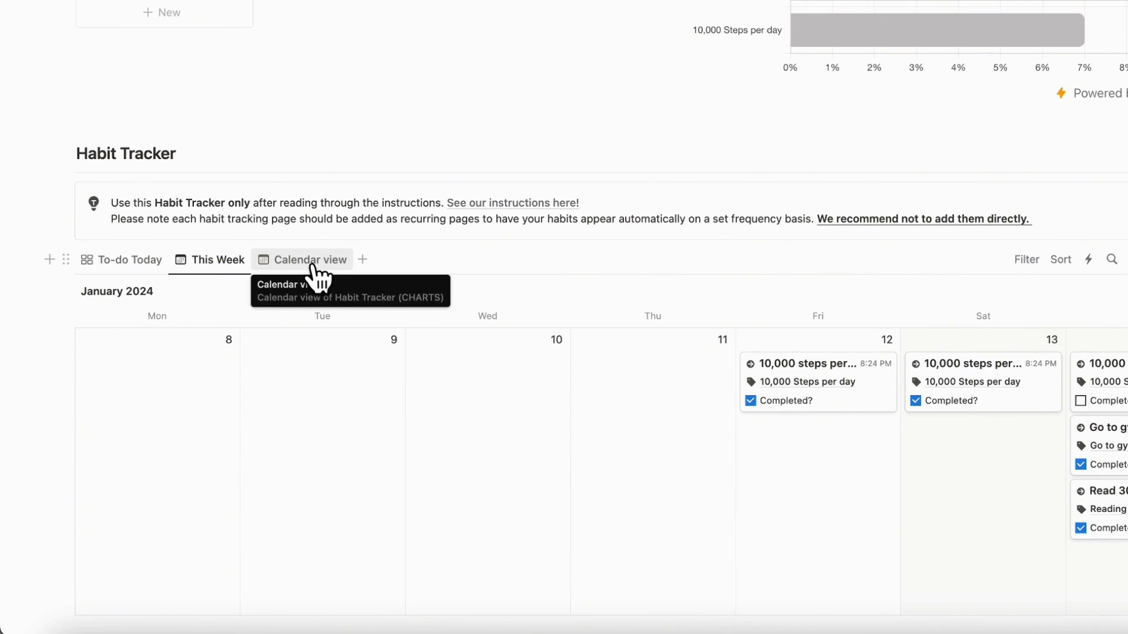
click(129, 260)
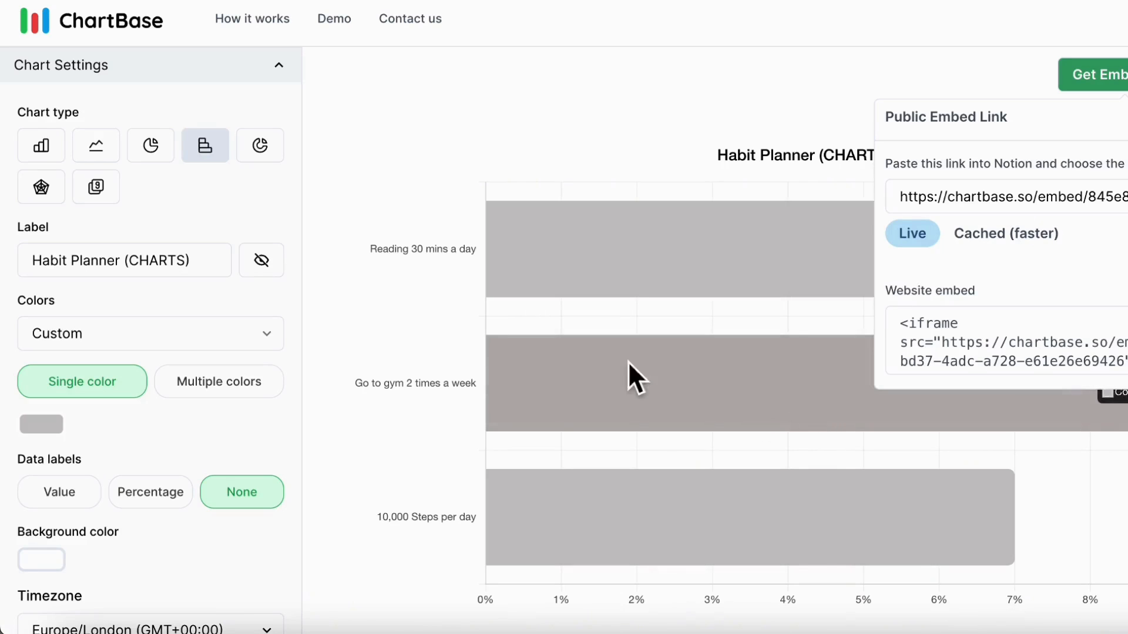
- Start a new line chart from the Habit Tracker (CHARTS) database
click(92, 20)
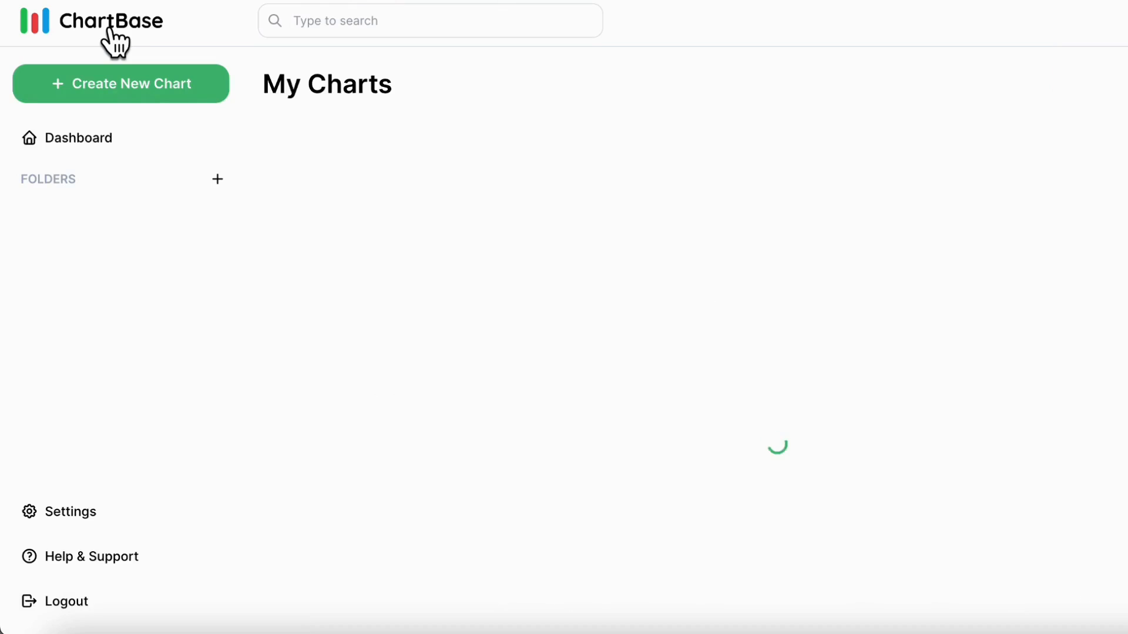
click(120, 83)
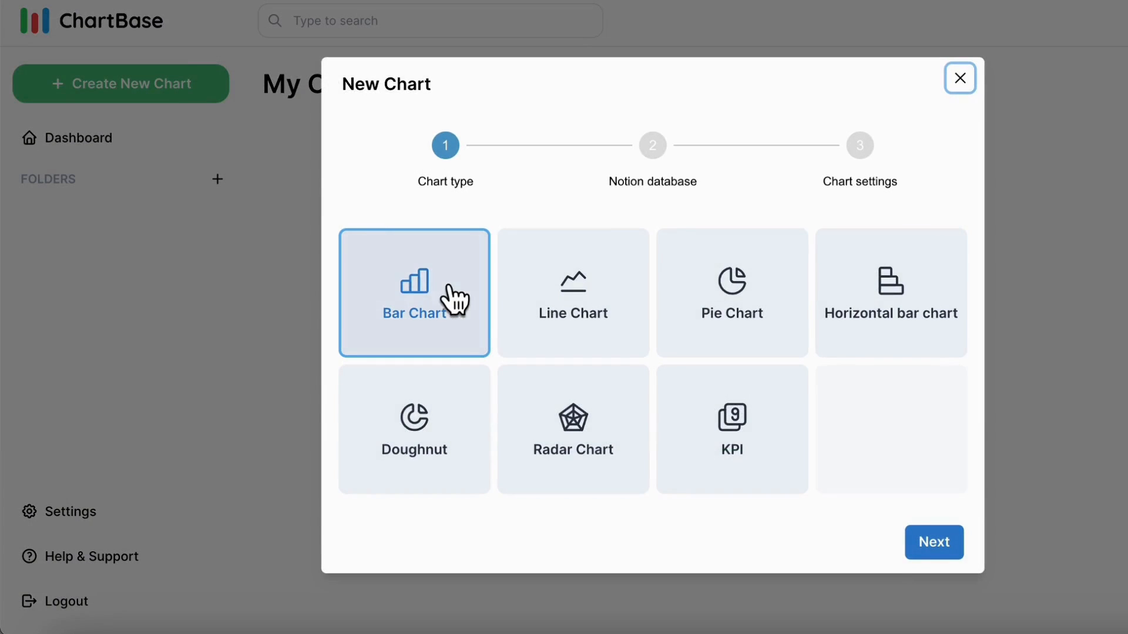
click(573, 293)
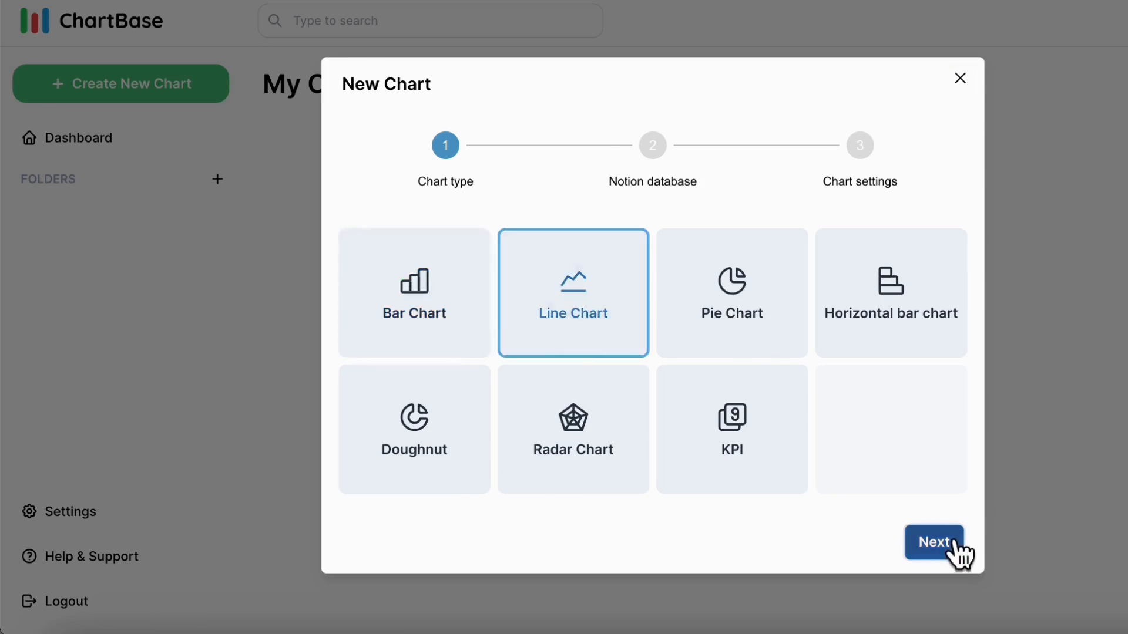
click(933, 541)
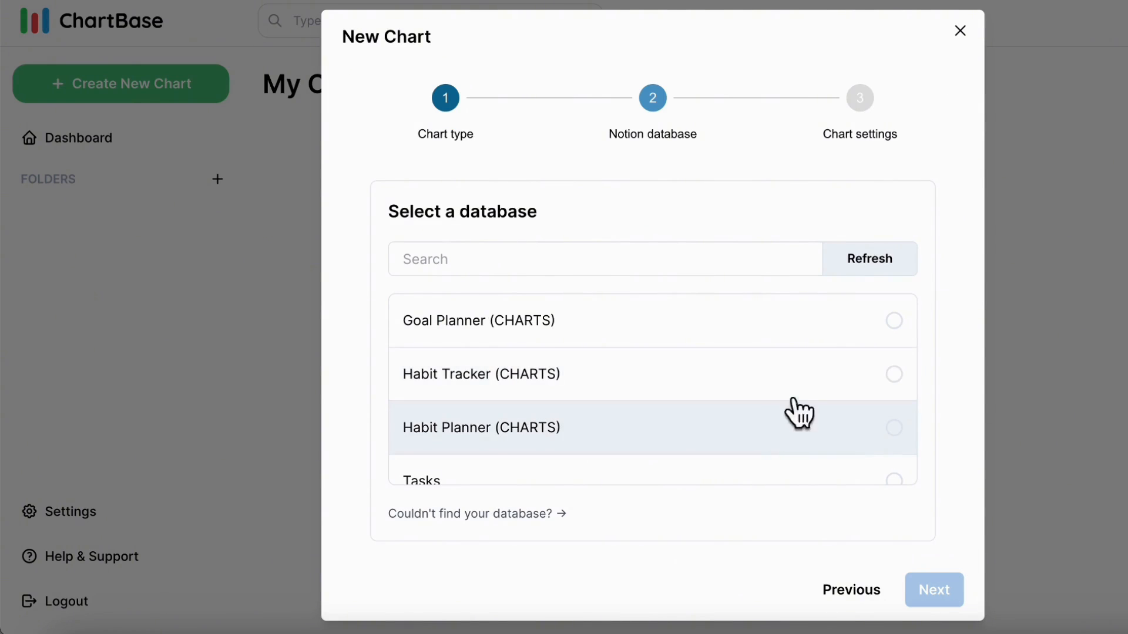
click(934, 590)
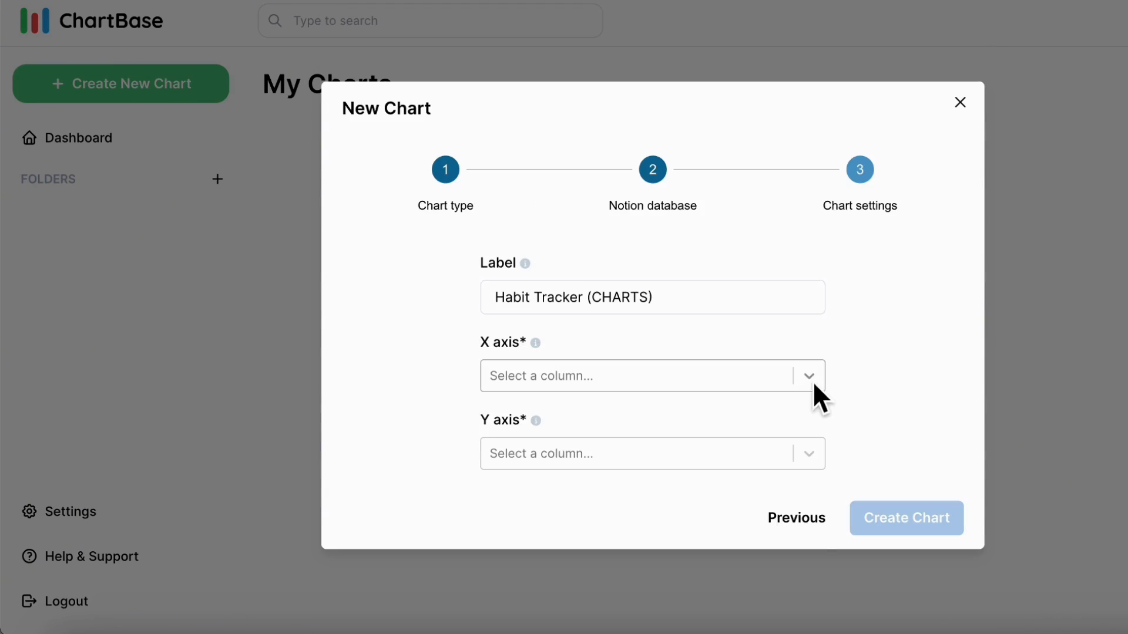
- Set Date on the X axis and Completed? on the Y axis, then create the chart
click(651, 375)
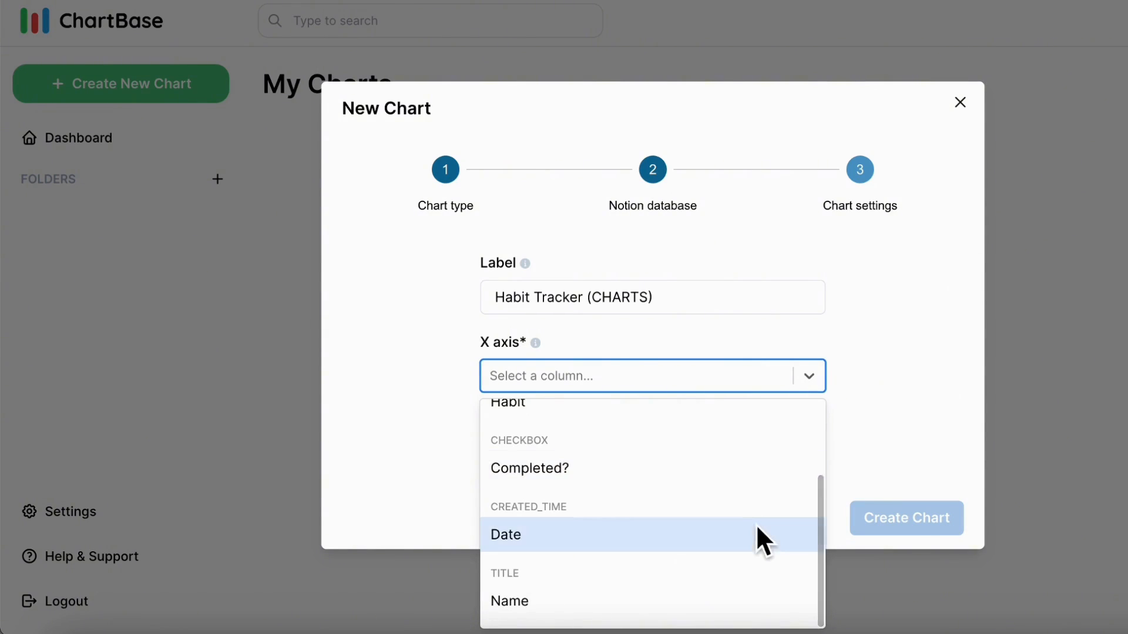
click(505, 534)
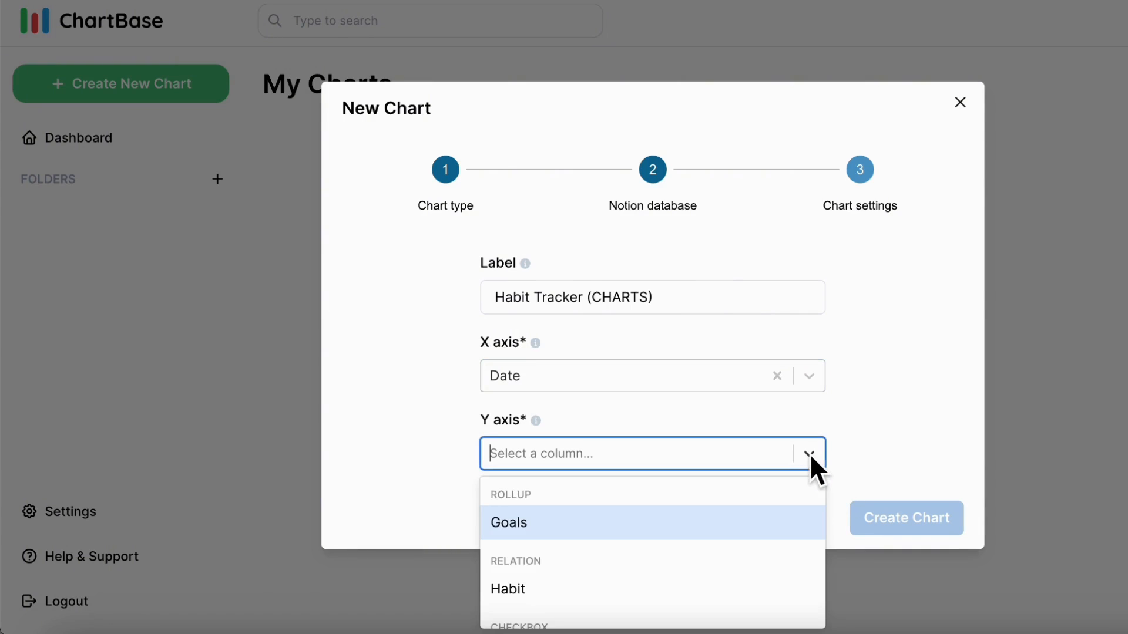
mouse_move(748, 563)
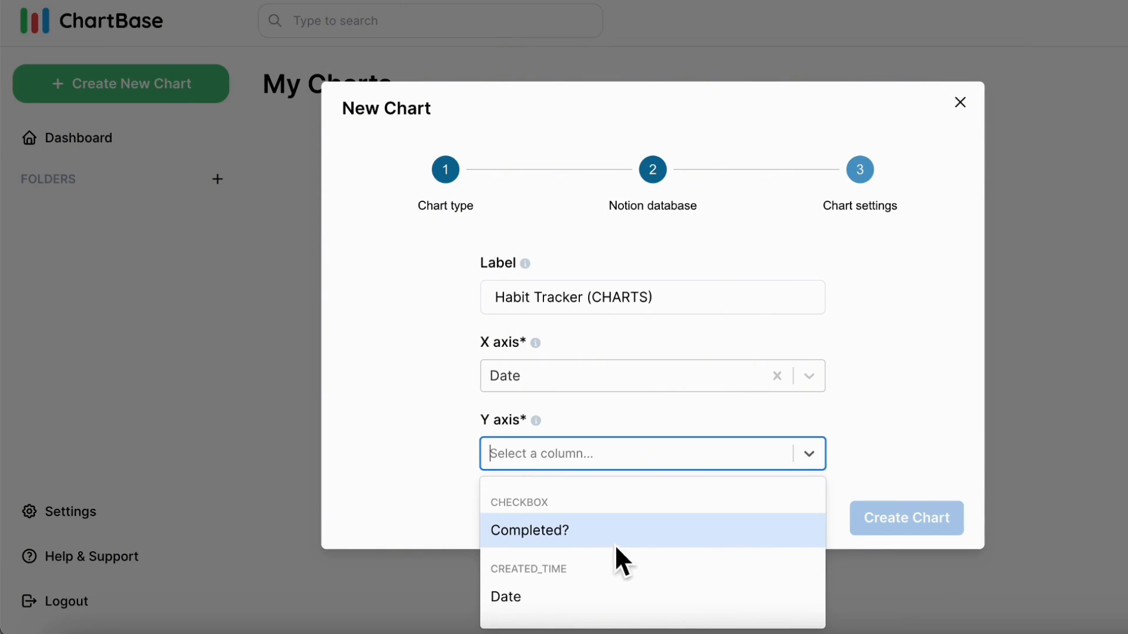
click(528, 530)
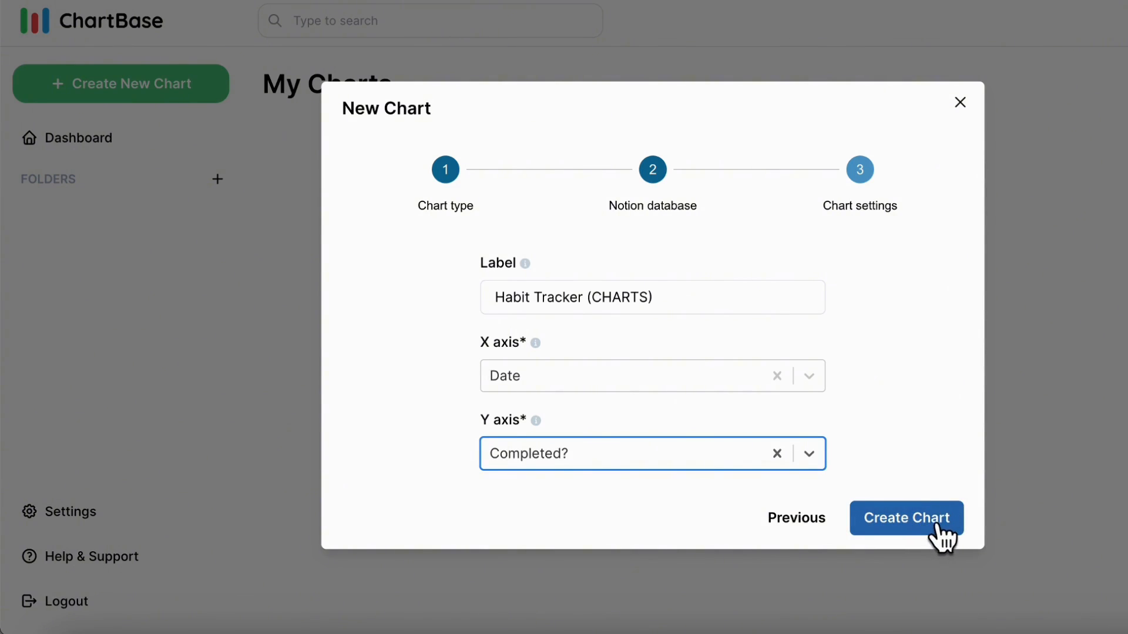
click(906, 518)
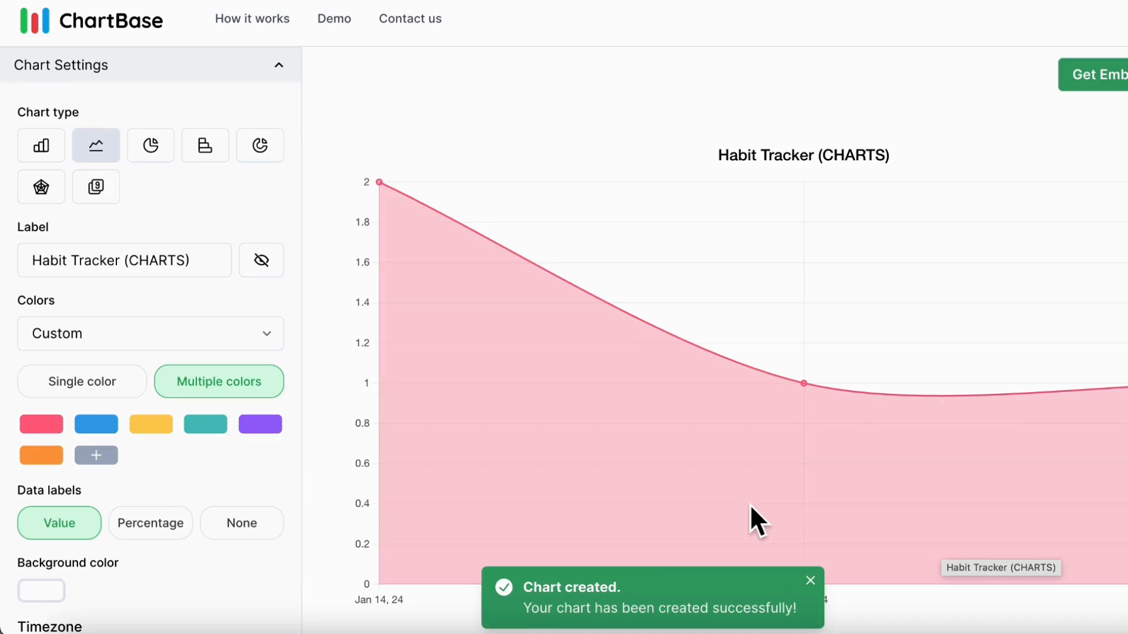
mouse_move(371, 281)
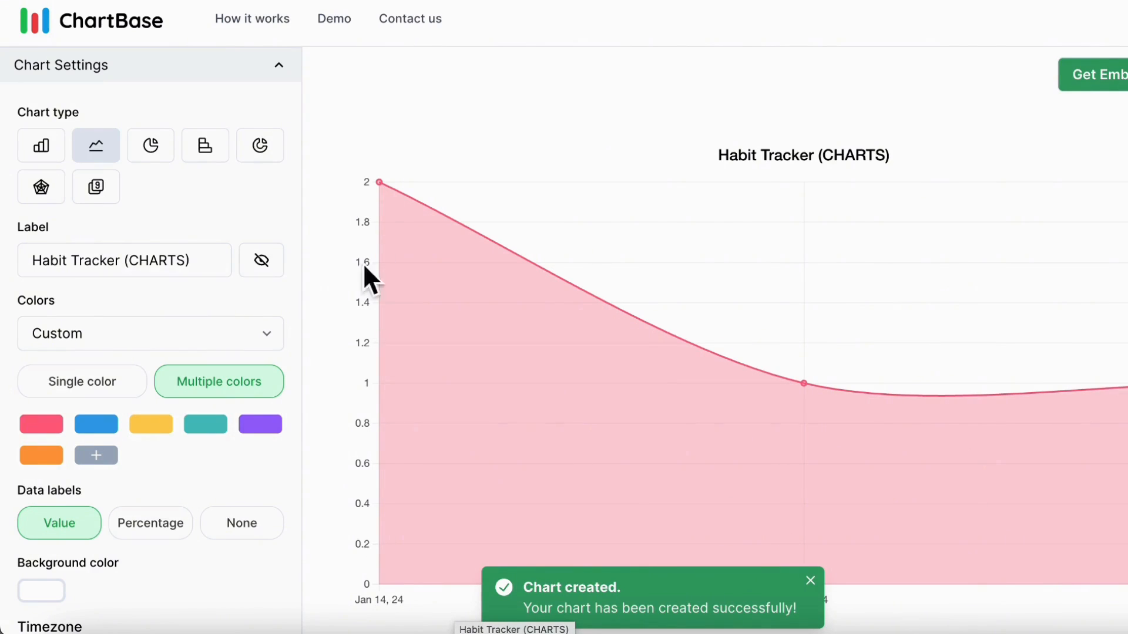
mouse_move(809, 385)
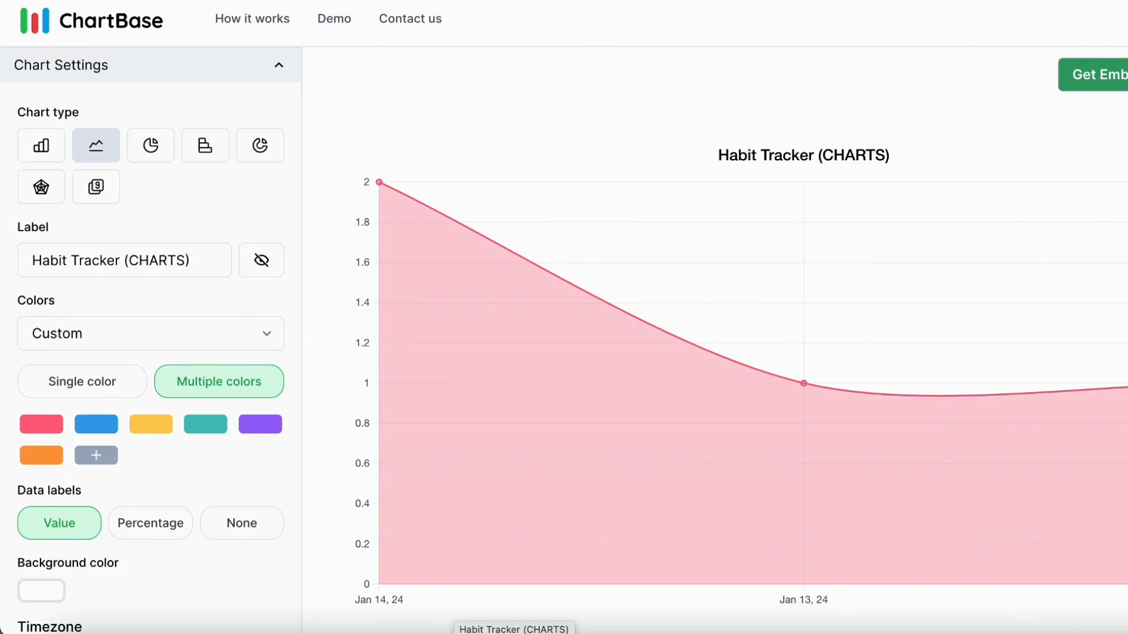
mouse_move(722, 420)
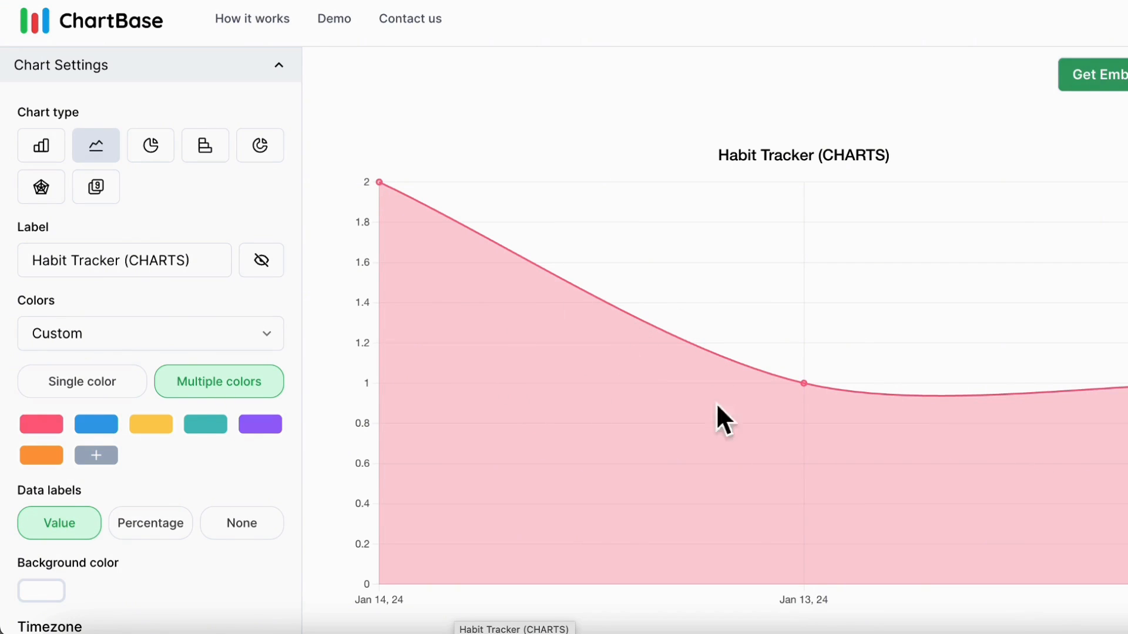
mouse_move(620, 327)
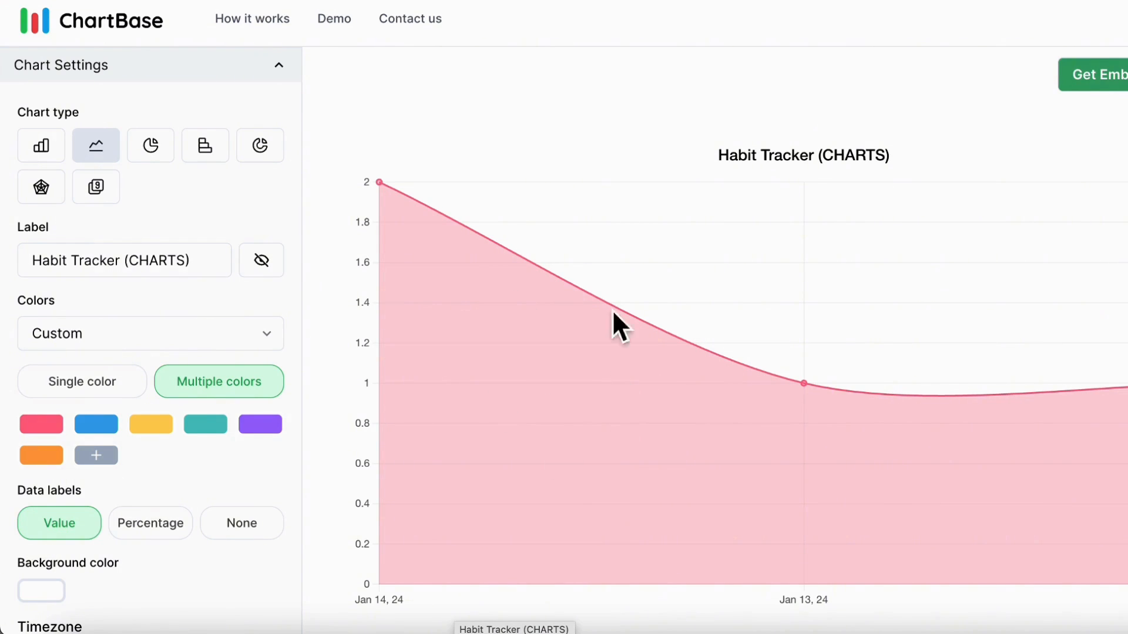
mouse_move(446, 277)
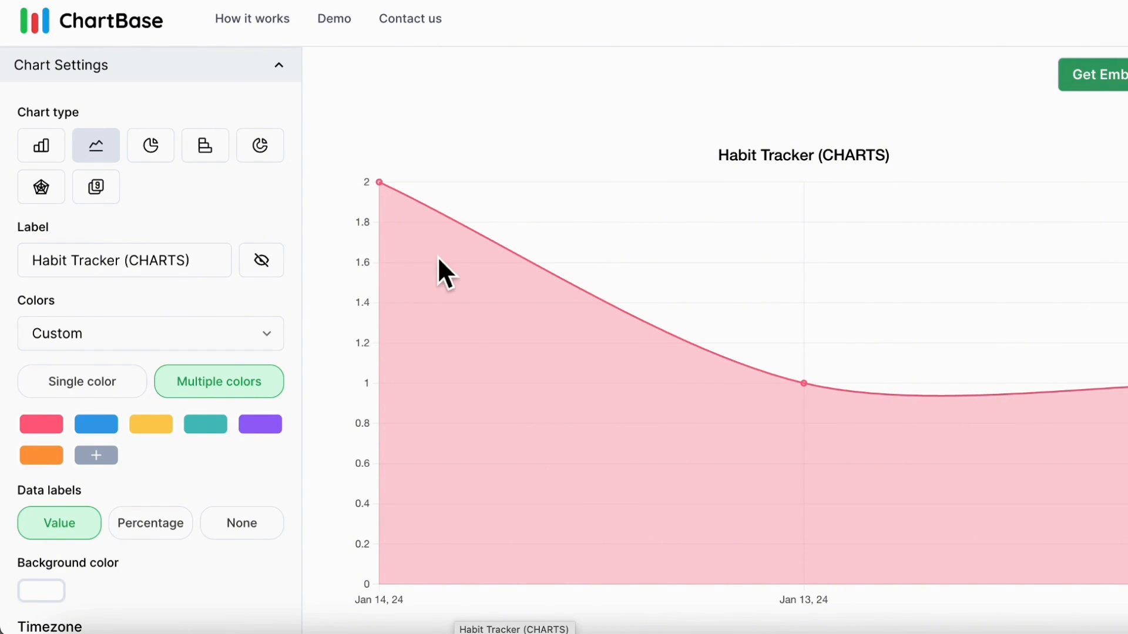
mouse_move(432, 366)
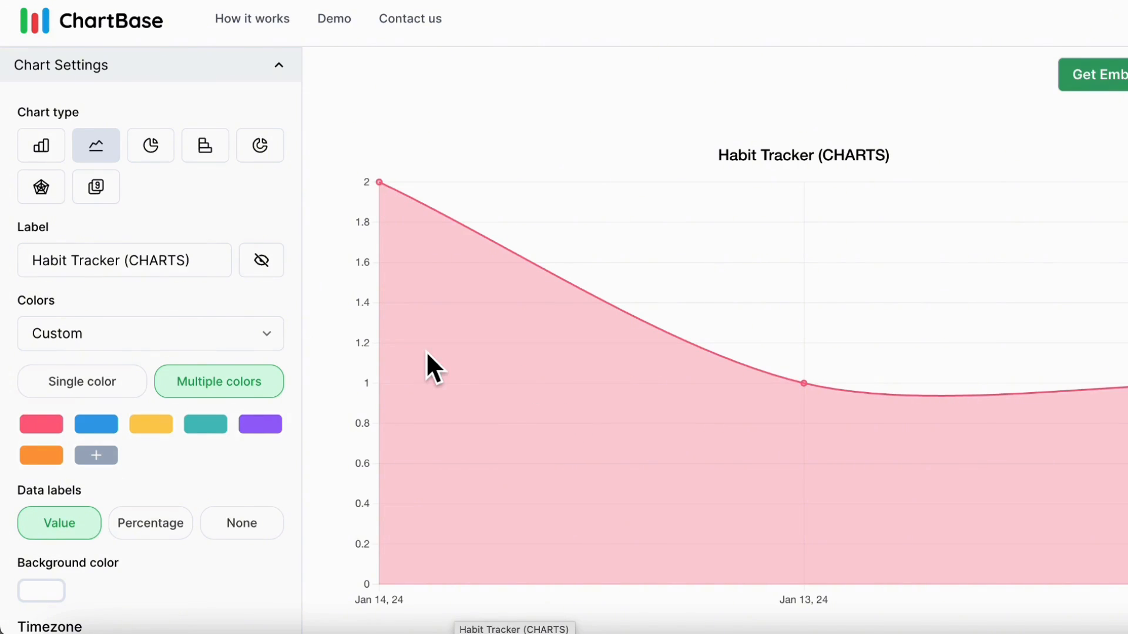
mouse_move(363, 359)
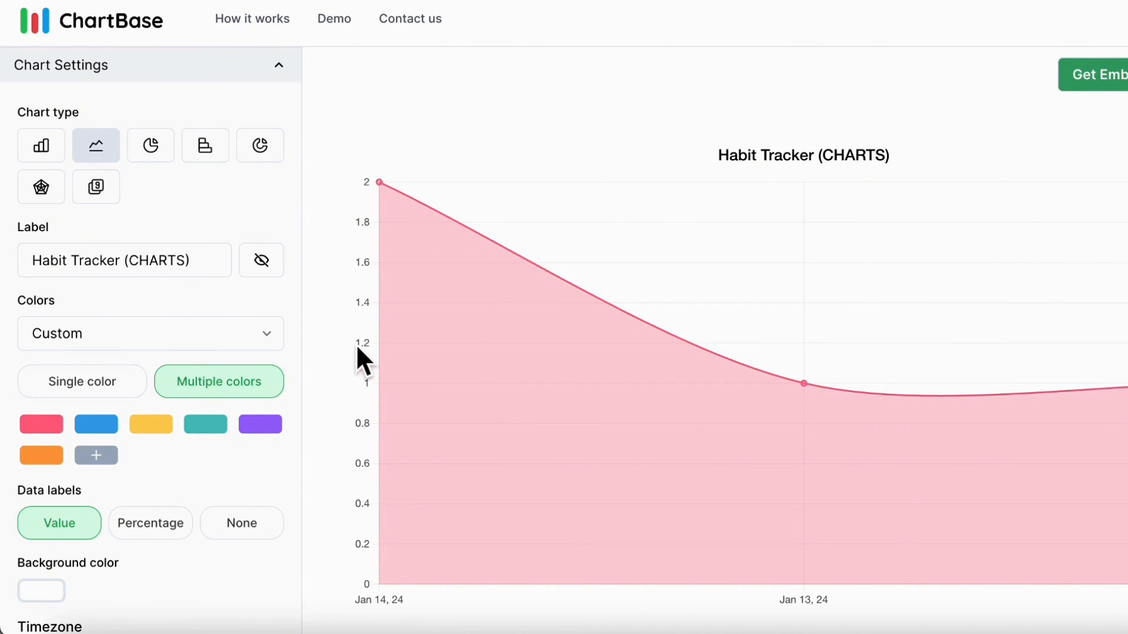
- Give the Habit Tracker line chart a single grey colour, BFBFBF
scroll(down, 3)
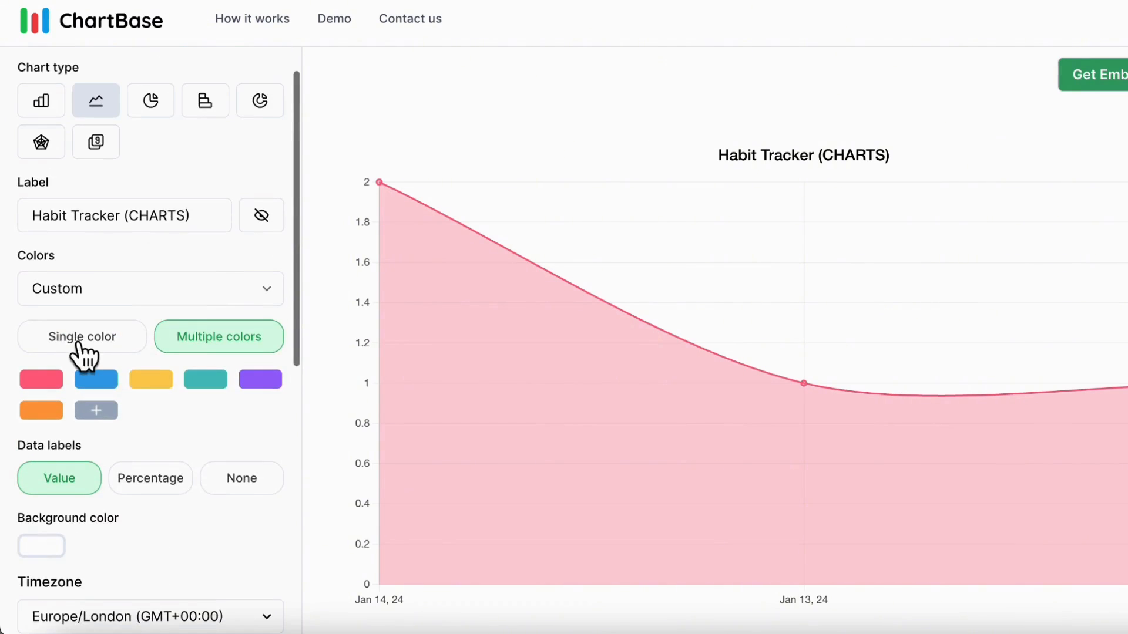
click(41, 378)
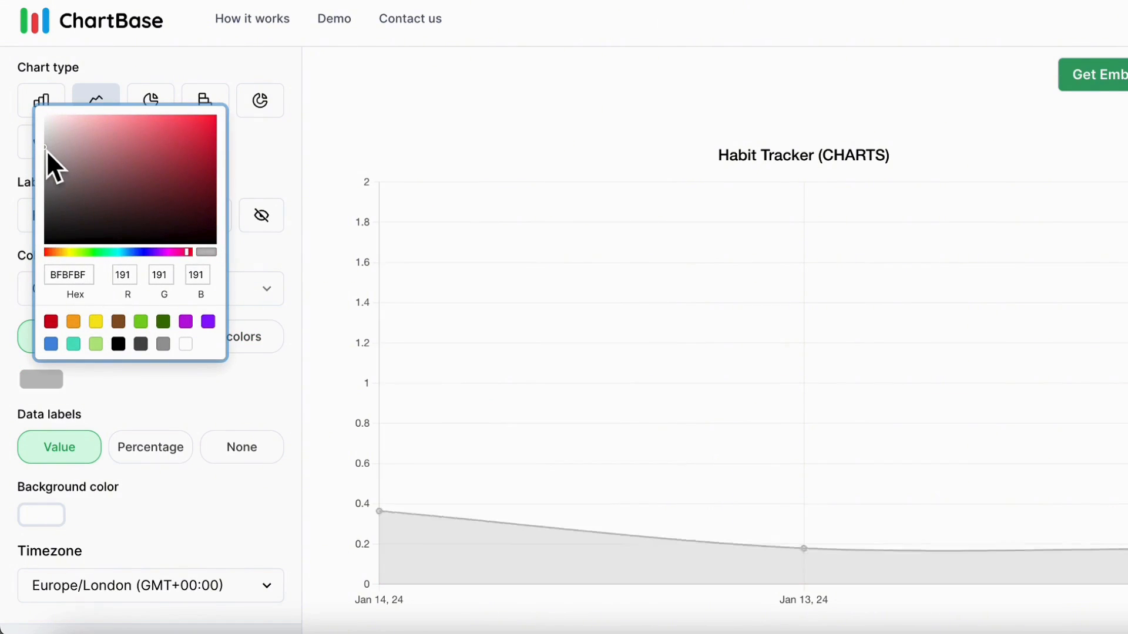
scroll(down, 3)
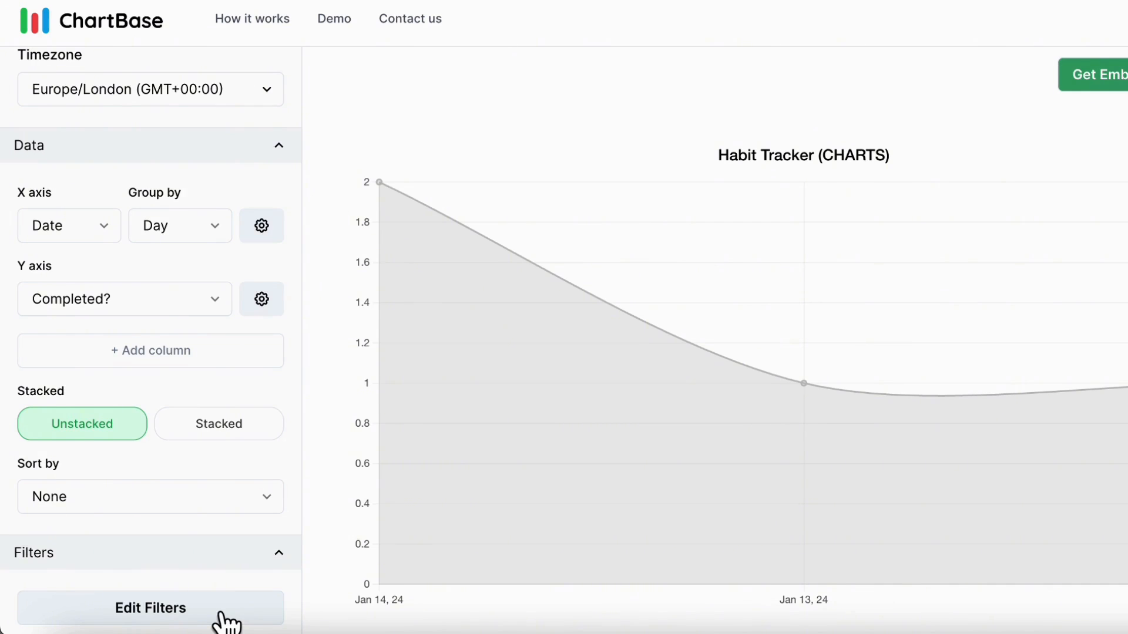
mouse_move(242, 423)
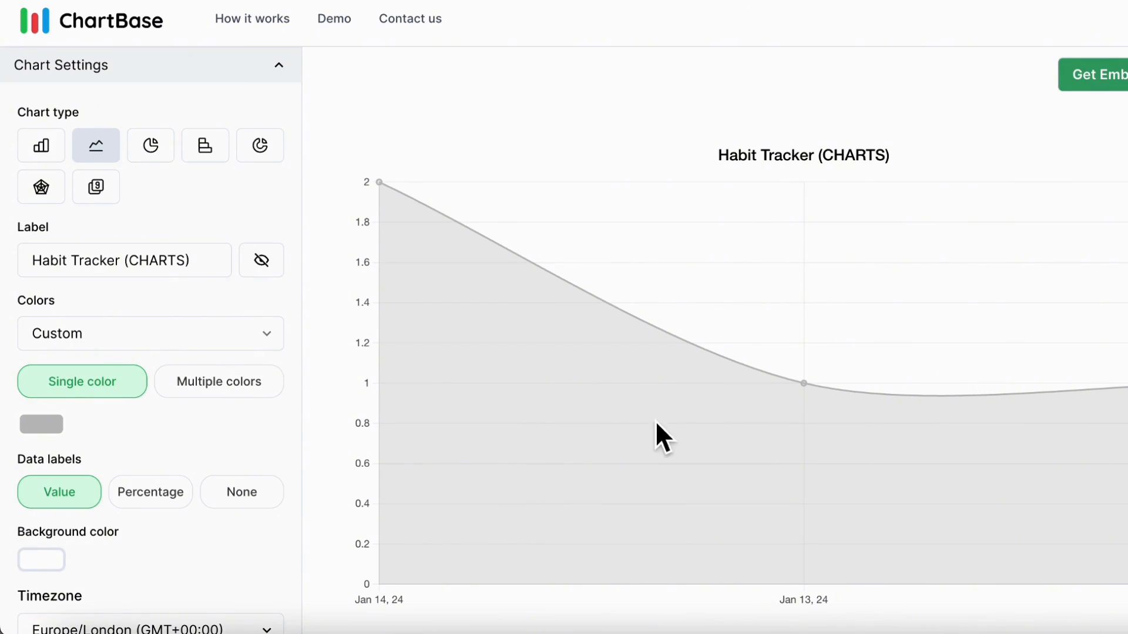
- Copy the line chart's embed link and add a block under the Habit Tracker heading
click(945, 74)
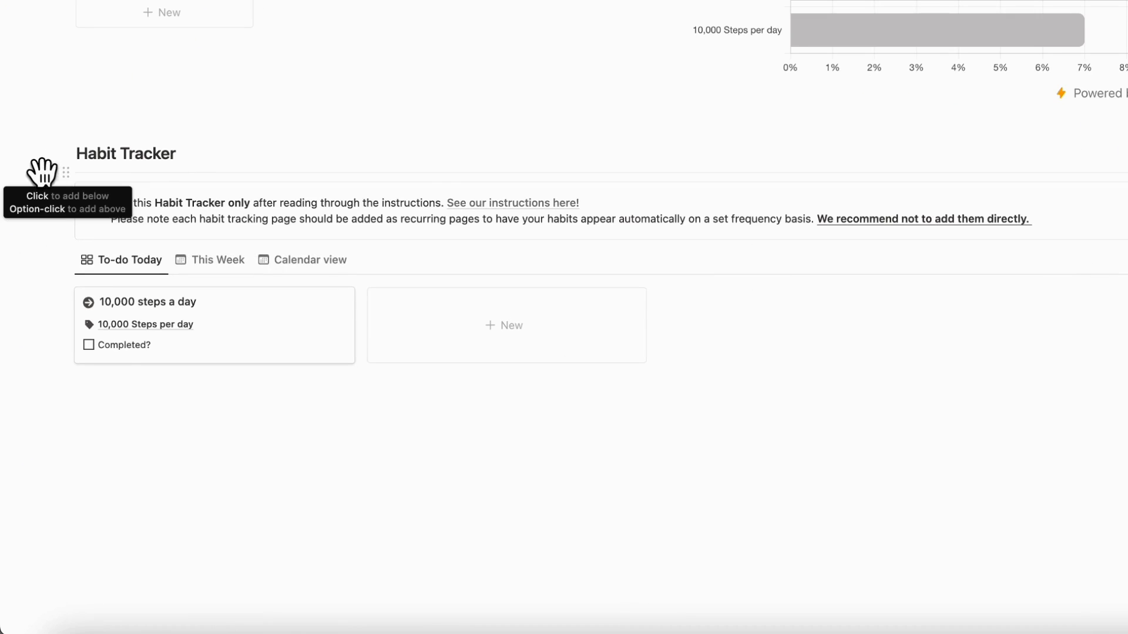
mouse_move(43, 173)
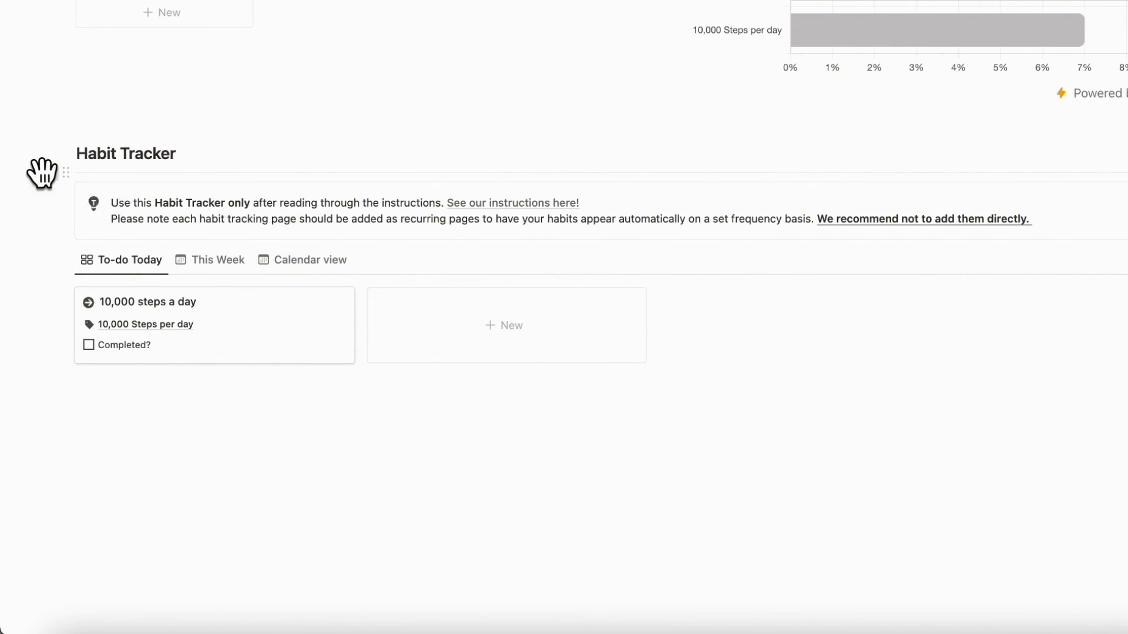
click(166, 172)
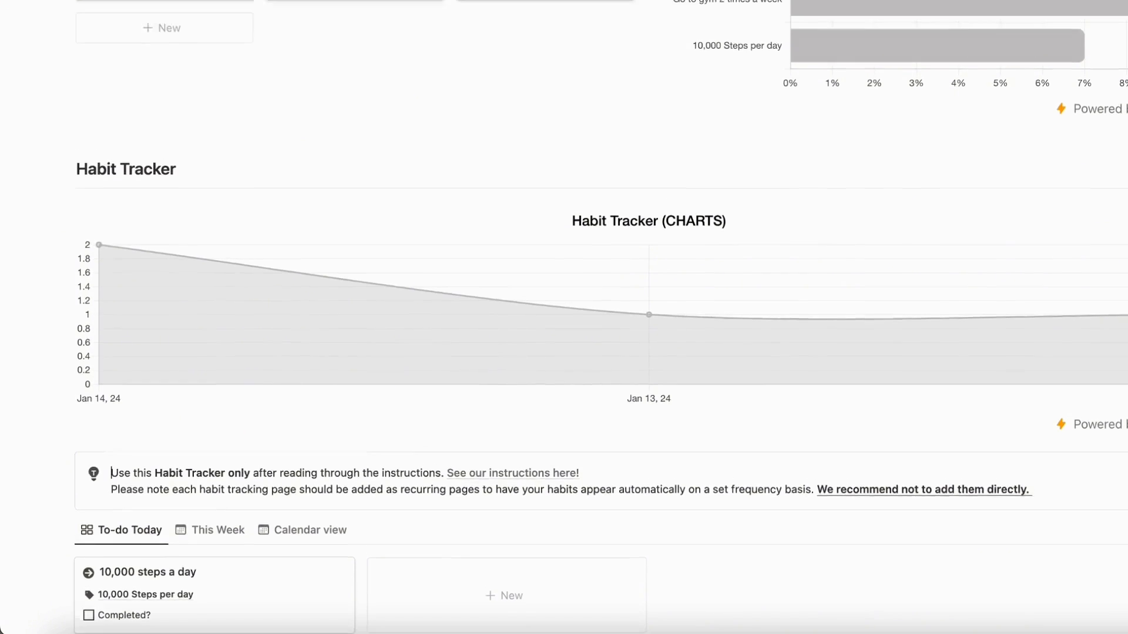
scroll(up, 3)
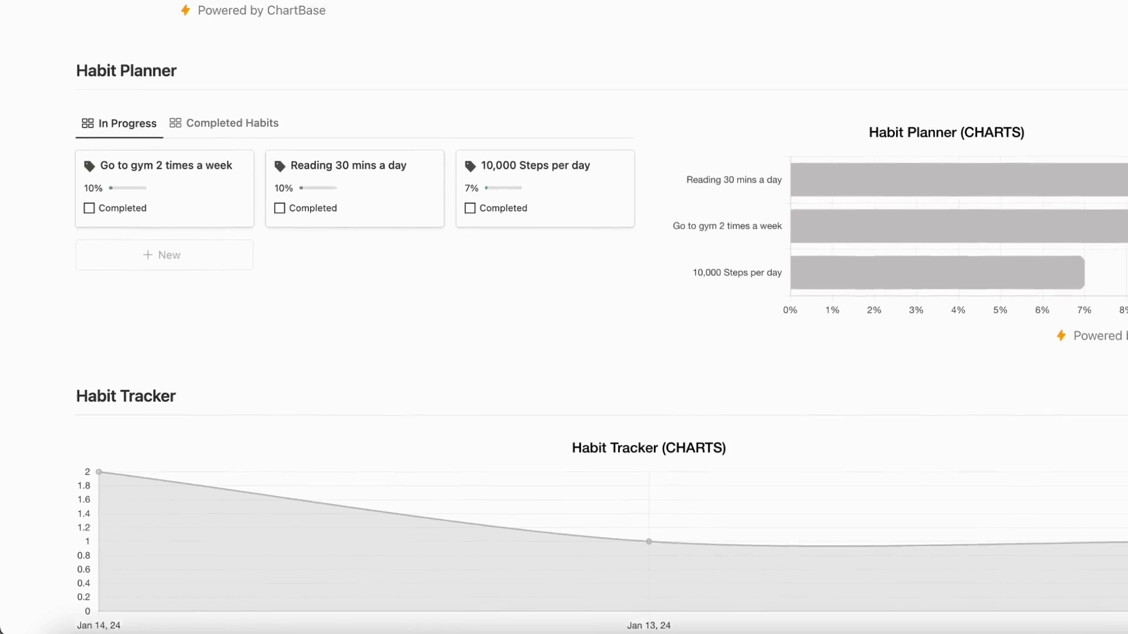